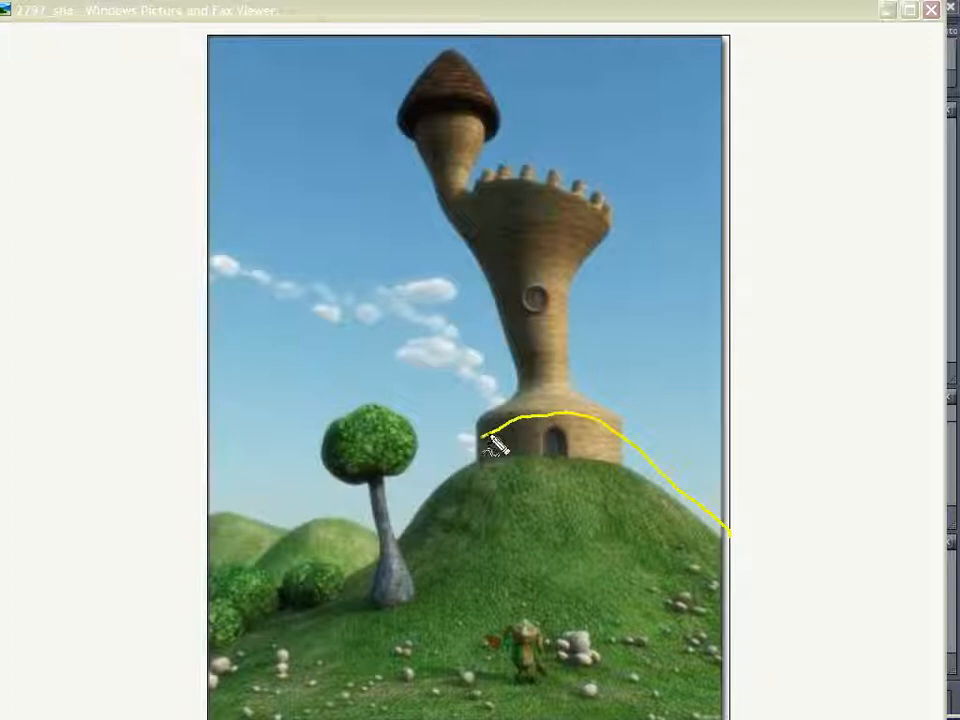
# Close the tower reference picture and trace yellow outlines over the Childs Scene house picture.
pyautogui.moveTo(490, 440); pyautogui.dragTo(215, 585)
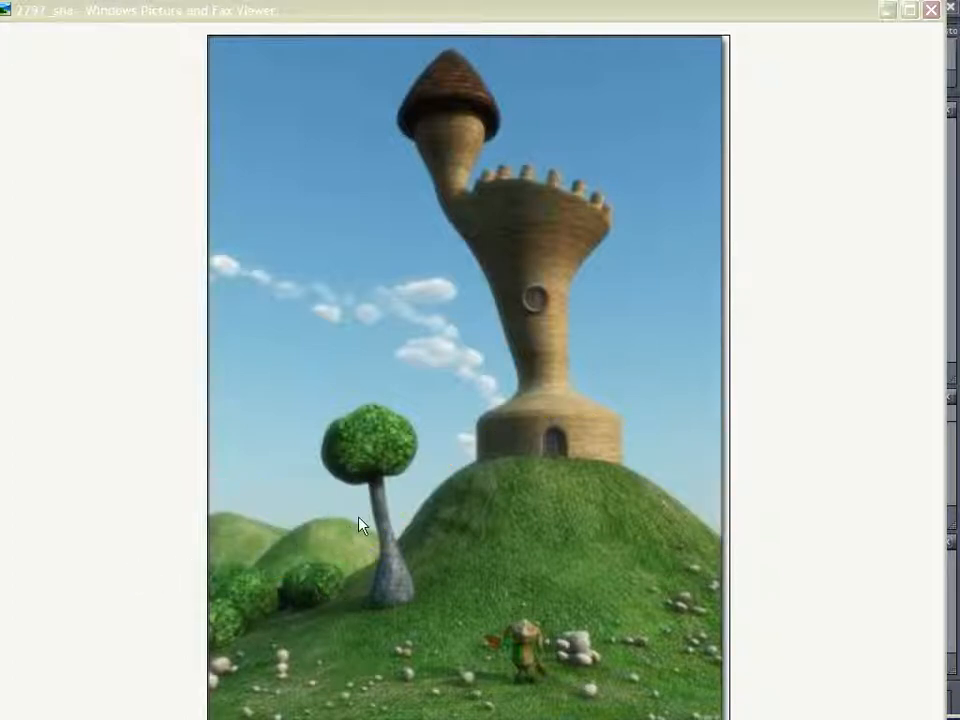
pyautogui.moveTo(421, 550)
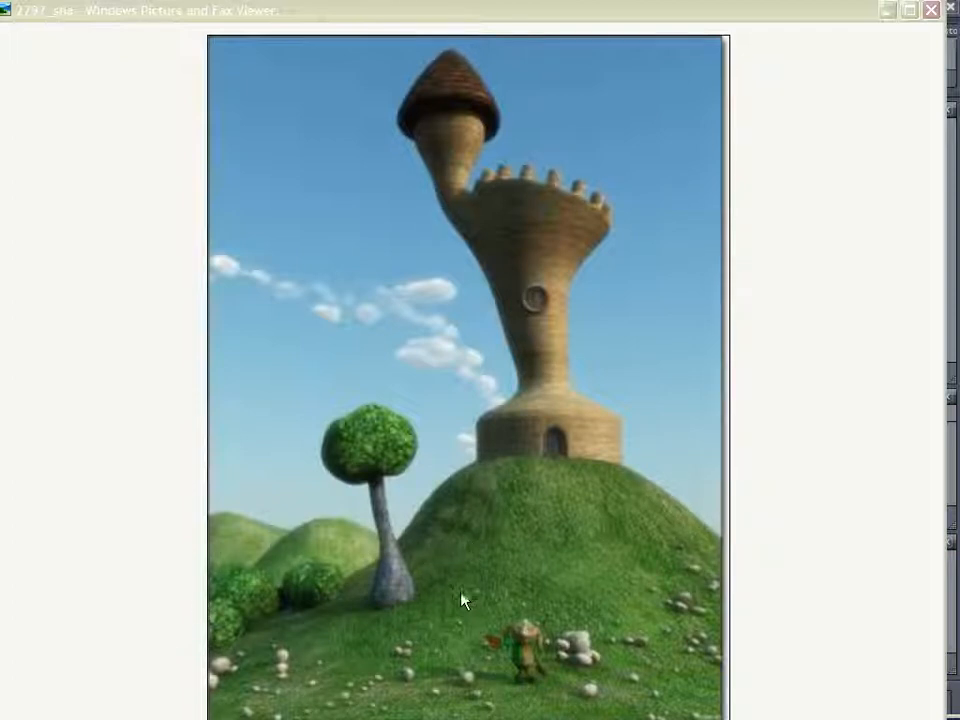
pyautogui.moveTo(497, 590)
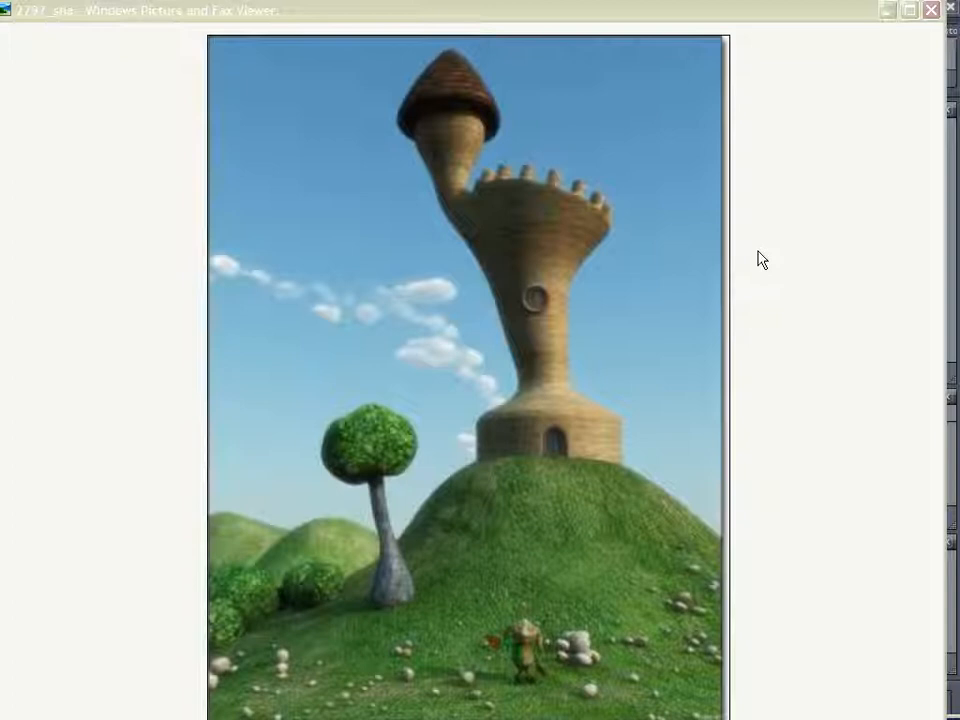
pyautogui.moveTo(390, 453)
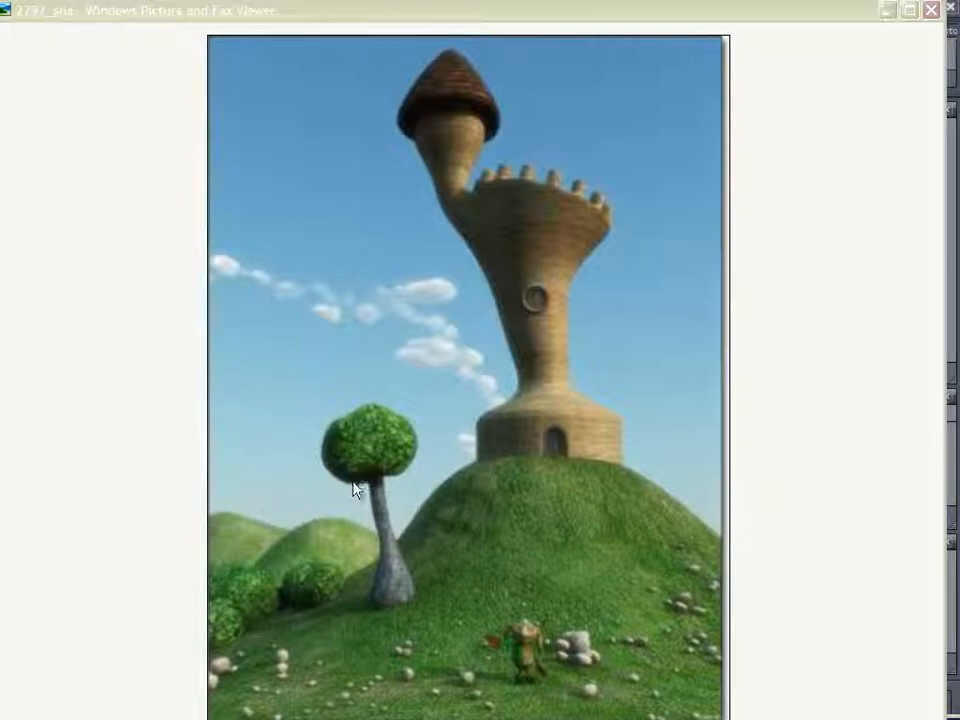
pyautogui.moveTo(172, 470)
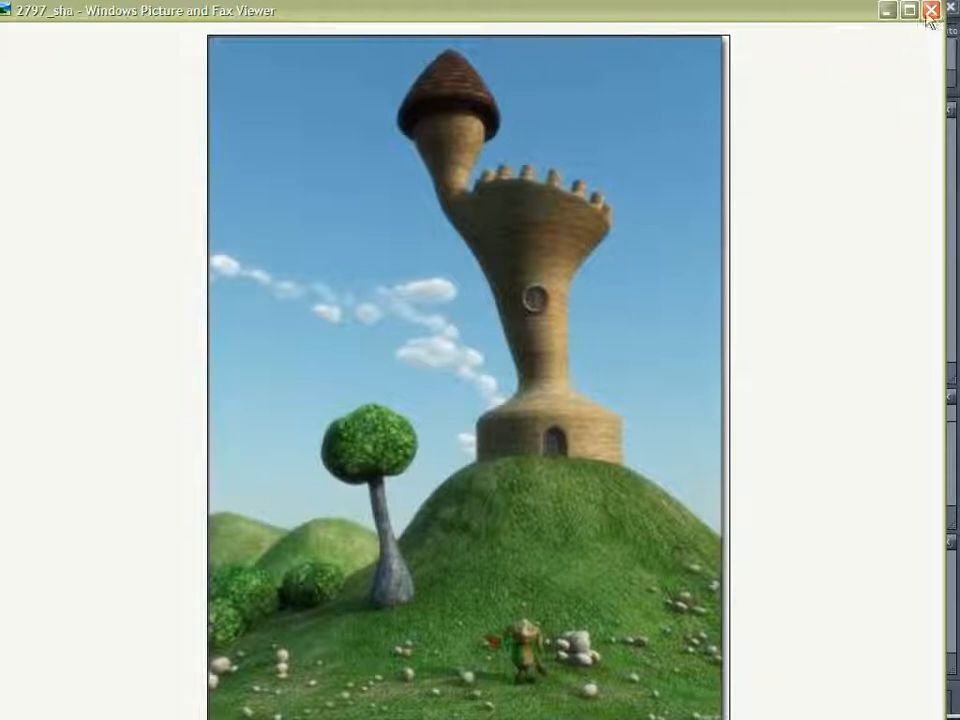
pyautogui.moveTo(928, 11)
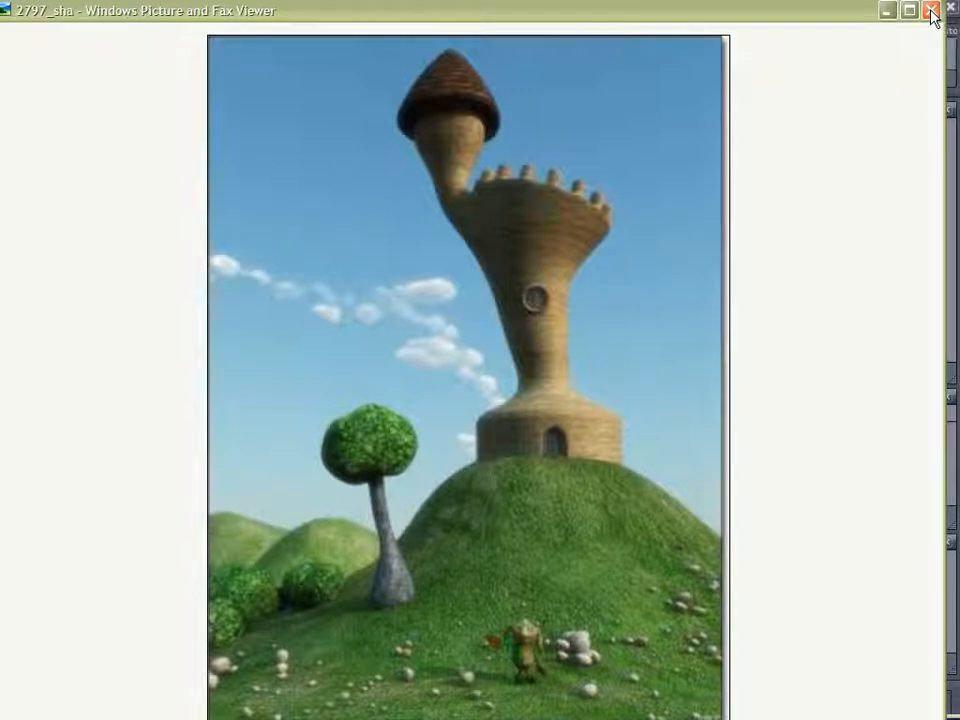
pyautogui.click(934, 11)
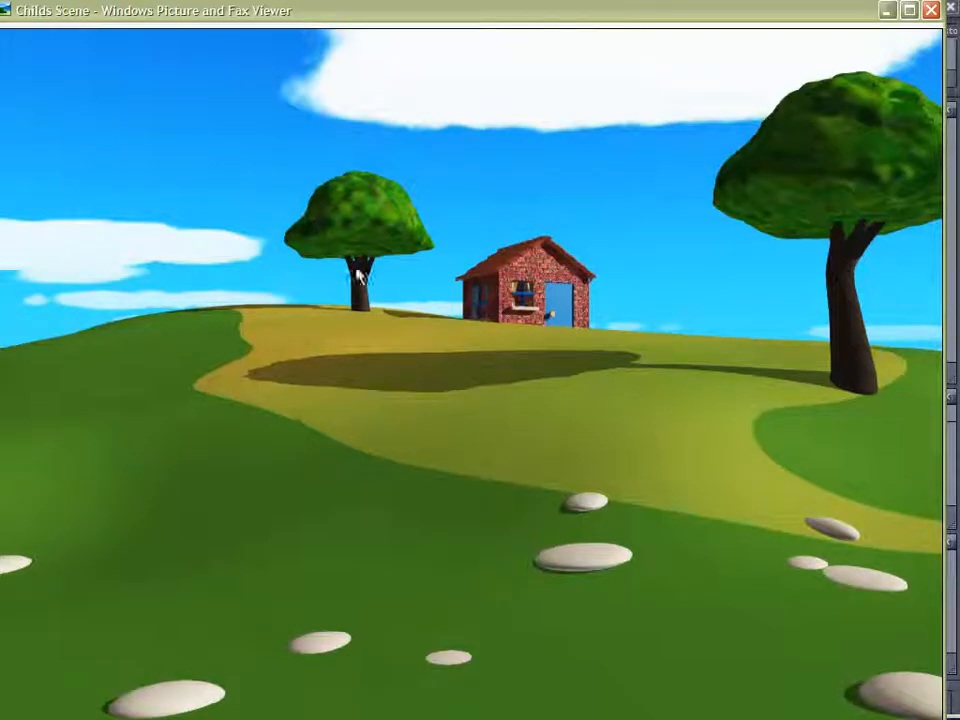
pyautogui.moveTo(185, 360)
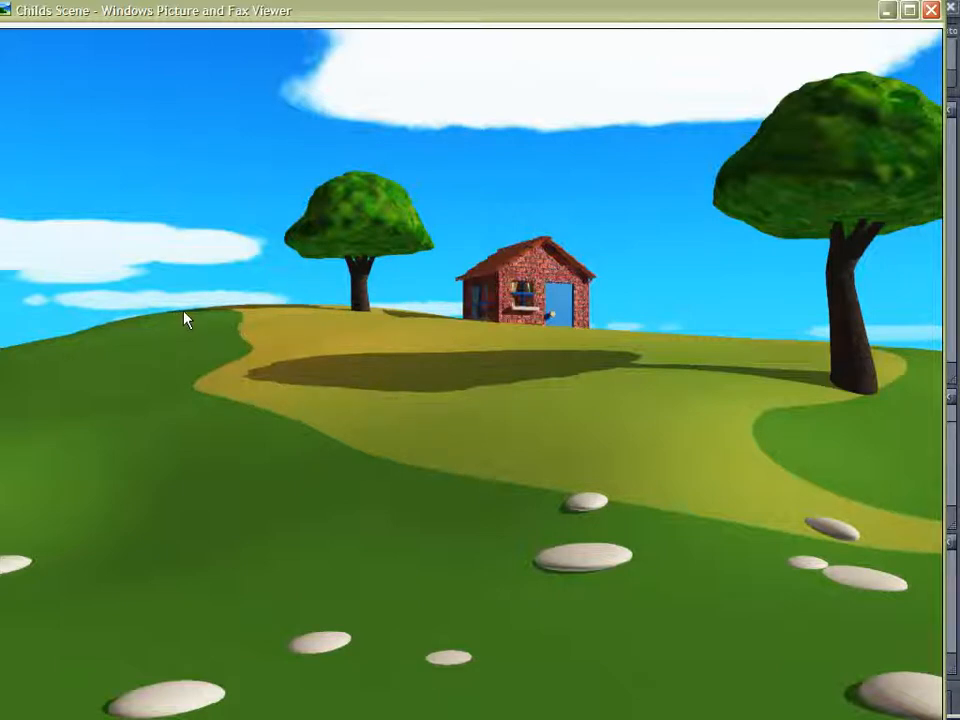
pyautogui.moveTo(262, 467)
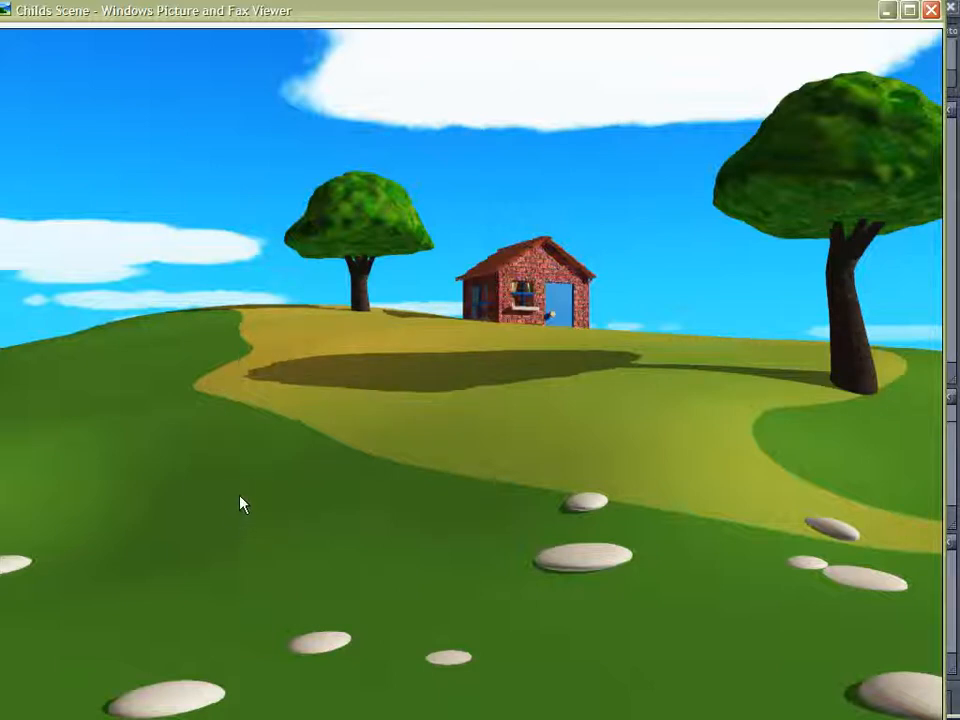
pyautogui.moveTo(247, 497)
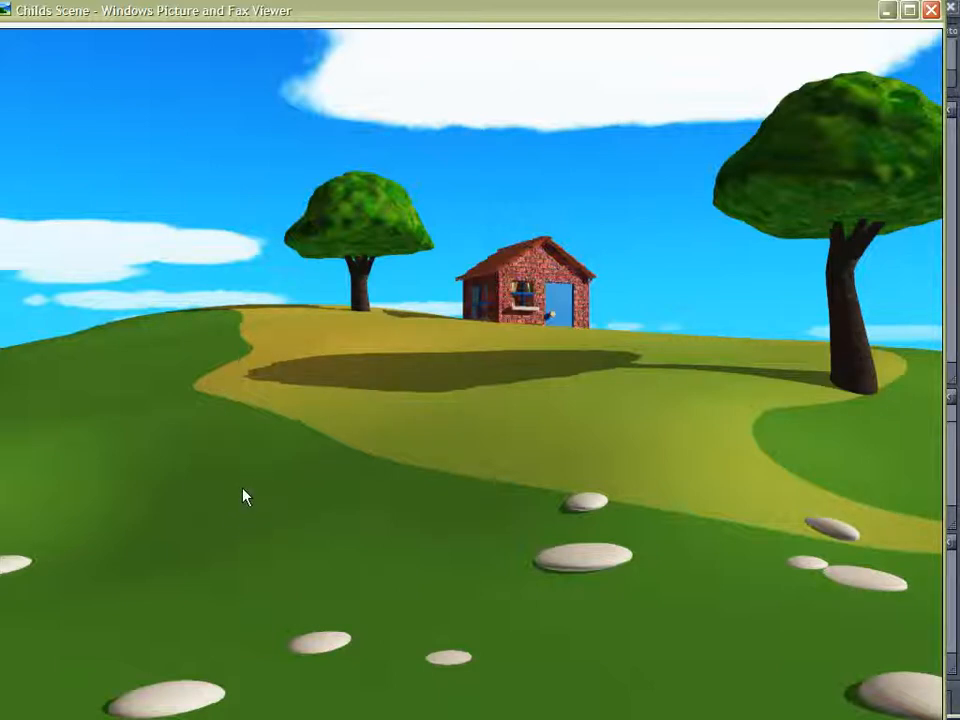
pyautogui.moveTo(330, 330)
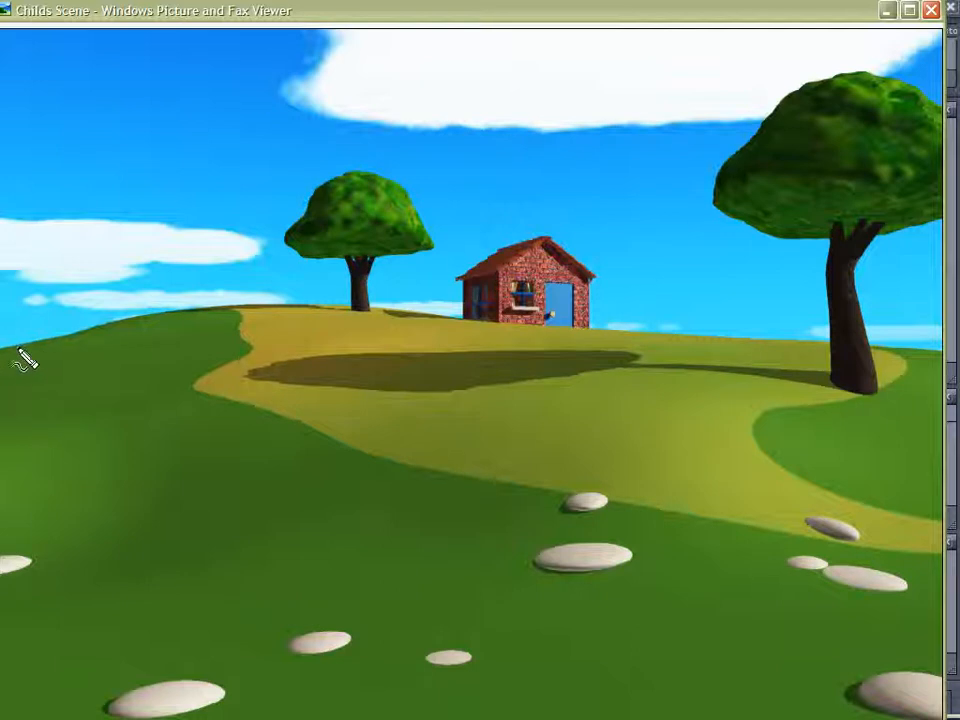
pyautogui.moveTo(228, 315); pyautogui.dragTo(465, 510)
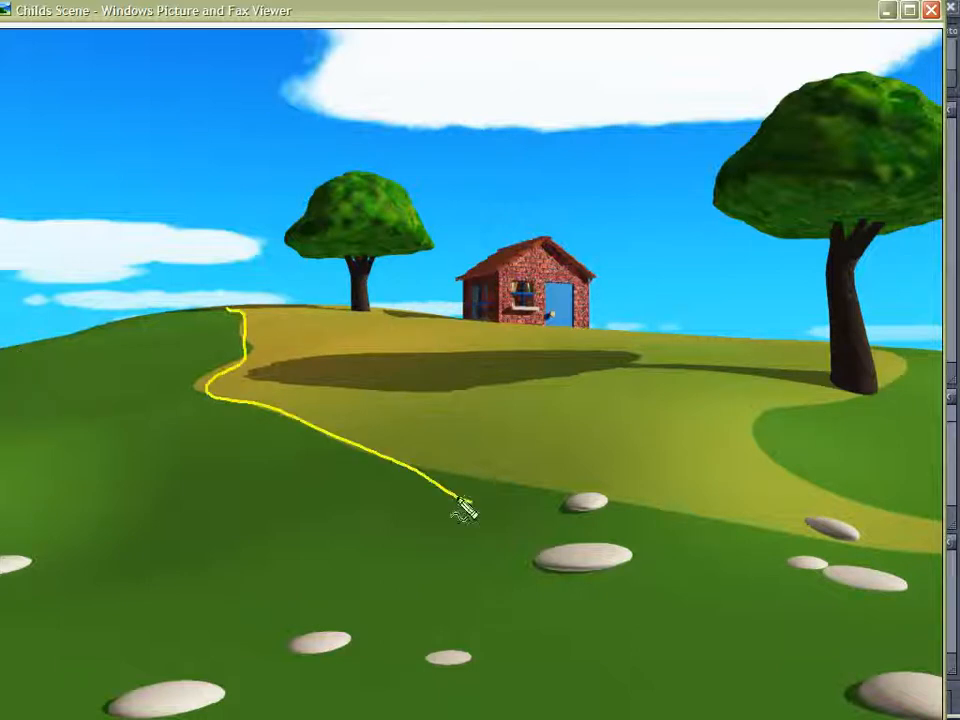
pyautogui.moveTo(462, 513); pyautogui.dragTo(915, 521)
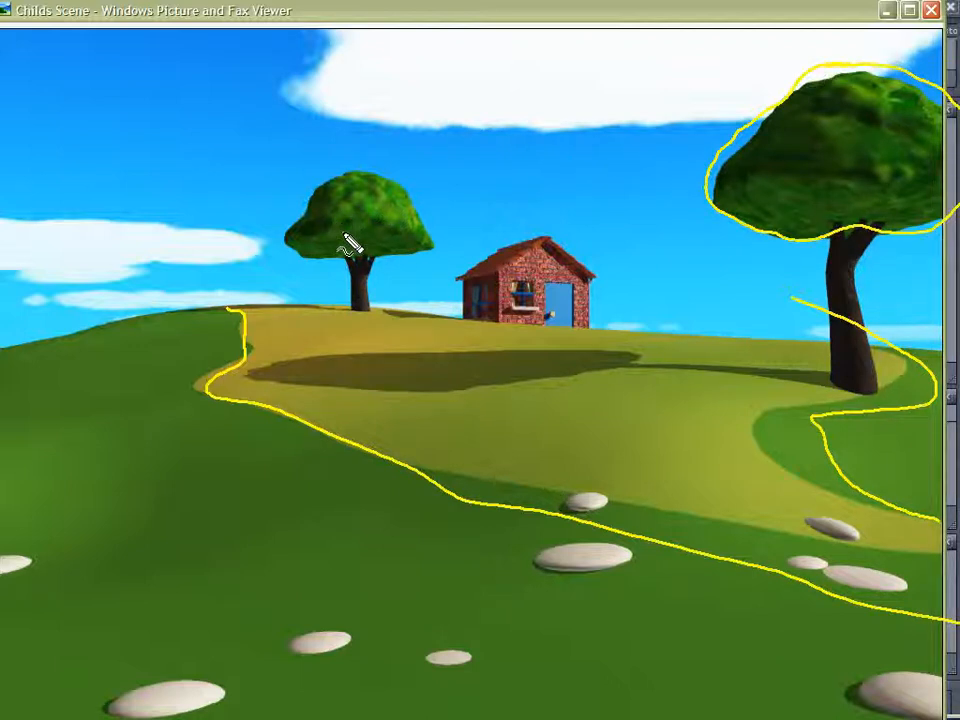
pyautogui.moveTo(305, 225)
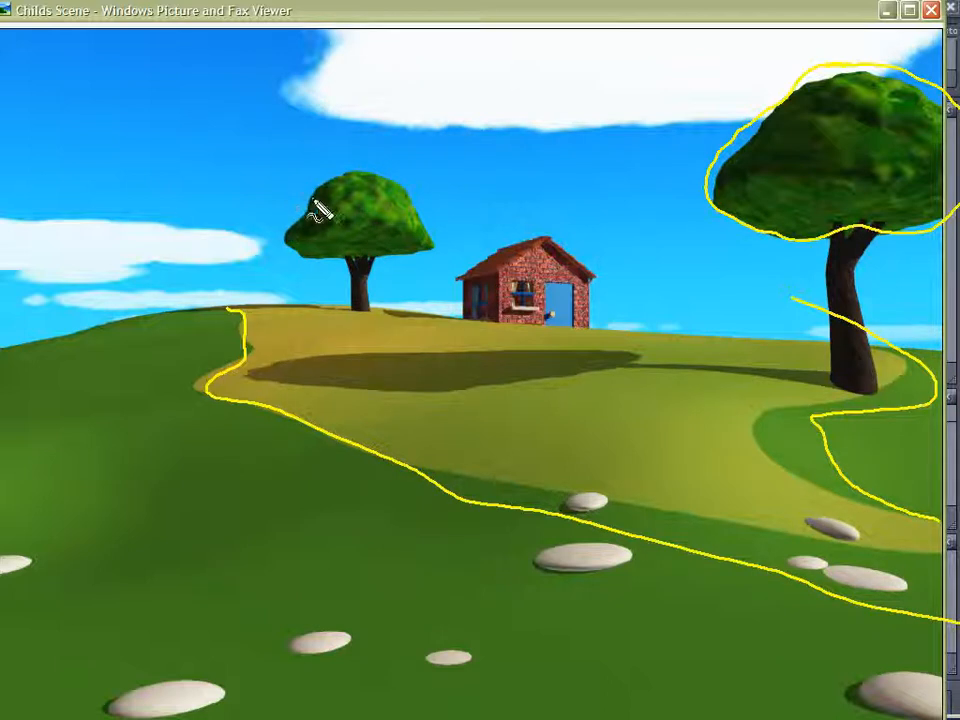
pyautogui.moveTo(835, 170)
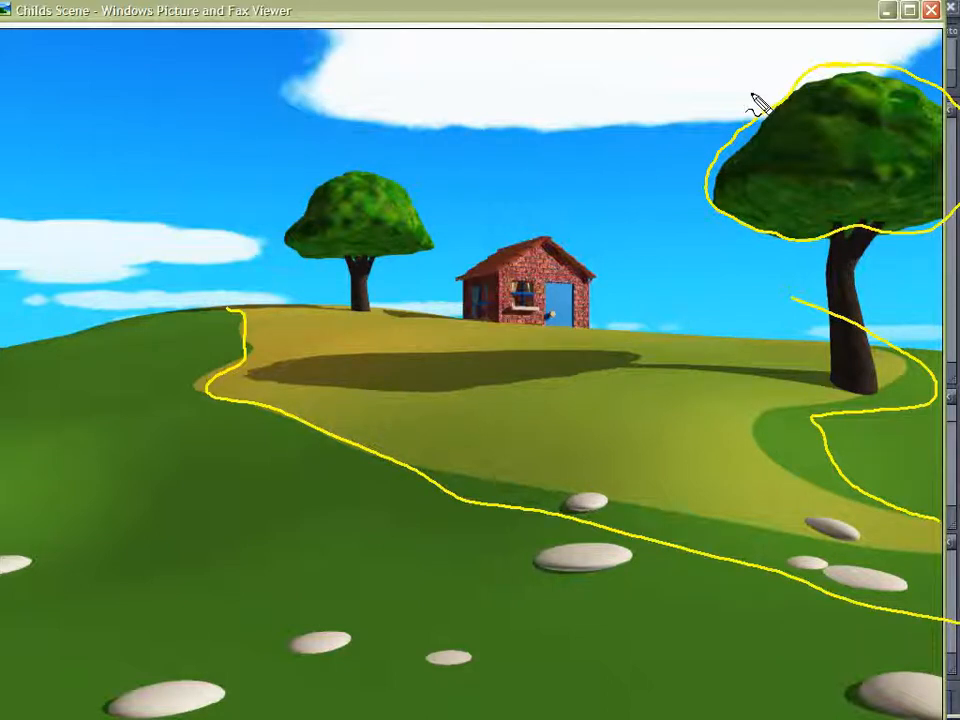
pyautogui.moveTo(35, 420)
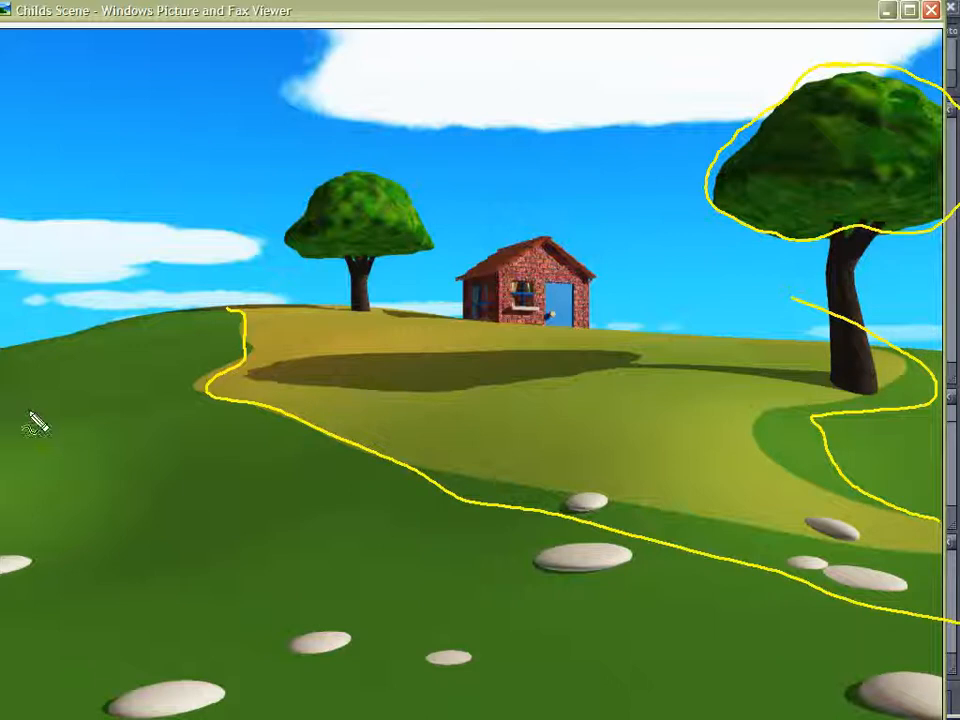
pyautogui.moveTo(65, 445)
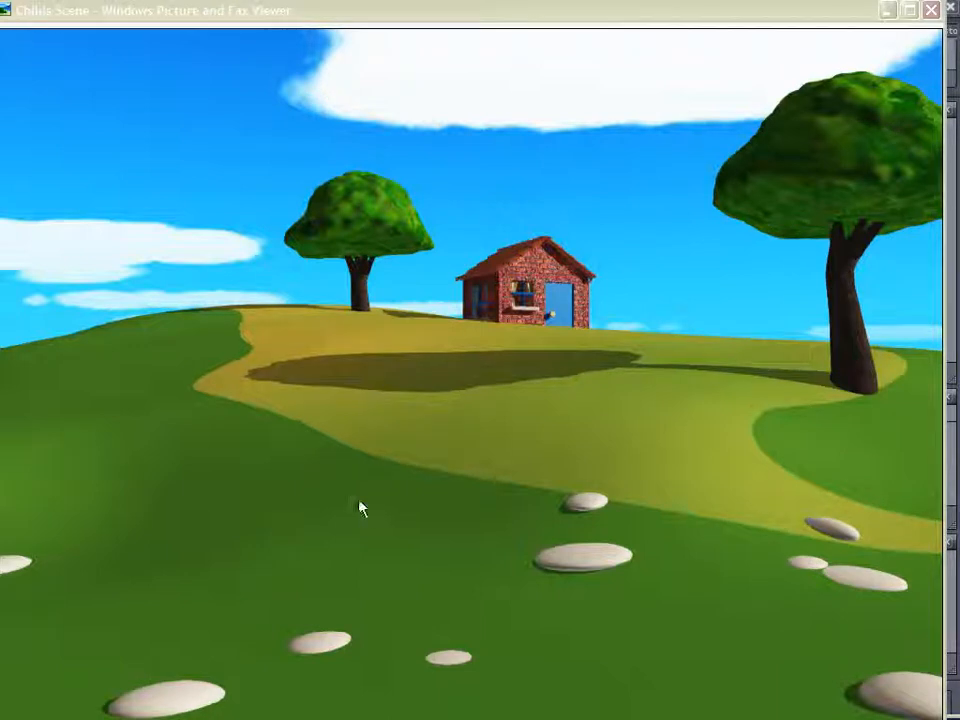
pyautogui.moveTo(452, 427)
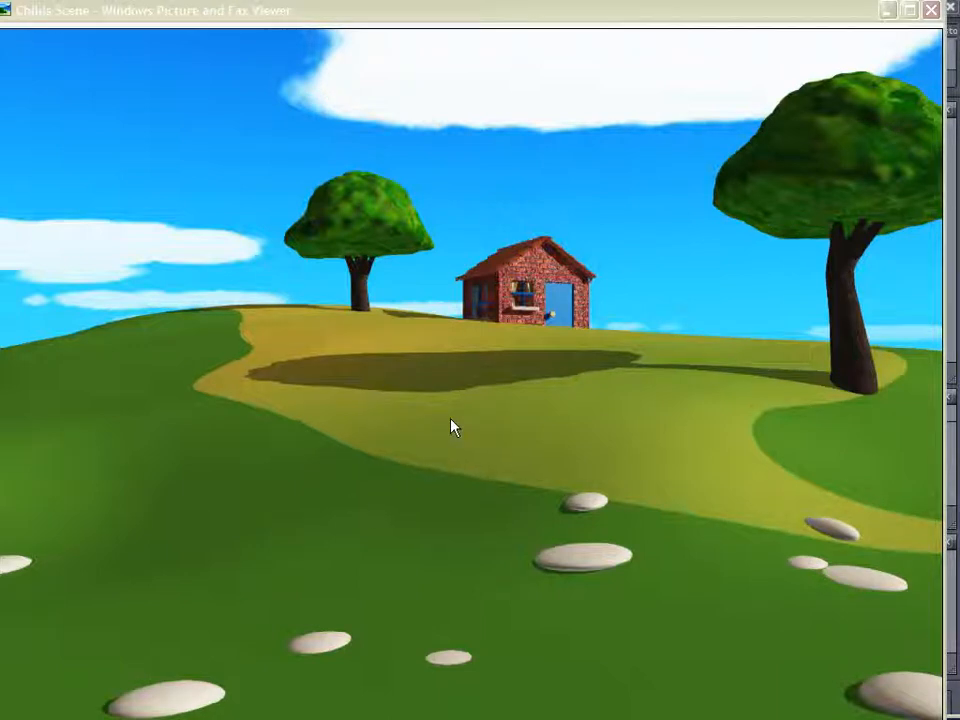
pyautogui.moveTo(410, 437)
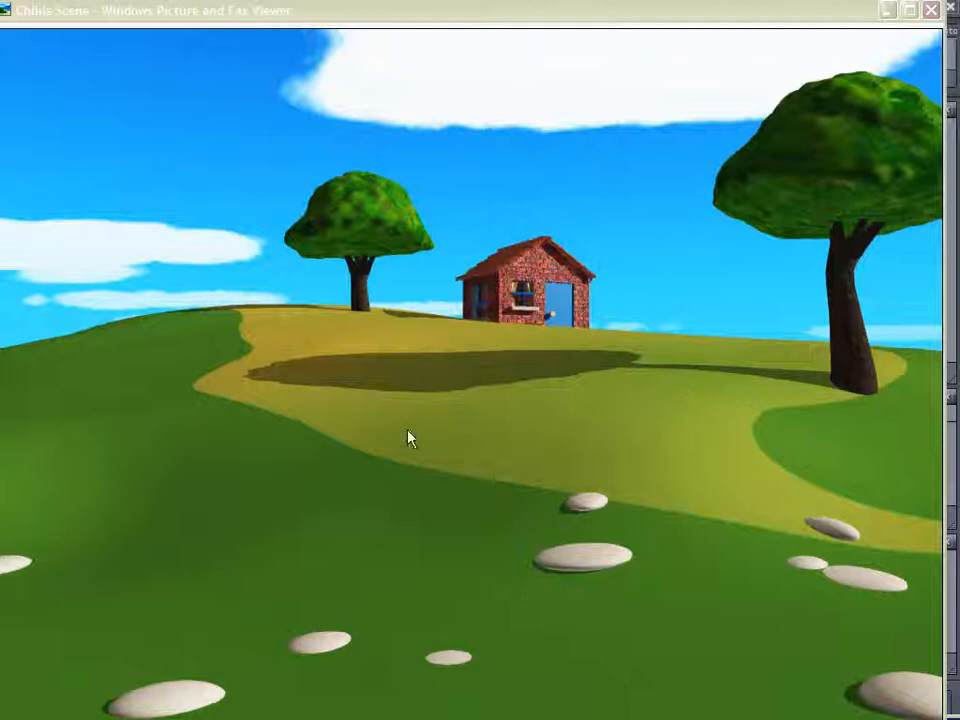
pyautogui.moveTo(443, 188)
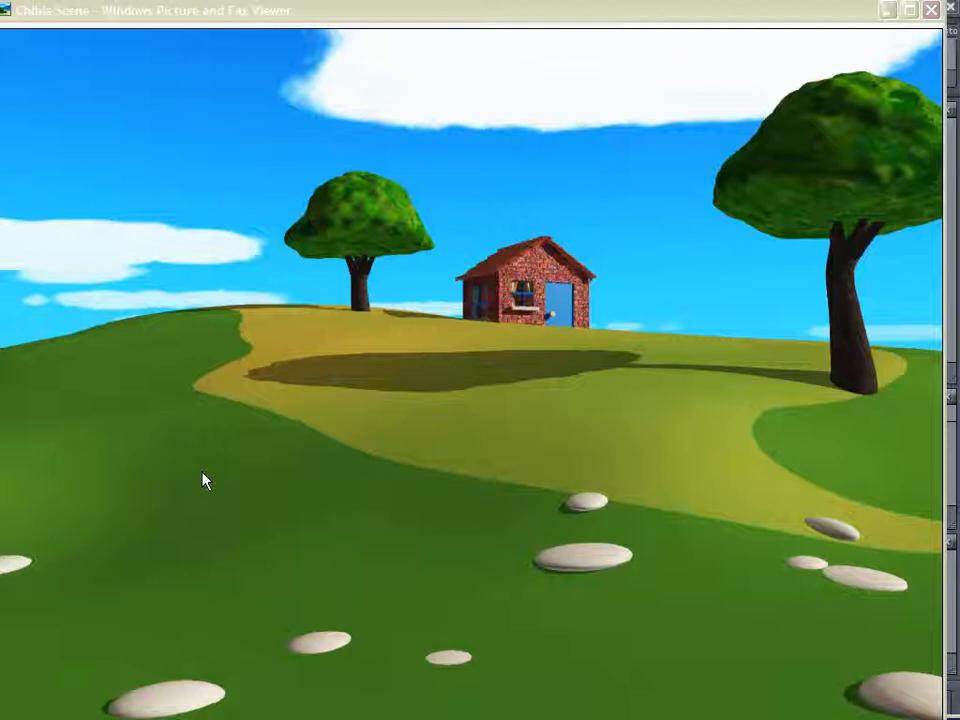
pyautogui.moveTo(182, 477)
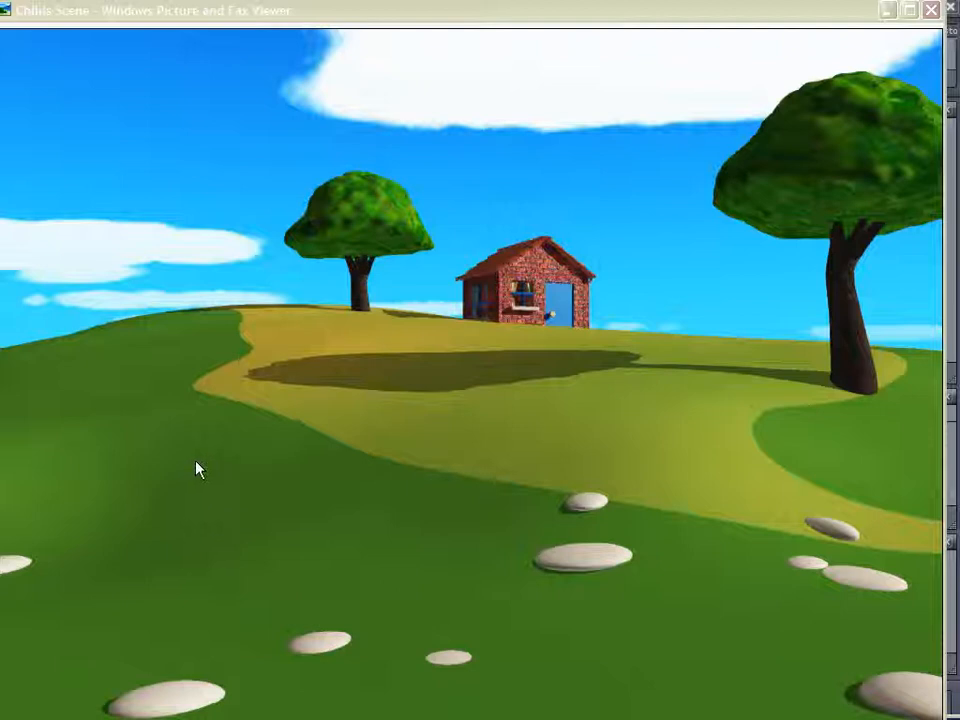
pyautogui.moveTo(278, 407)
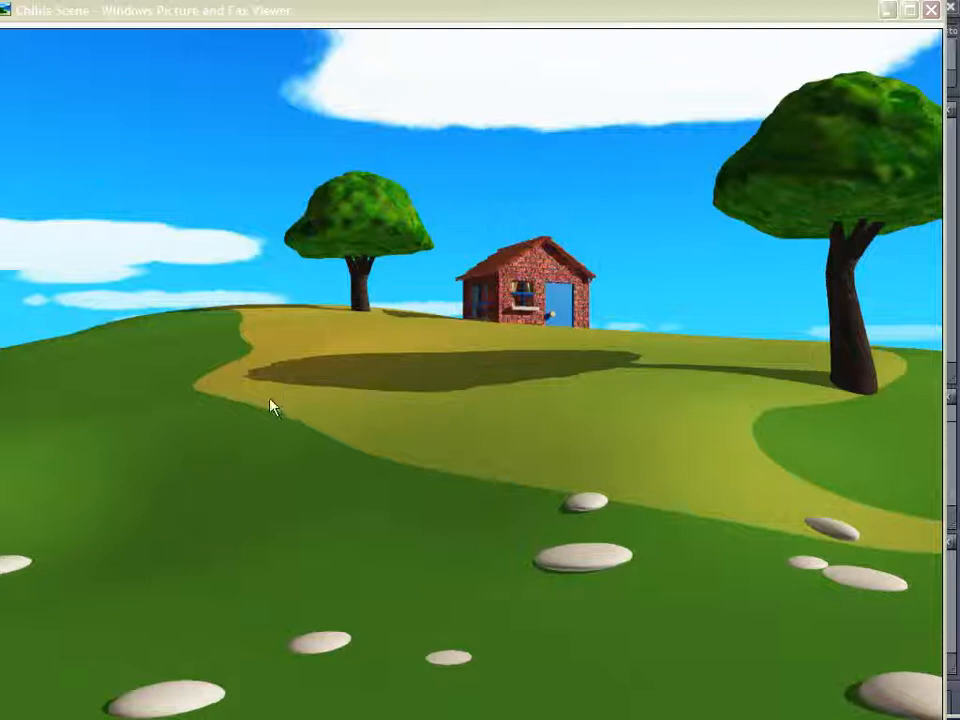
pyautogui.moveTo(318, 410)
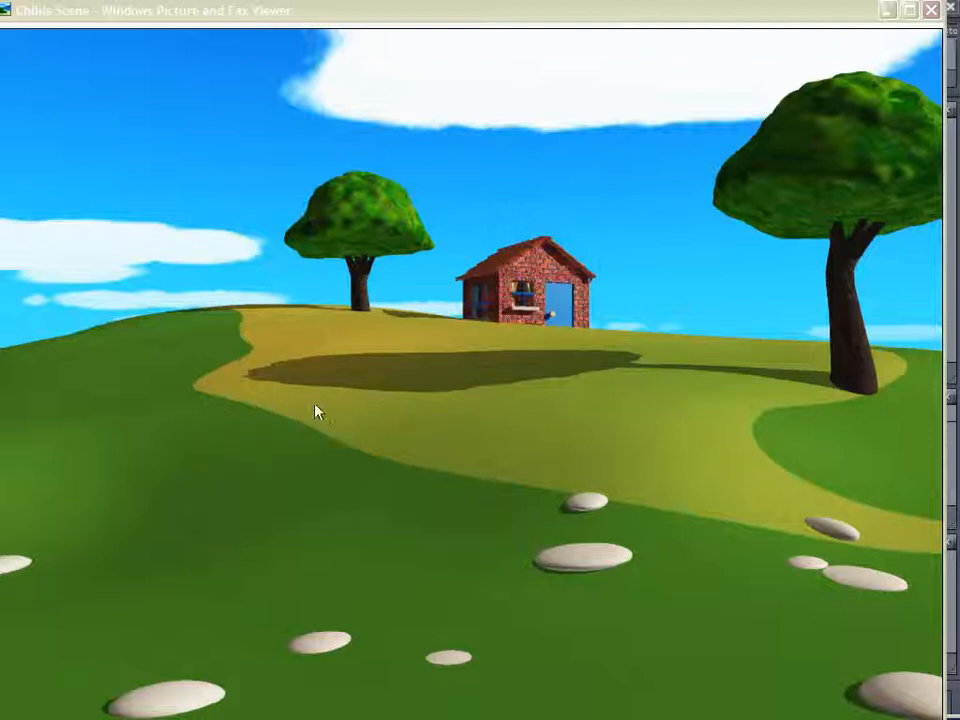
pyautogui.moveTo(268, 390)
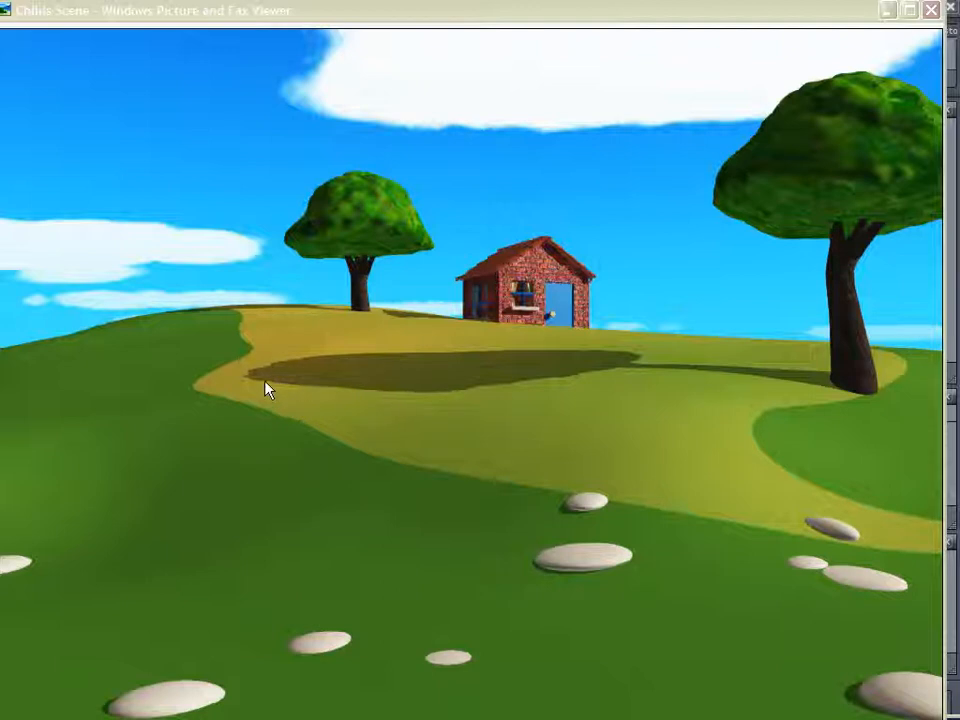
pyautogui.moveTo(408, 203)
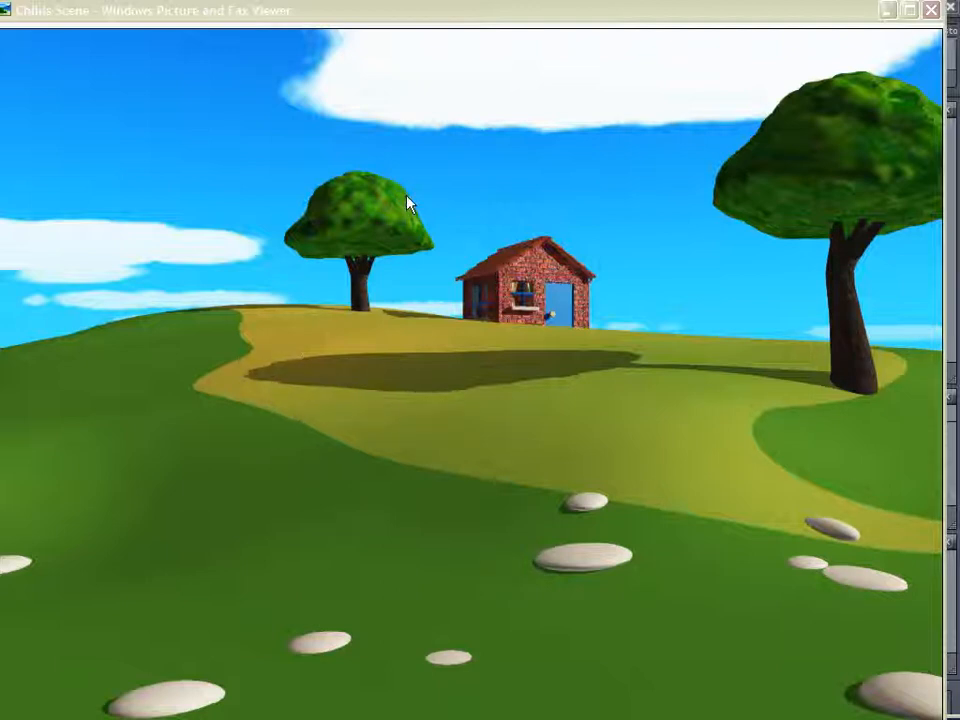
pyautogui.moveTo(335, 95)
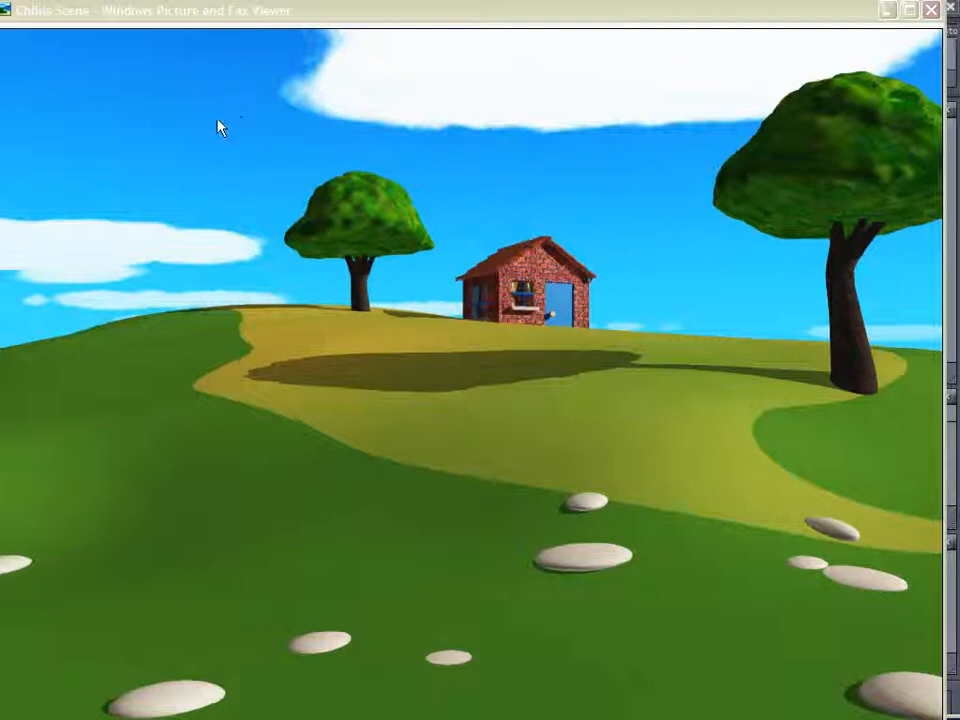
pyautogui.moveTo(230, 148)
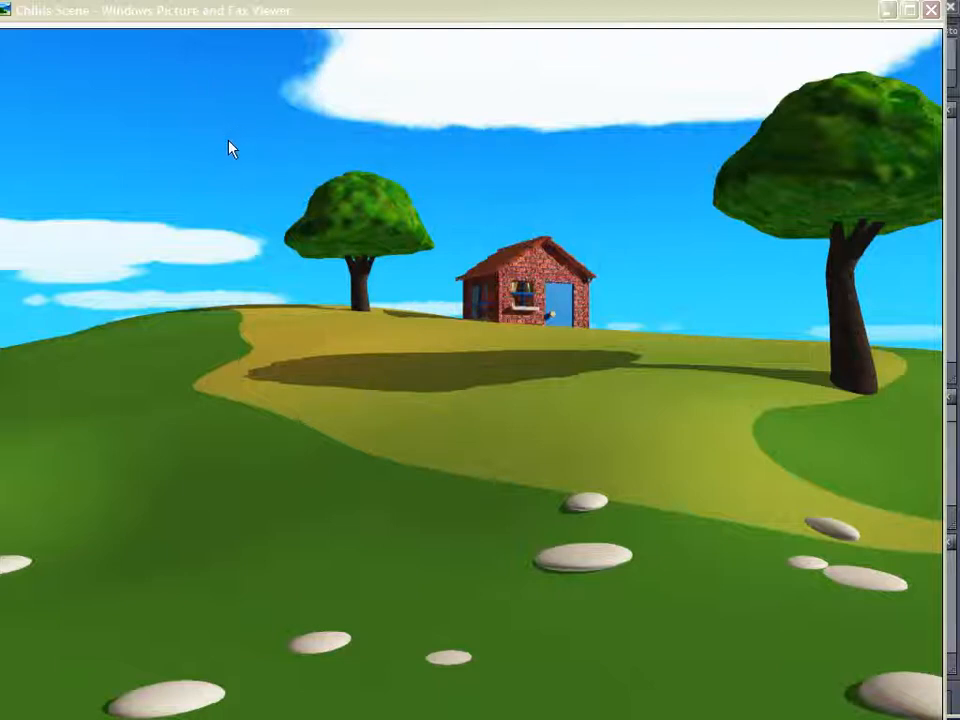
pyautogui.moveTo(213, 225)
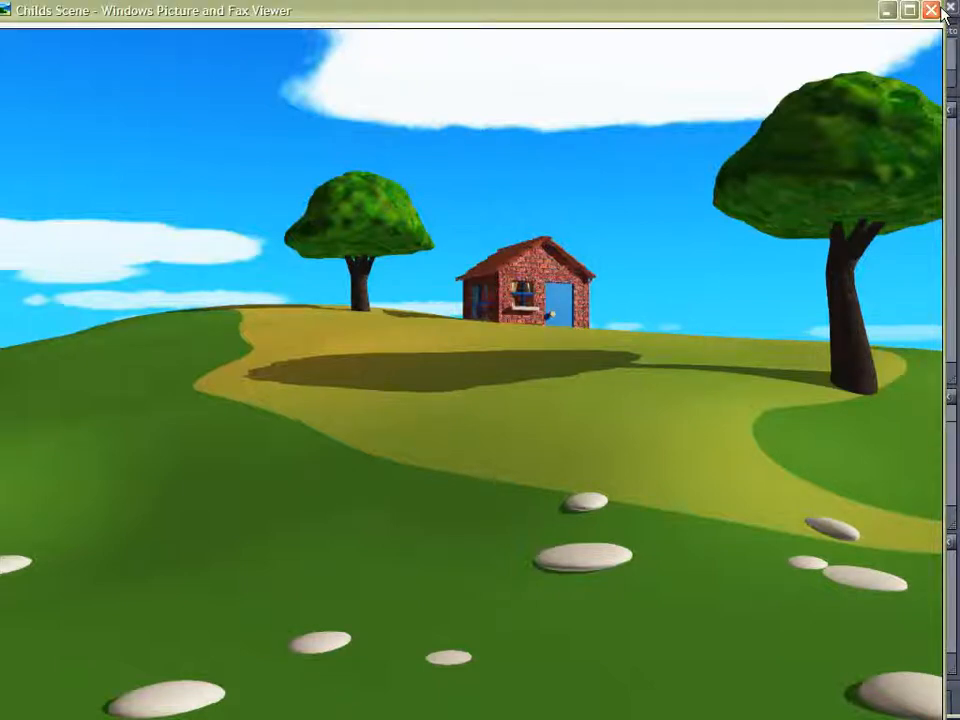
# Place a cube, give it Smoothing level 1 for a rounded dome, and select its top face.
pyautogui.click(949, 10)
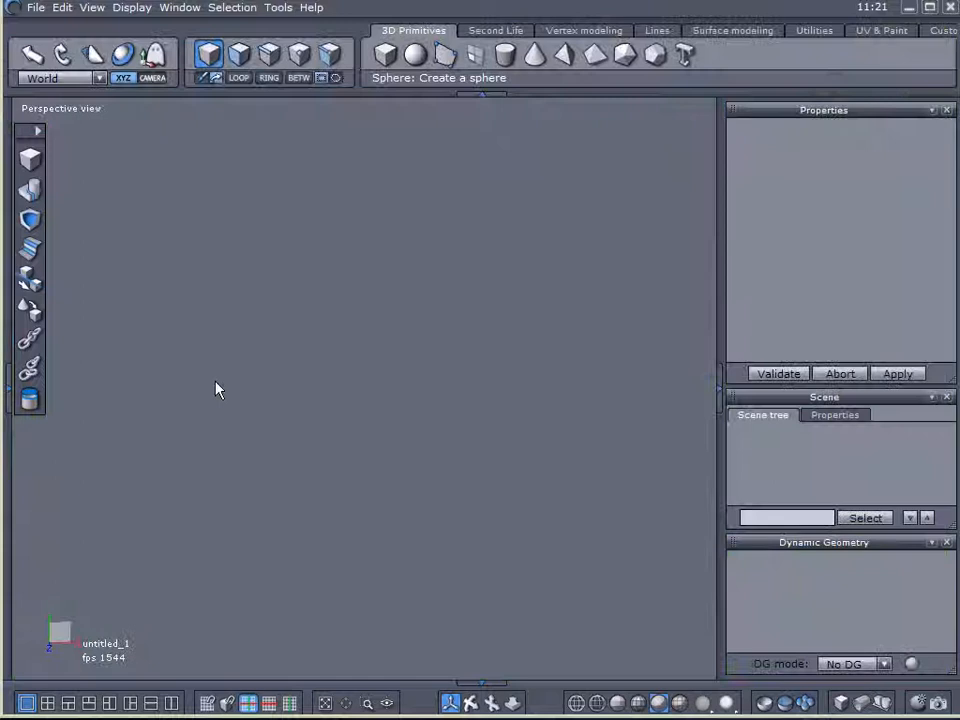
pyautogui.moveTo(170, 190)
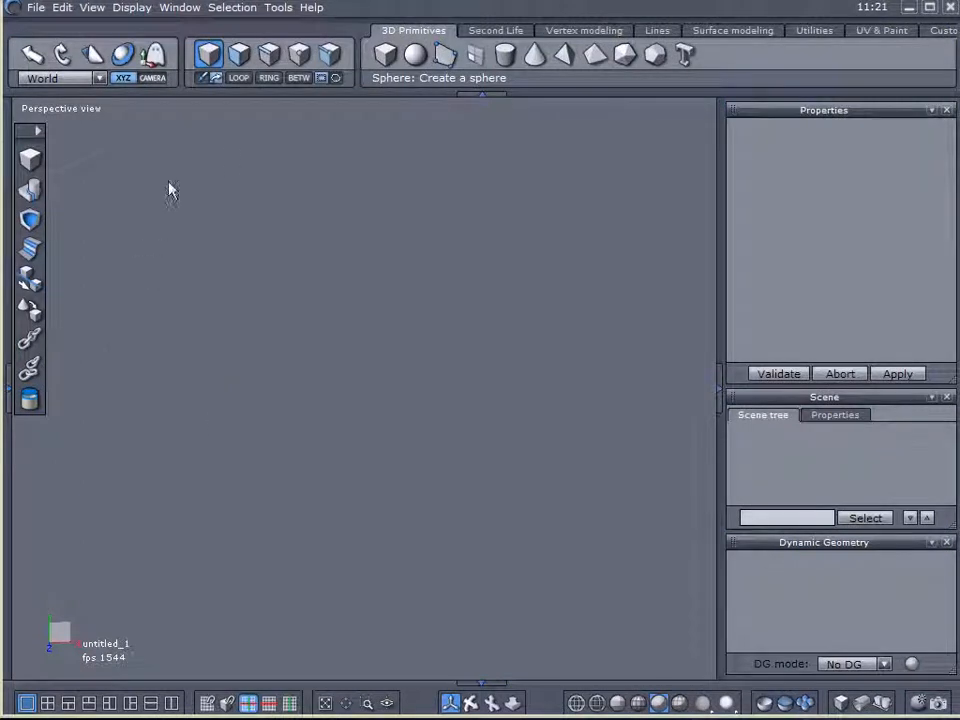
pyautogui.click(384, 54)
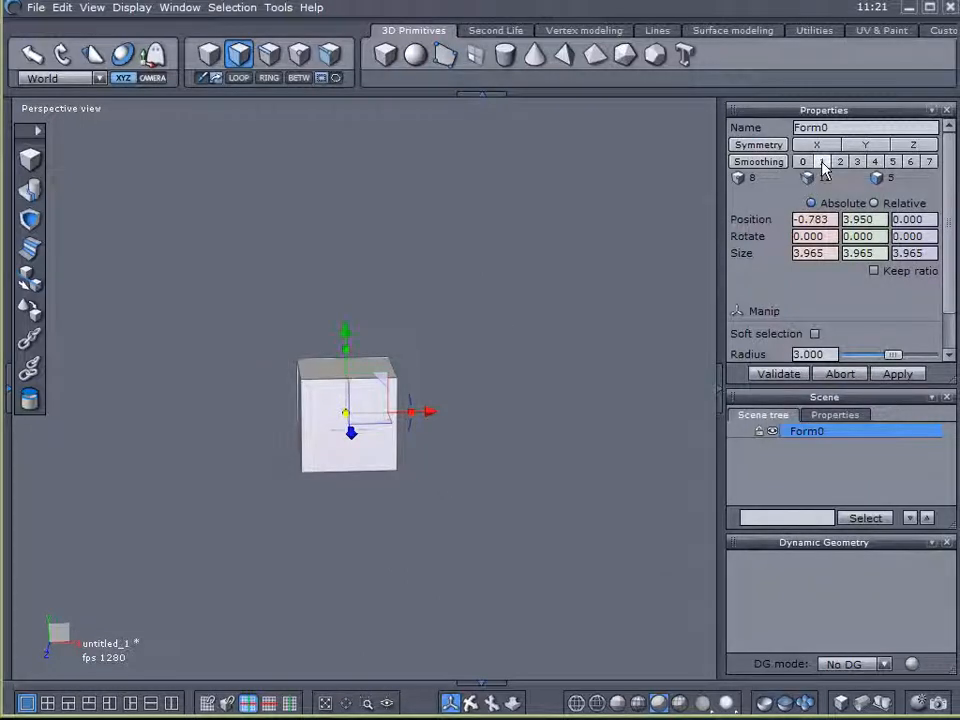
pyautogui.click(822, 161)
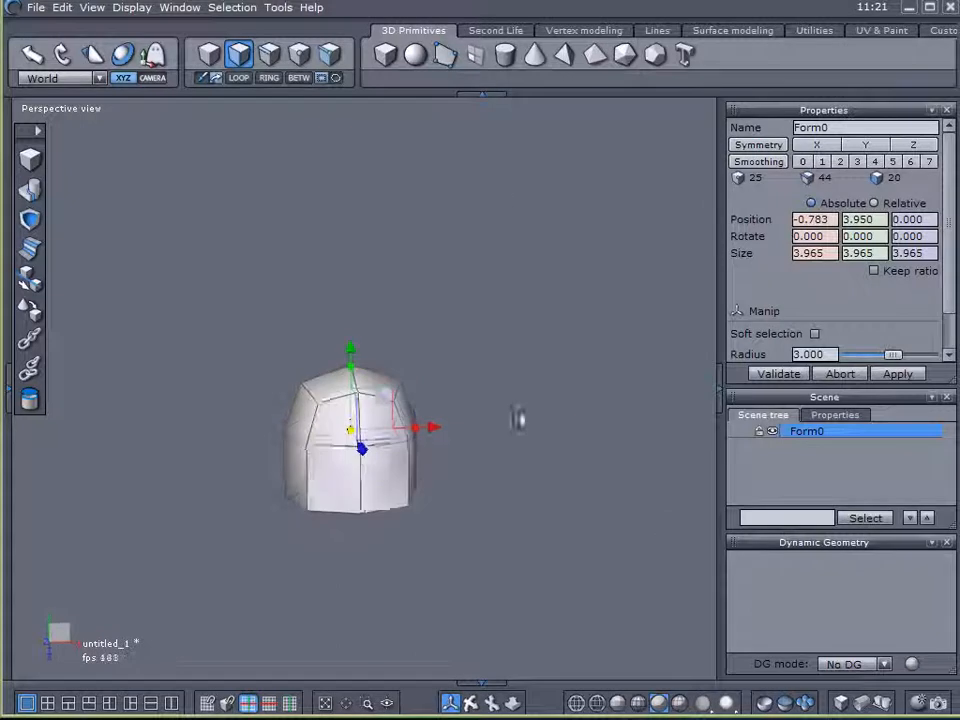
pyautogui.click(820, 161)
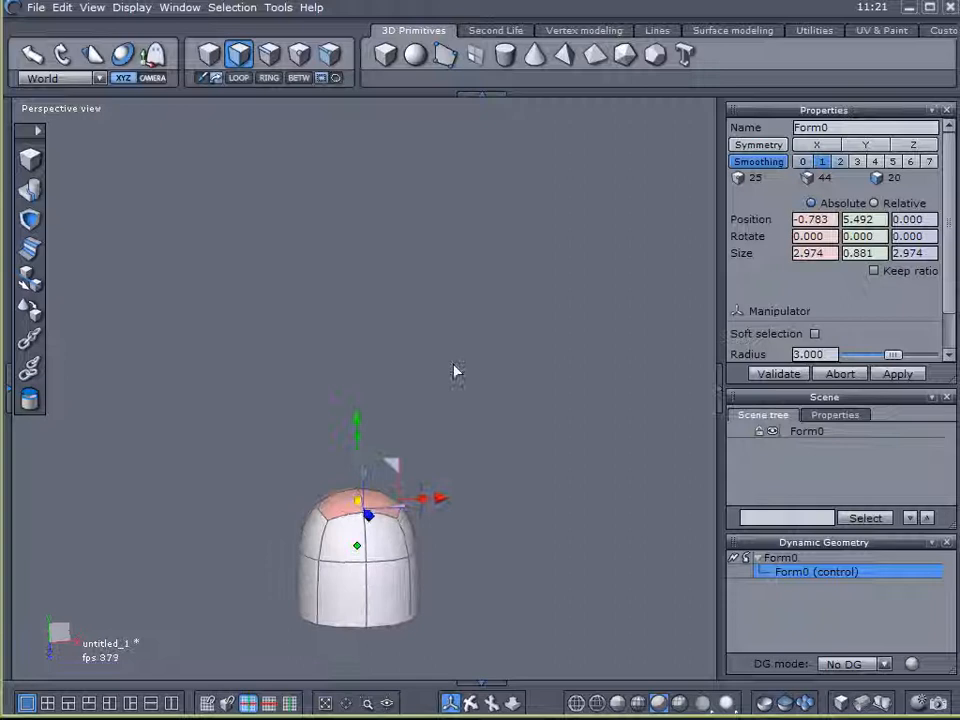
# Sweep the dome's top face upward into a long bent trunk with a first branch.
pyautogui.click(583, 30)
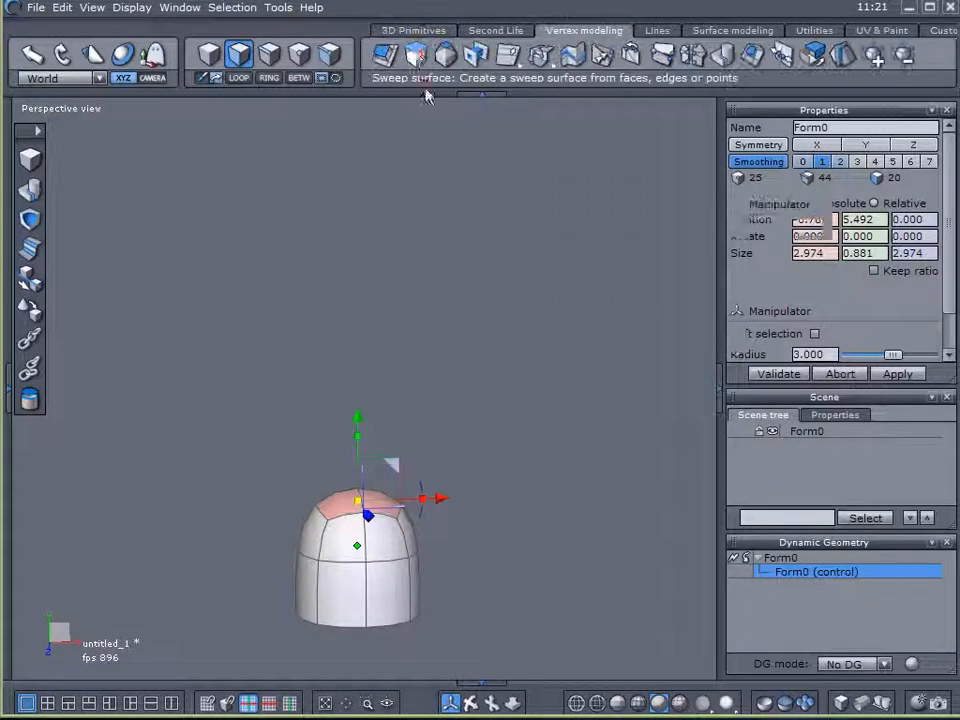
pyautogui.click(415, 55)
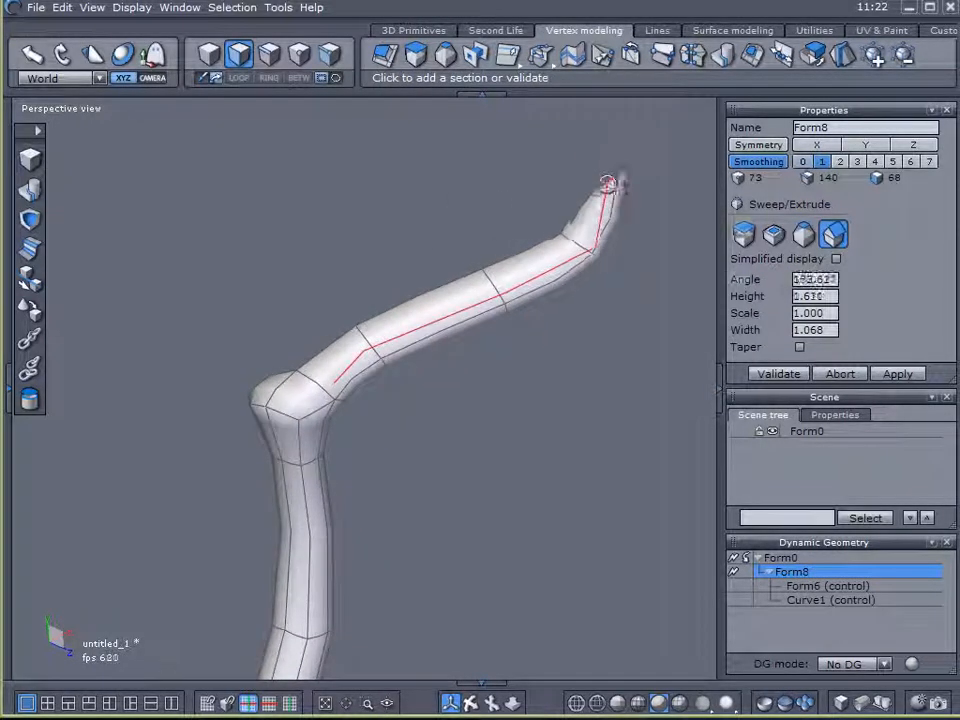
# Validate the swept trunk and pull two new branches upward out of the fork.
pyautogui.click(777, 373)
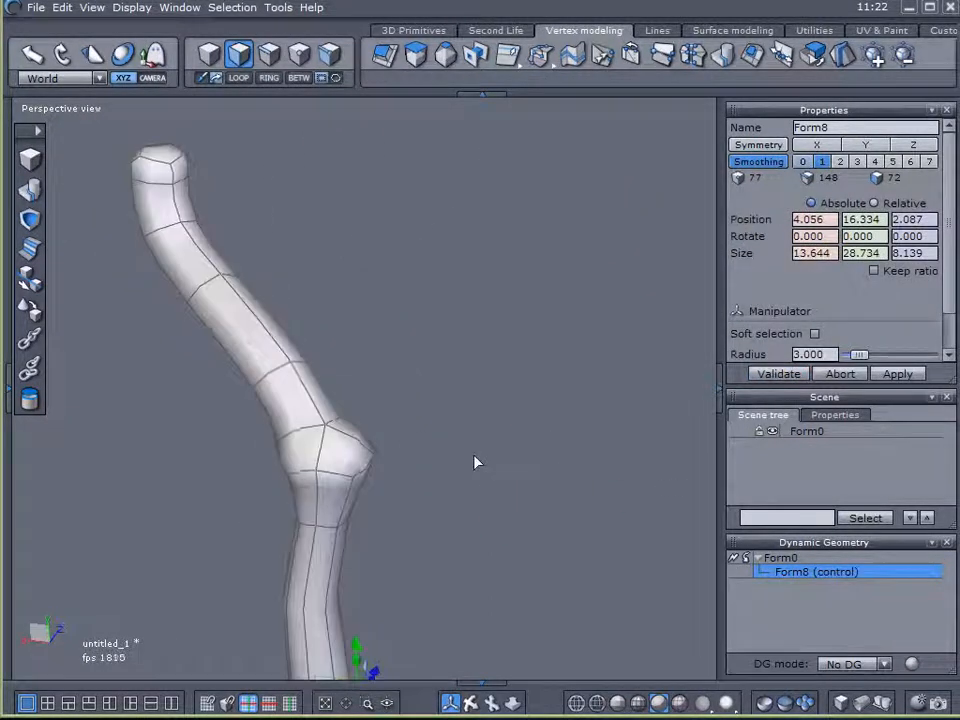
pyautogui.moveTo(383, 55)
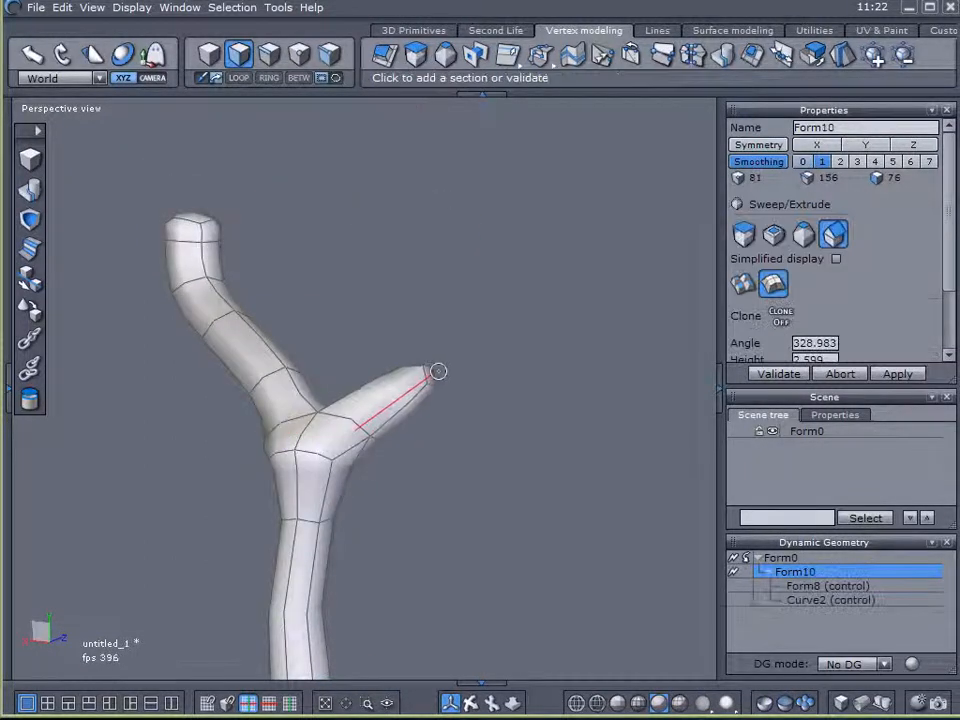
pyautogui.moveTo(438, 372); pyautogui.dragTo(443, 198)
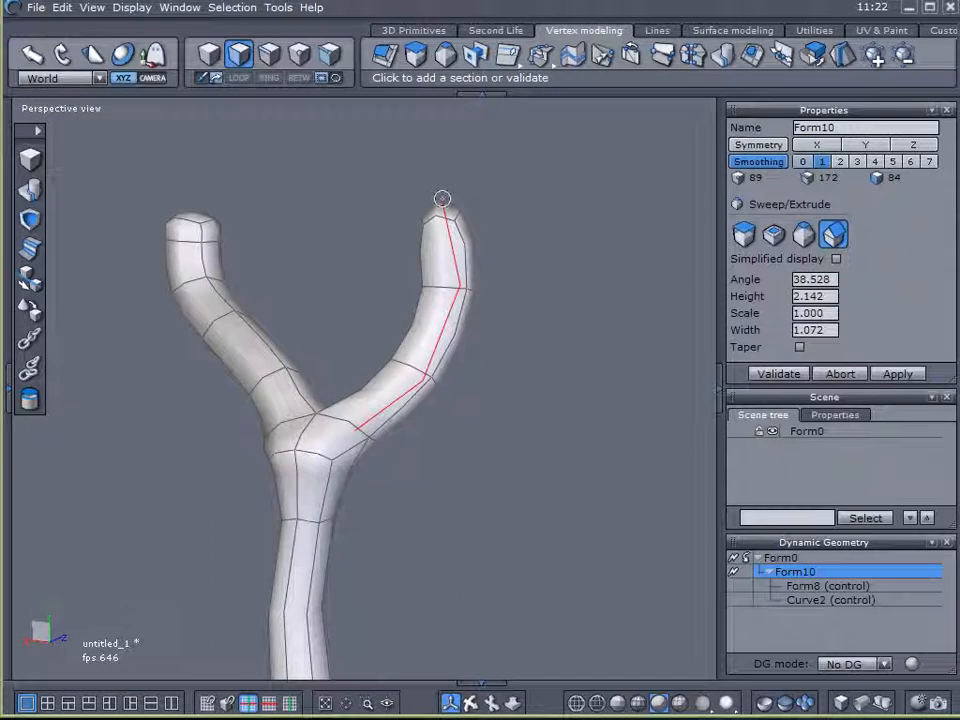
pyautogui.moveTo(442, 198); pyautogui.dragTo(443, 190)
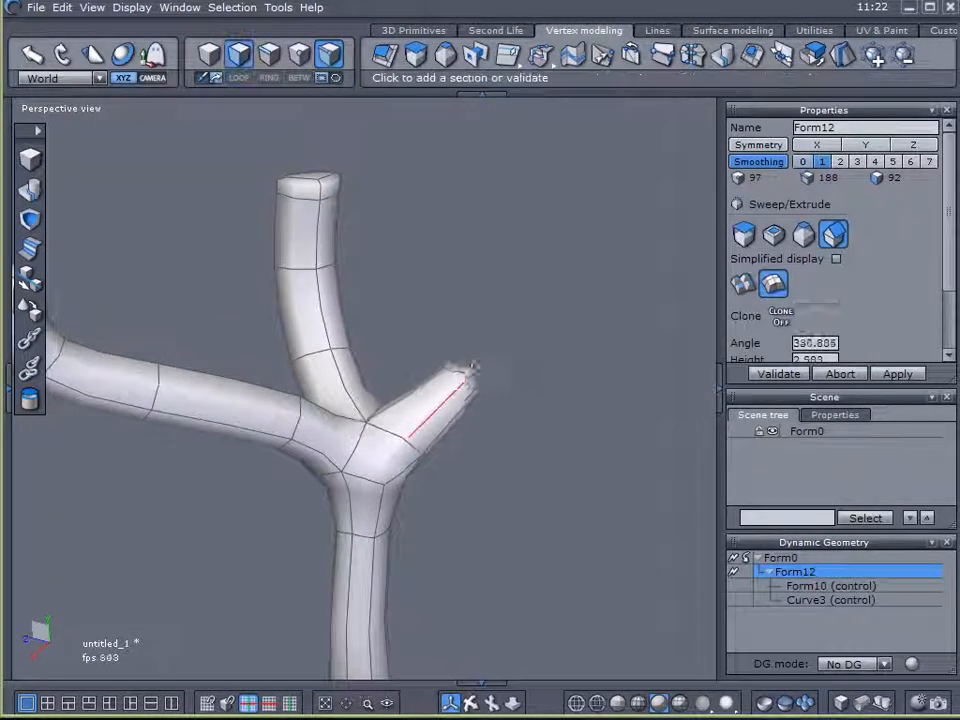
pyautogui.moveTo(455, 370); pyautogui.dragTo(570, 160)
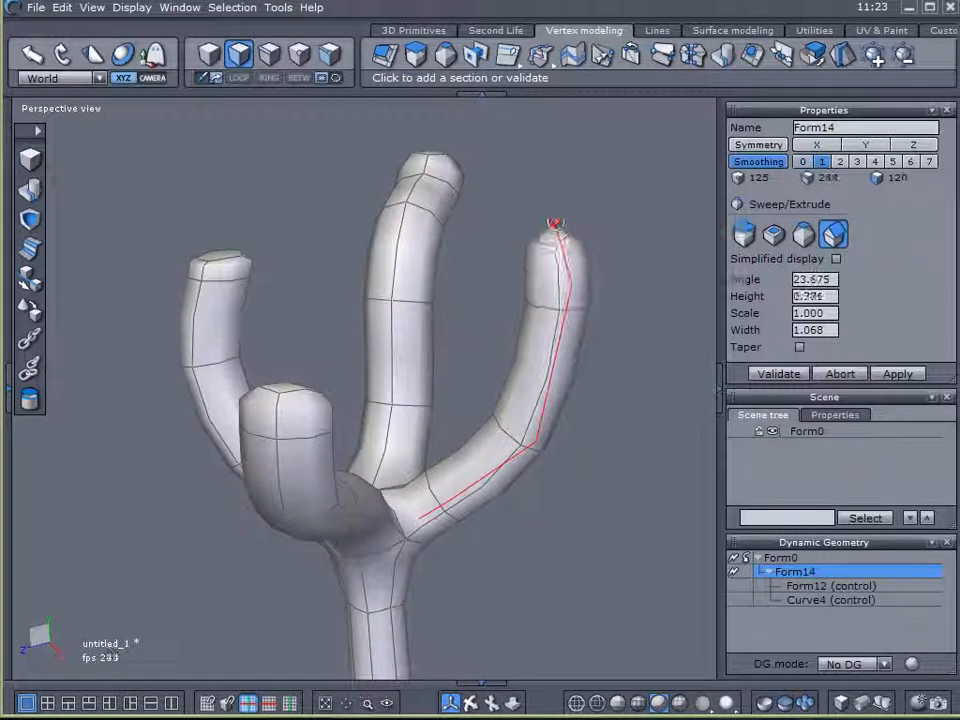
# Validate the latest branch and softly bend the side branch's end, widening the soft-selection radius.
pyautogui.click(777, 373)
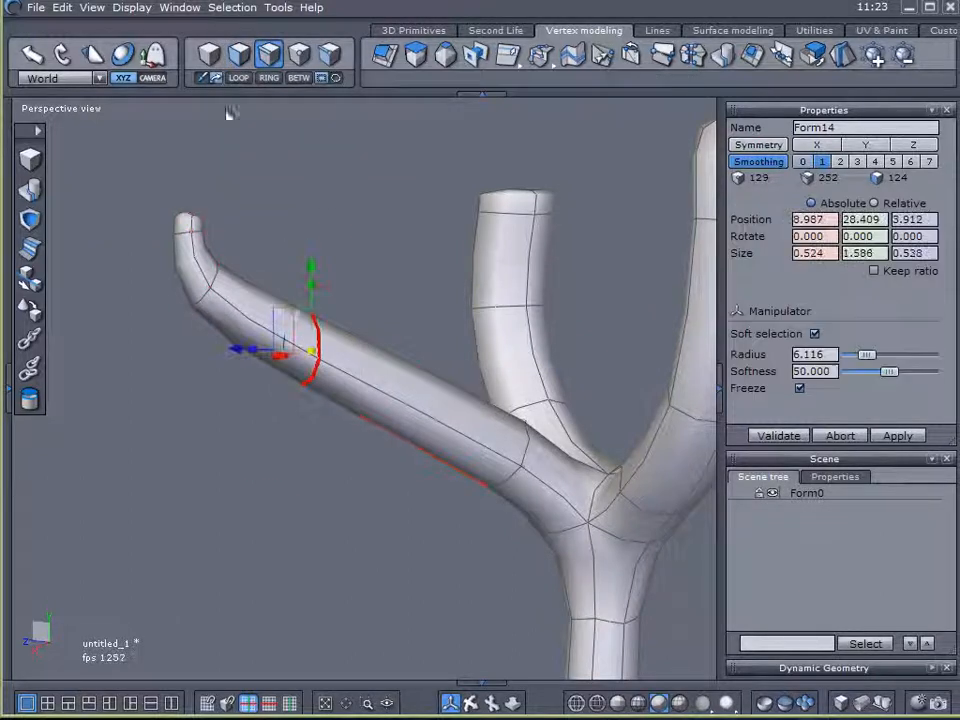
pyautogui.moveTo(290, 350); pyautogui.dragTo(300, 350)
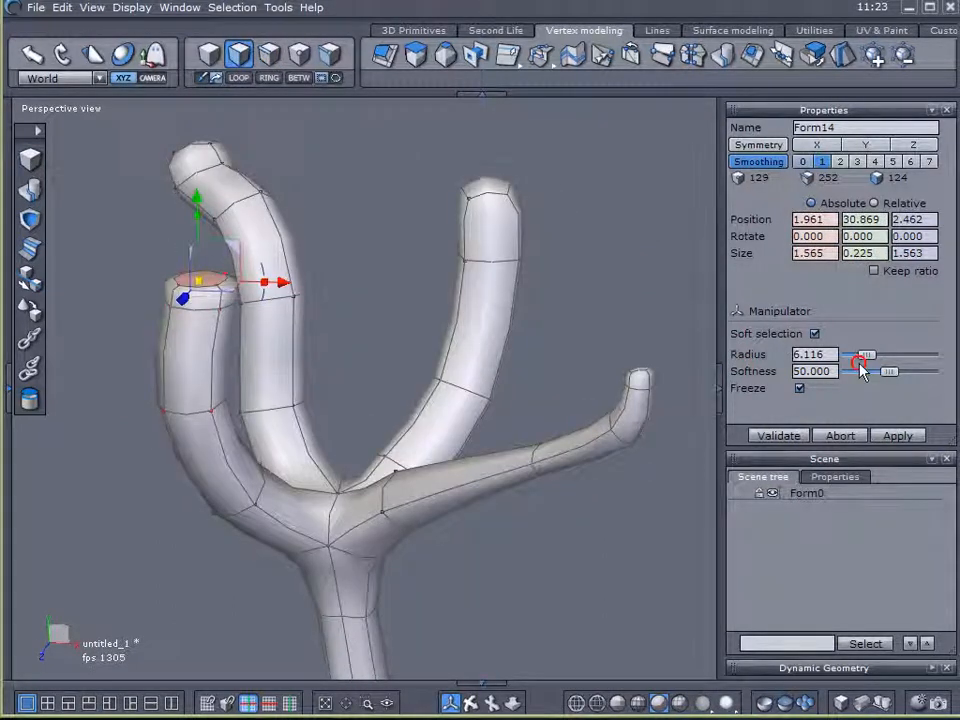
pyautogui.moveTo(862, 355); pyautogui.dragTo(875, 355)
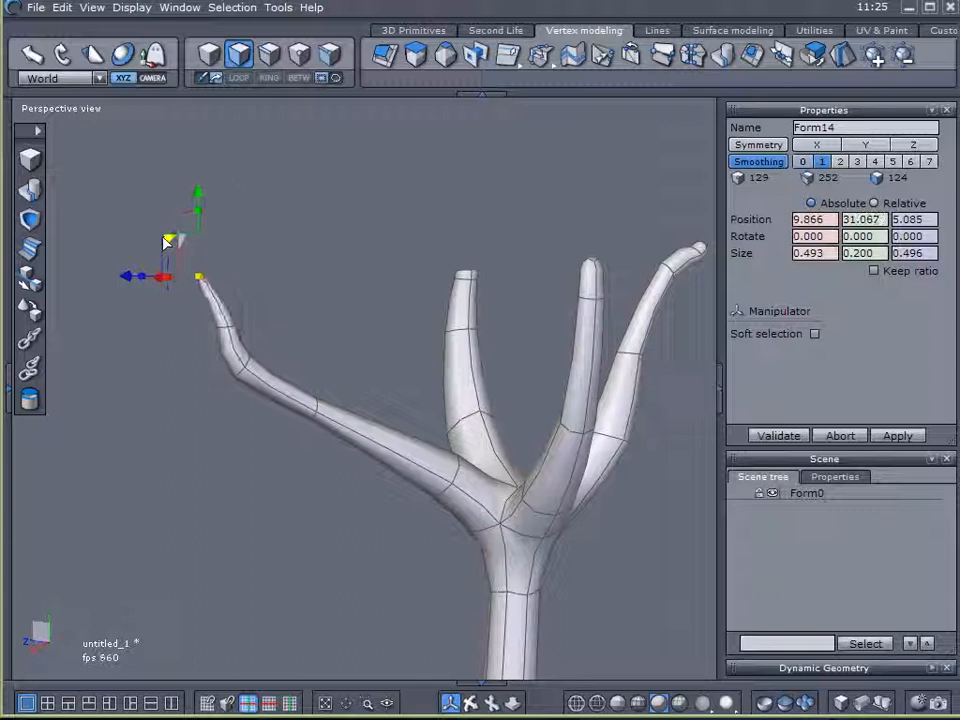
# Pull the left branch tip upward into a point and name the object Trunk.
pyautogui.click(815, 333)
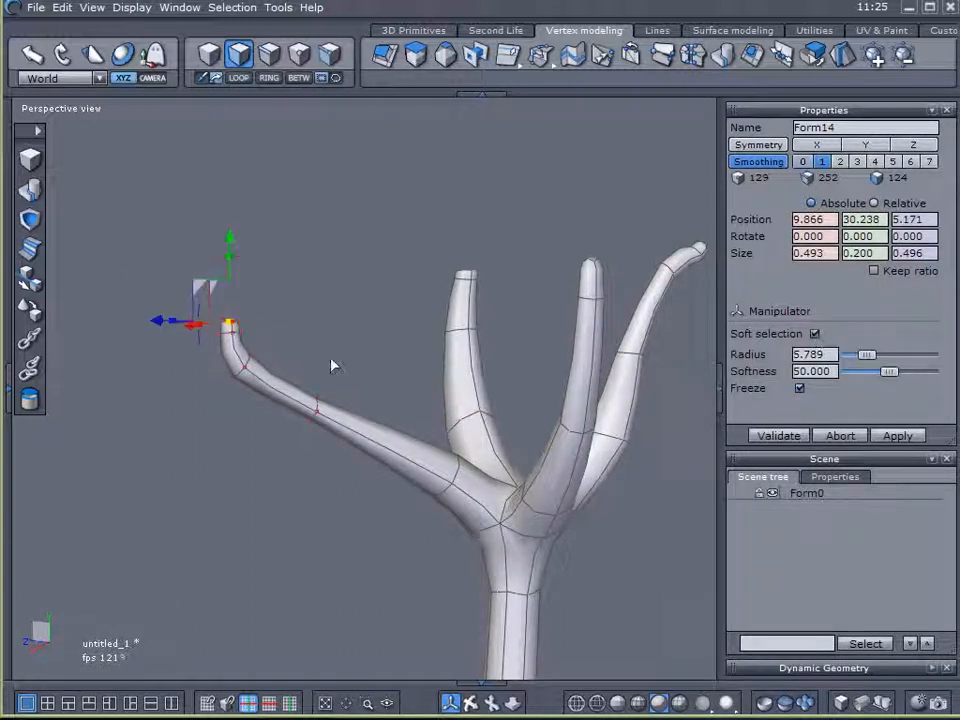
pyautogui.moveTo(230, 320); pyautogui.dragTo(240, 275)
pyautogui.write('T')
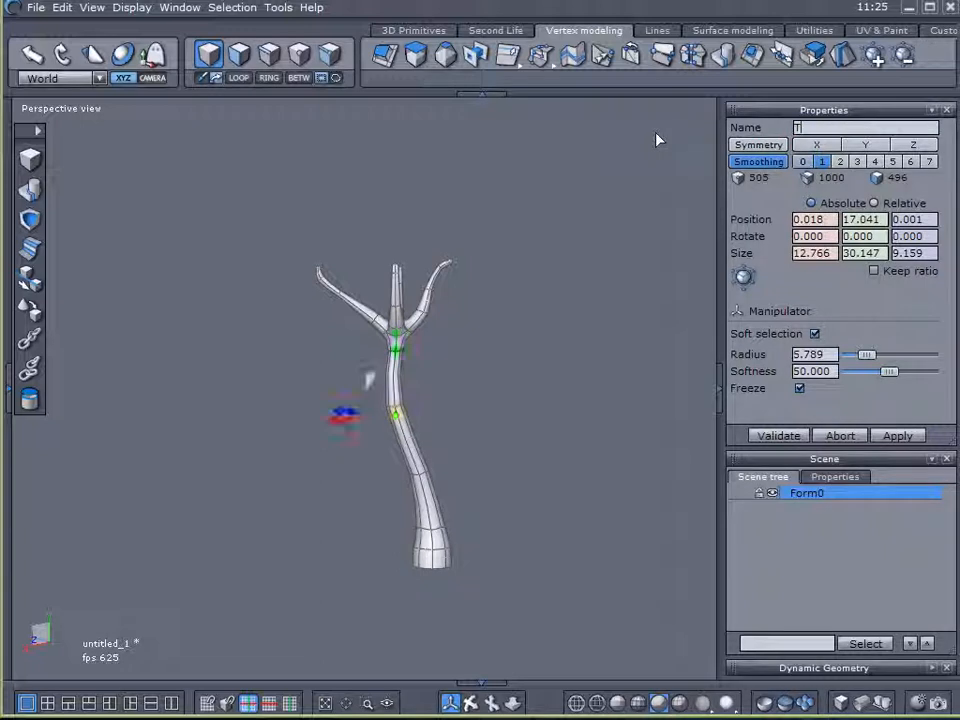
pyautogui.write('runk')
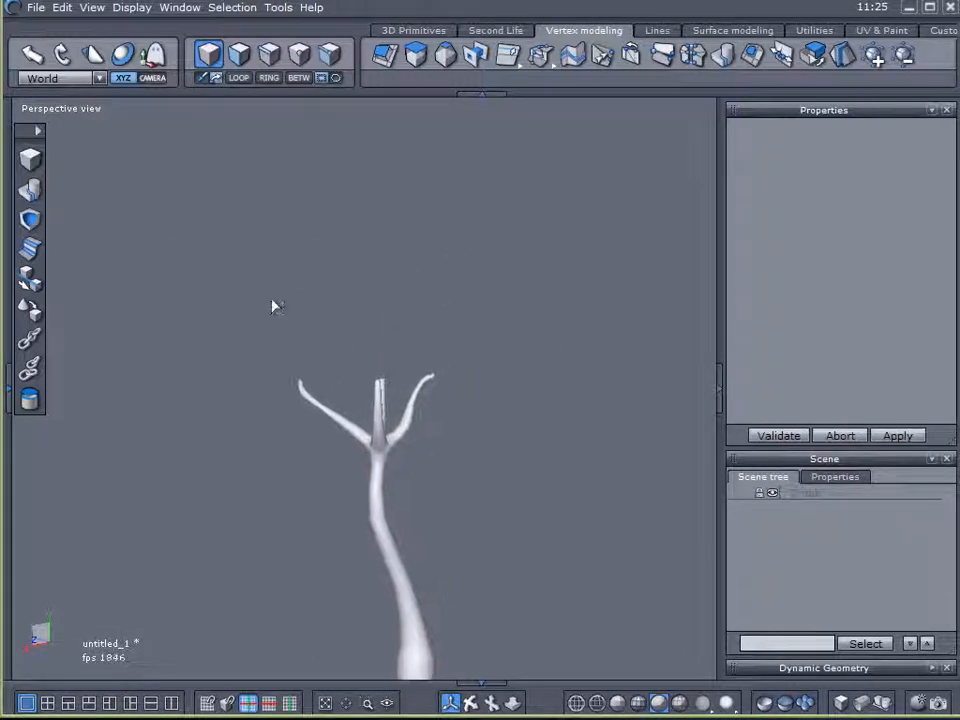
# Add a large quad-grid sphere sized over the trunk top as the canopy and validate it.
pyautogui.click(412, 30)
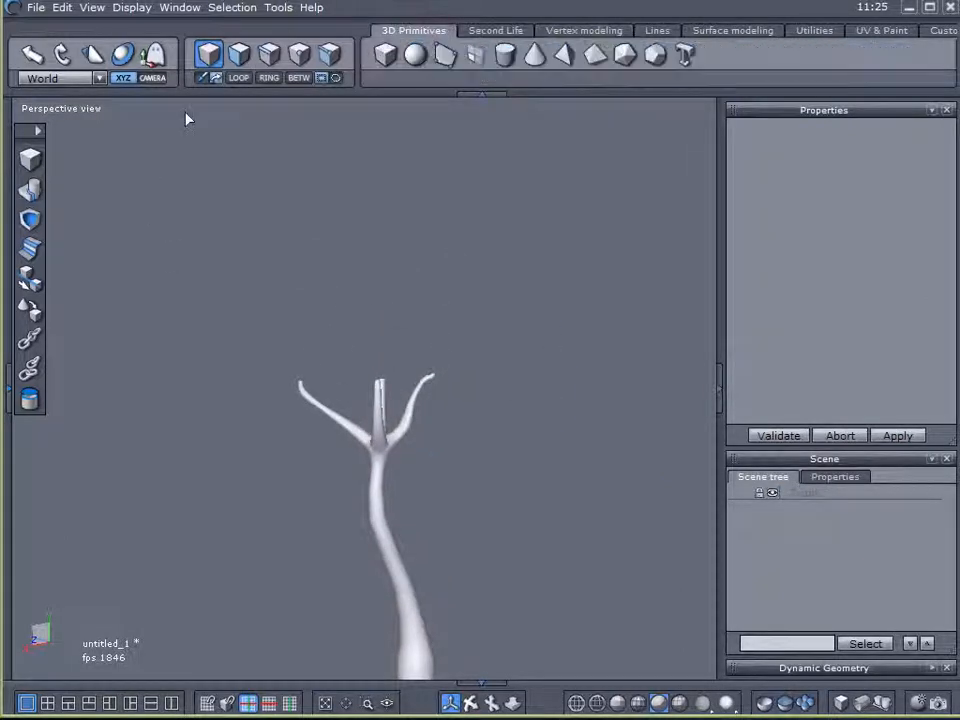
pyautogui.click(414, 54)
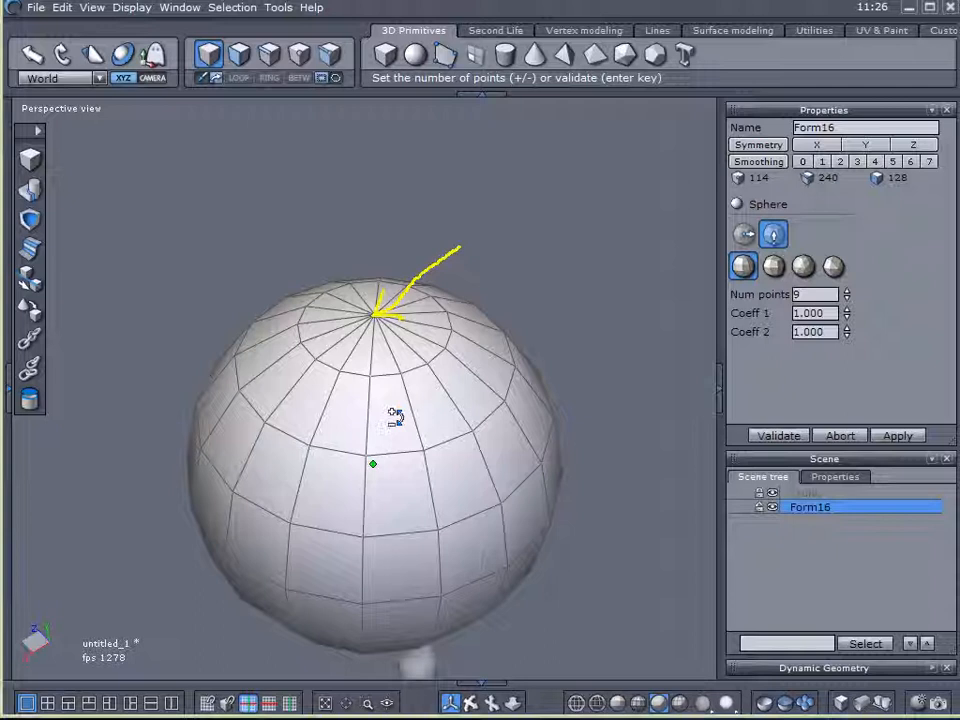
pyautogui.moveTo(400, 320); pyautogui.dragTo(370, 375)
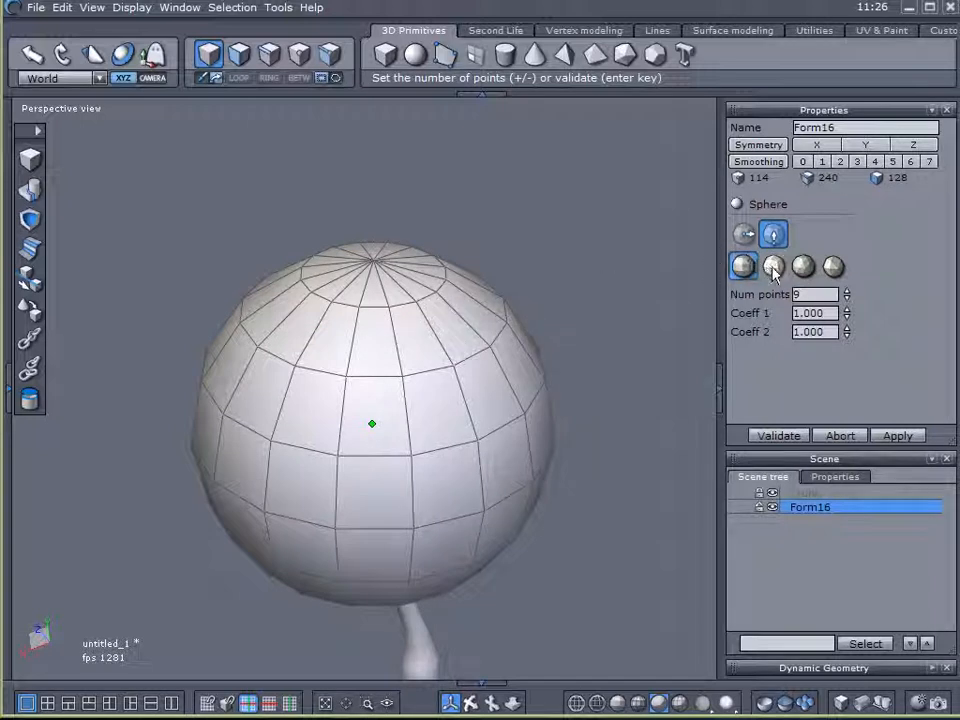
pyautogui.click(773, 266)
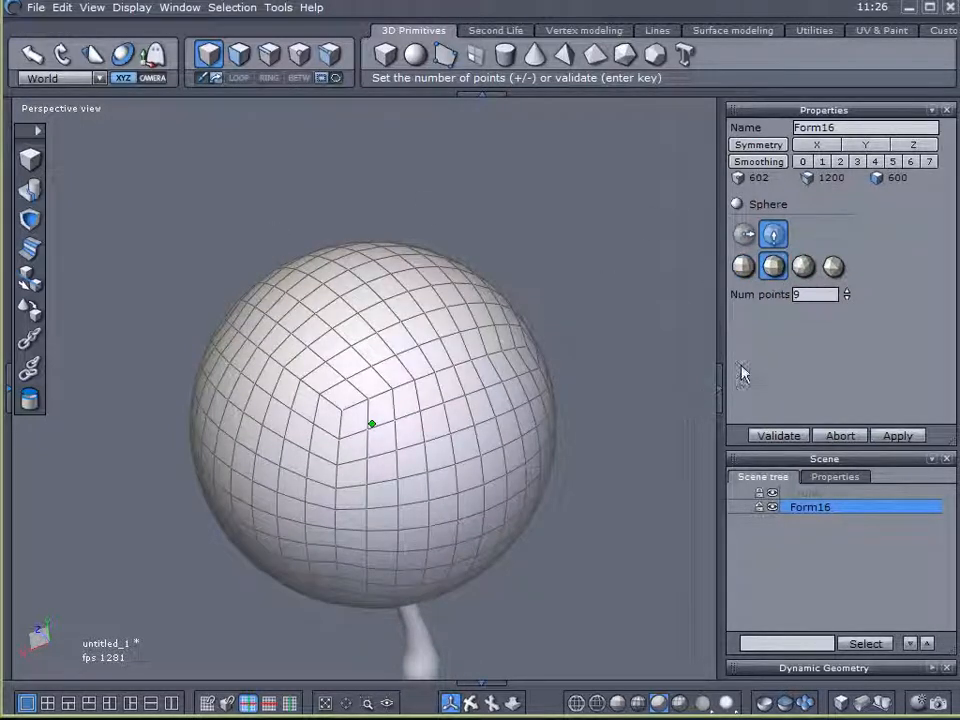
pyautogui.click(778, 435)
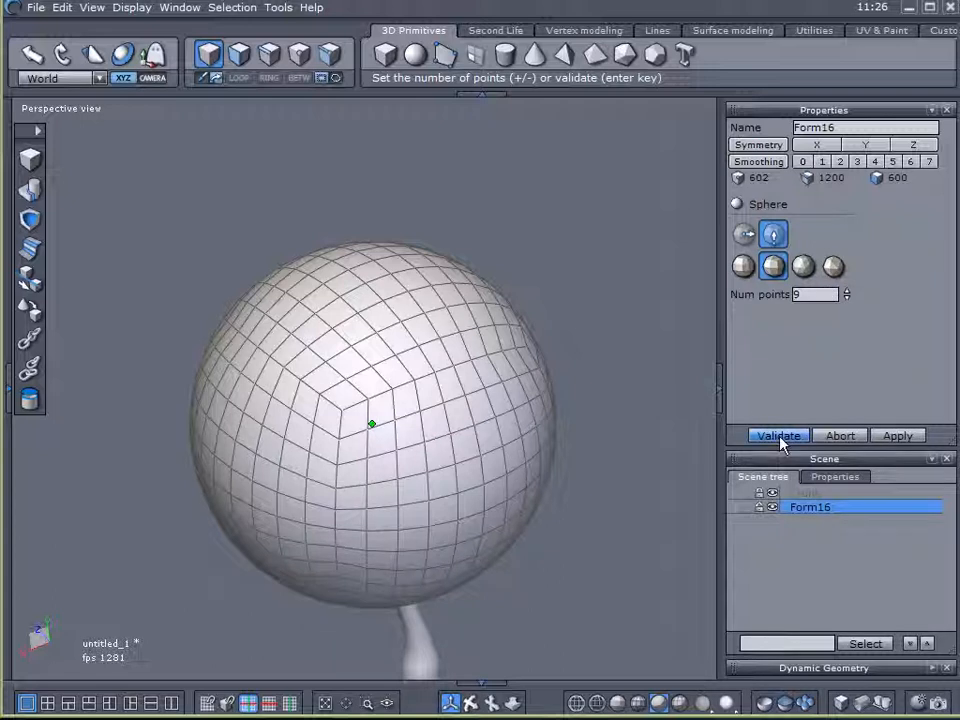
pyautogui.click(777, 435)
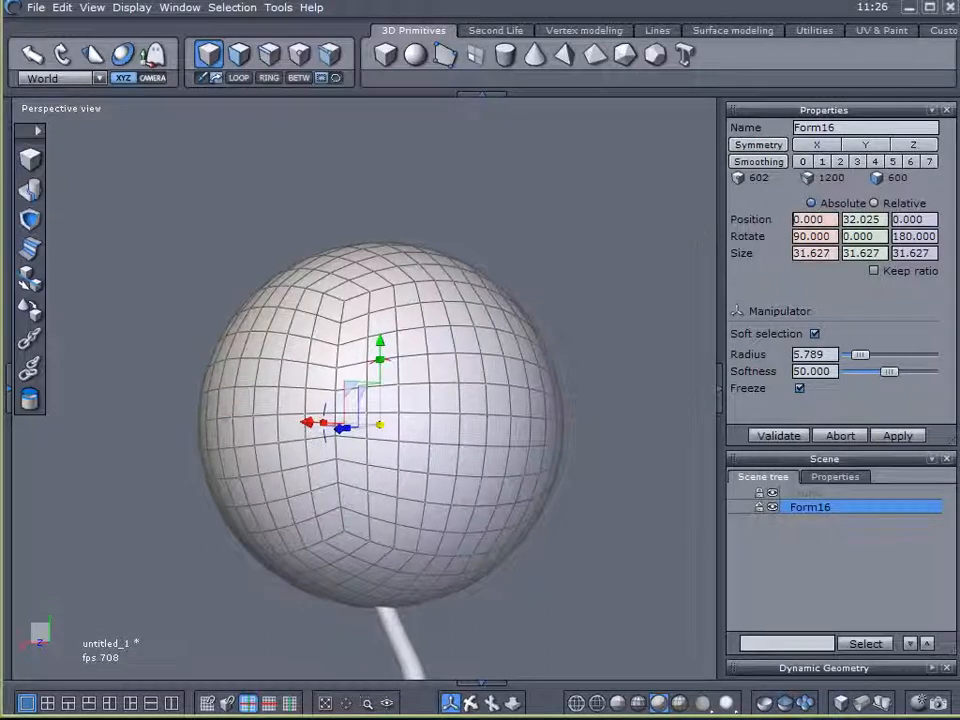
# With soft selection off, face-select the sphere's lower band, then re-enable soft selection.
pyautogui.click(778, 435)
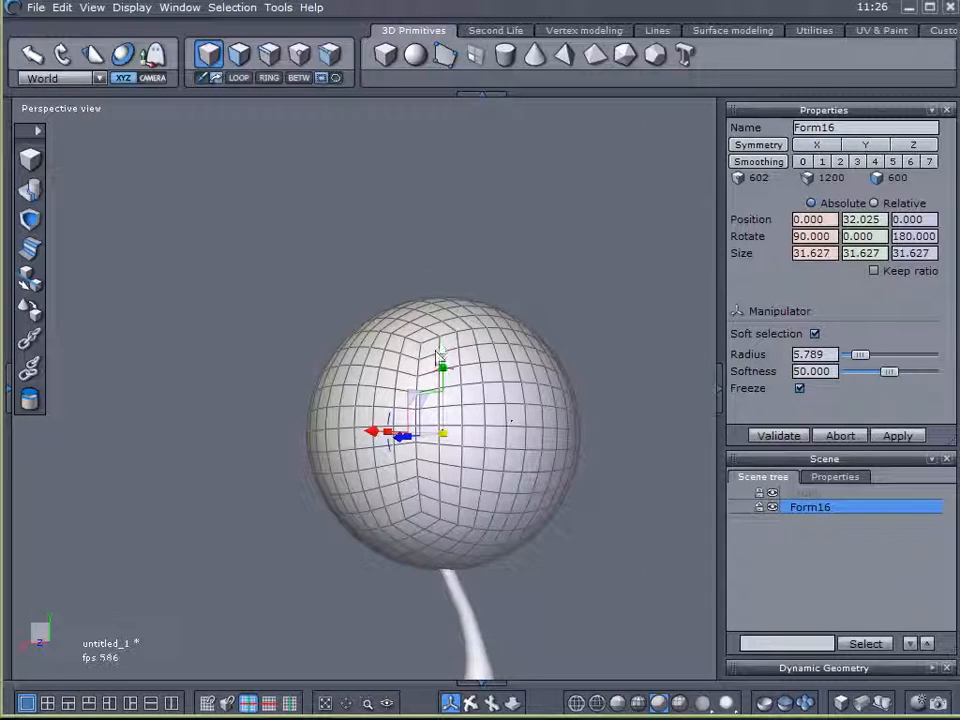
pyautogui.moveTo(441, 365); pyautogui.dragTo(441, 220)
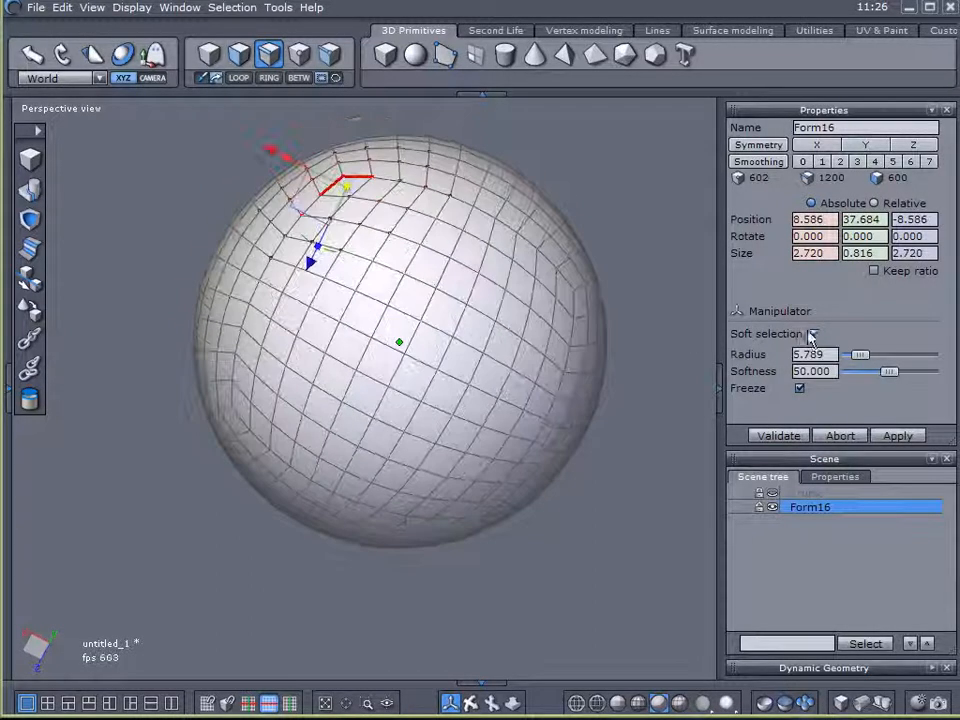
pyautogui.click(814, 333)
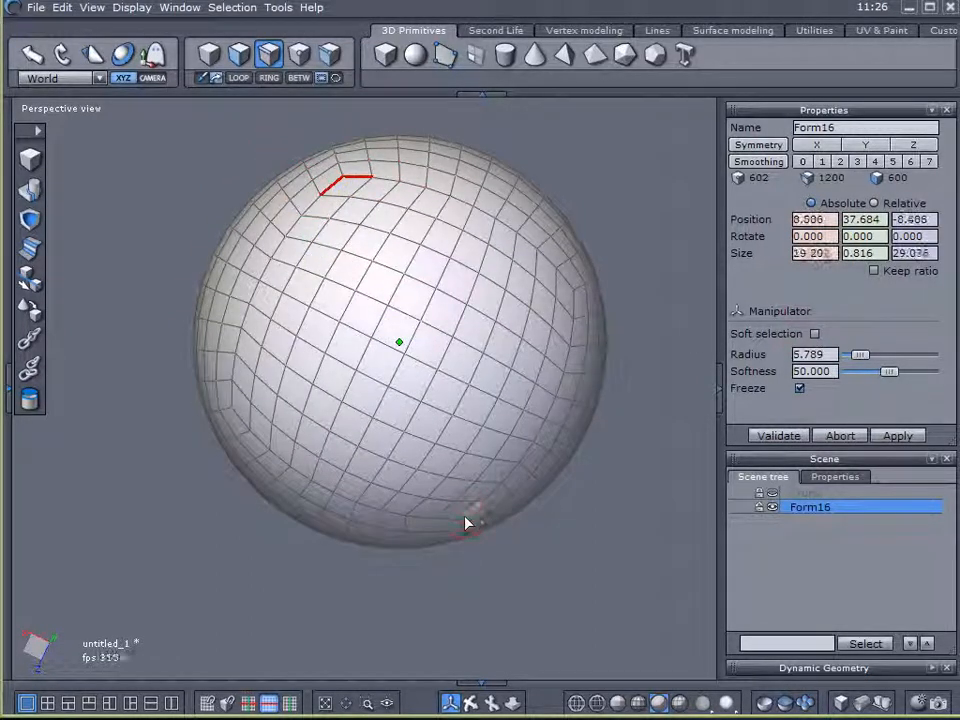
pyautogui.click(239, 78)
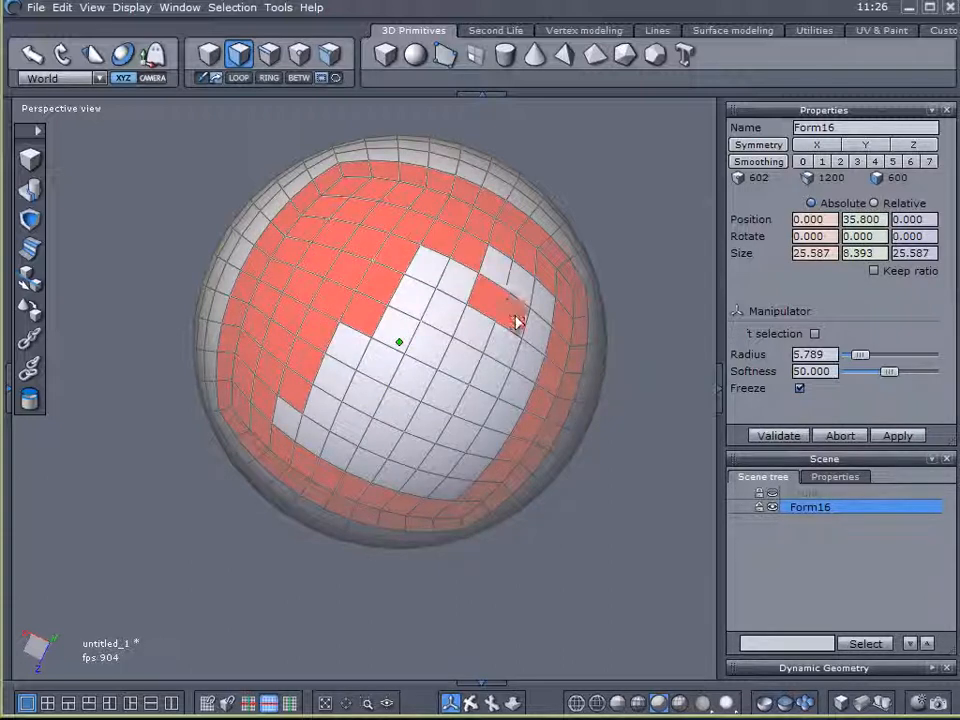
pyautogui.moveTo(515, 320); pyautogui.dragTo(300, 430)
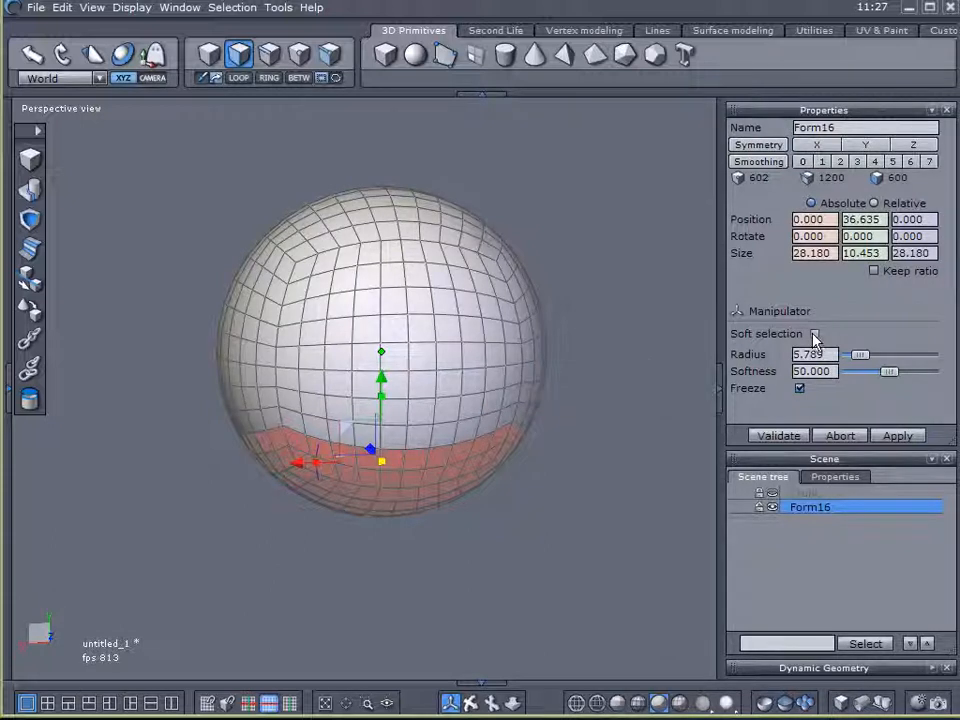
pyautogui.click(815, 333)
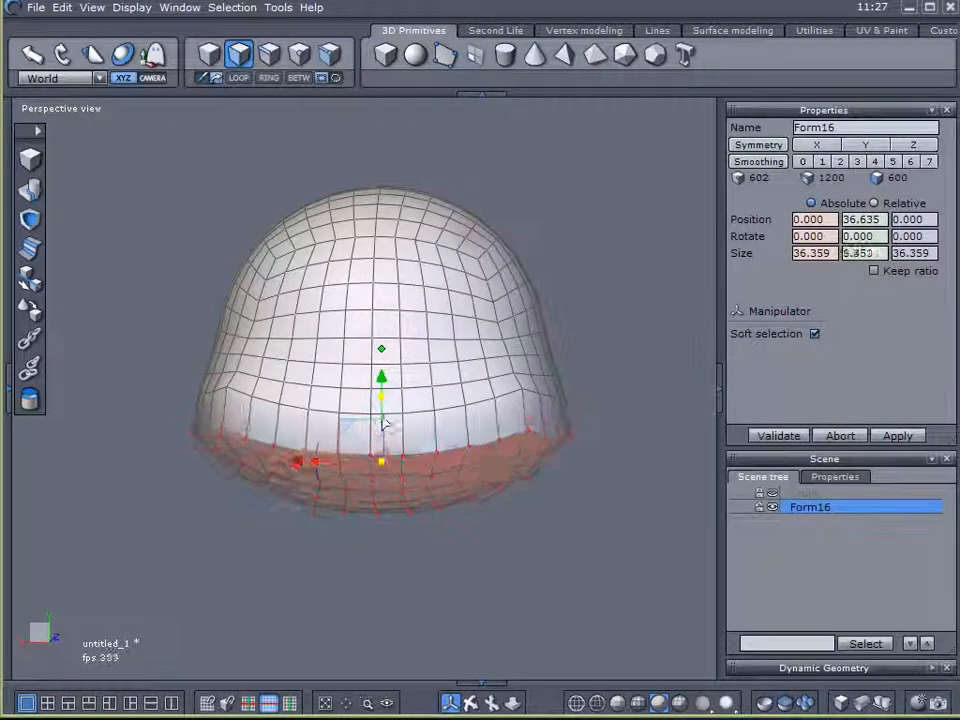
# Spread the canopy's lower rim outward into a wide flared umbrella dome.
pyautogui.moveTo(382, 377); pyautogui.dragTo(382, 365)
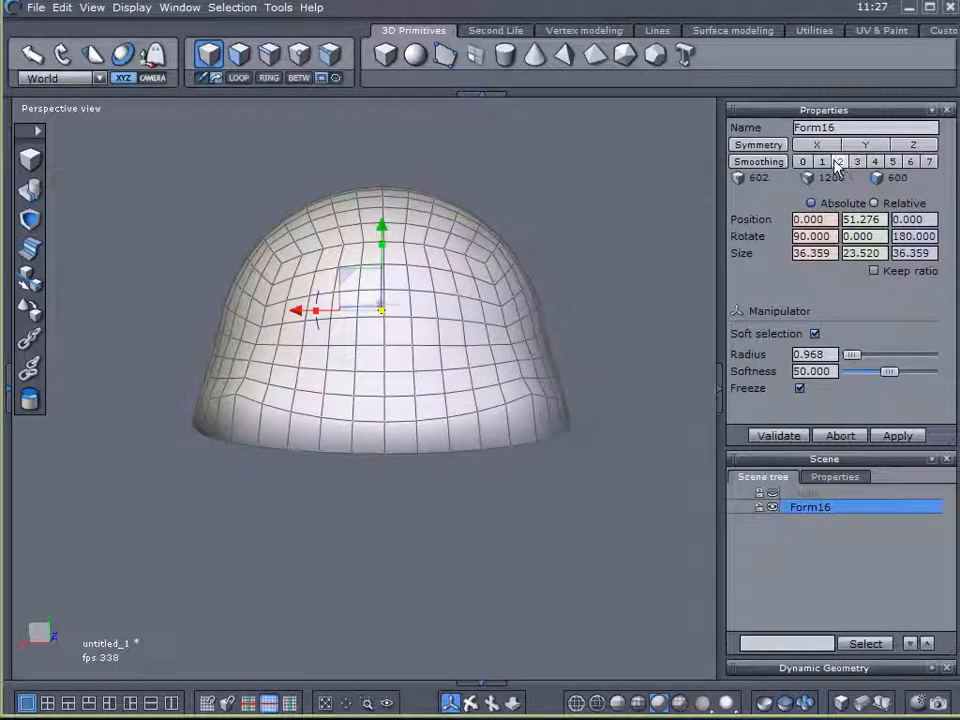
# Give the dome Smoothing level 1 and switch to point selection for editing.
pyautogui.click(821, 161)
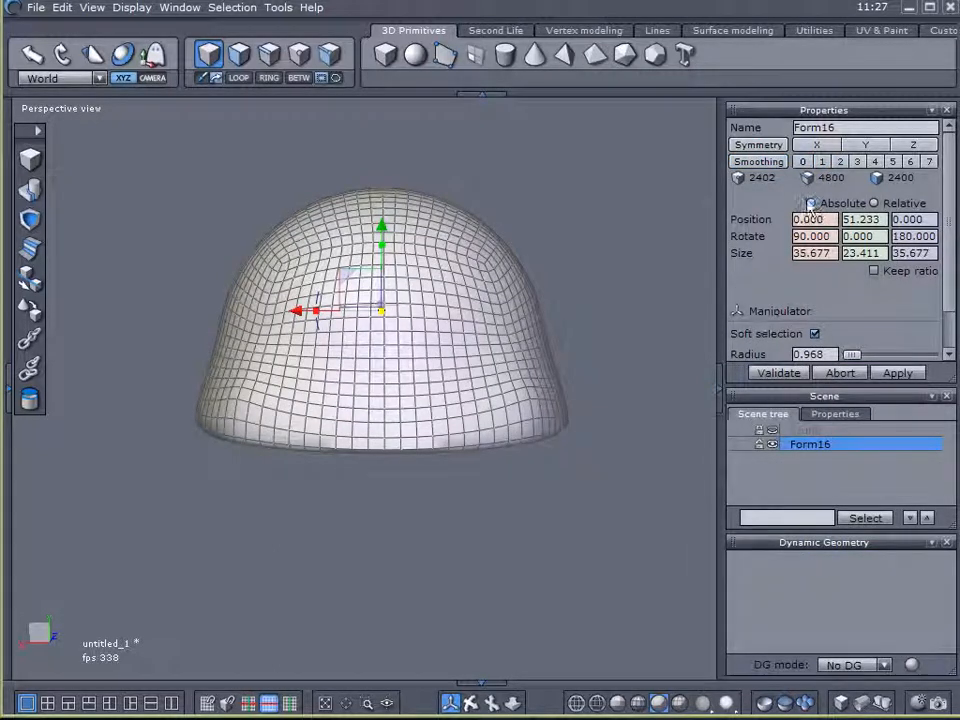
pyautogui.click(821, 161)
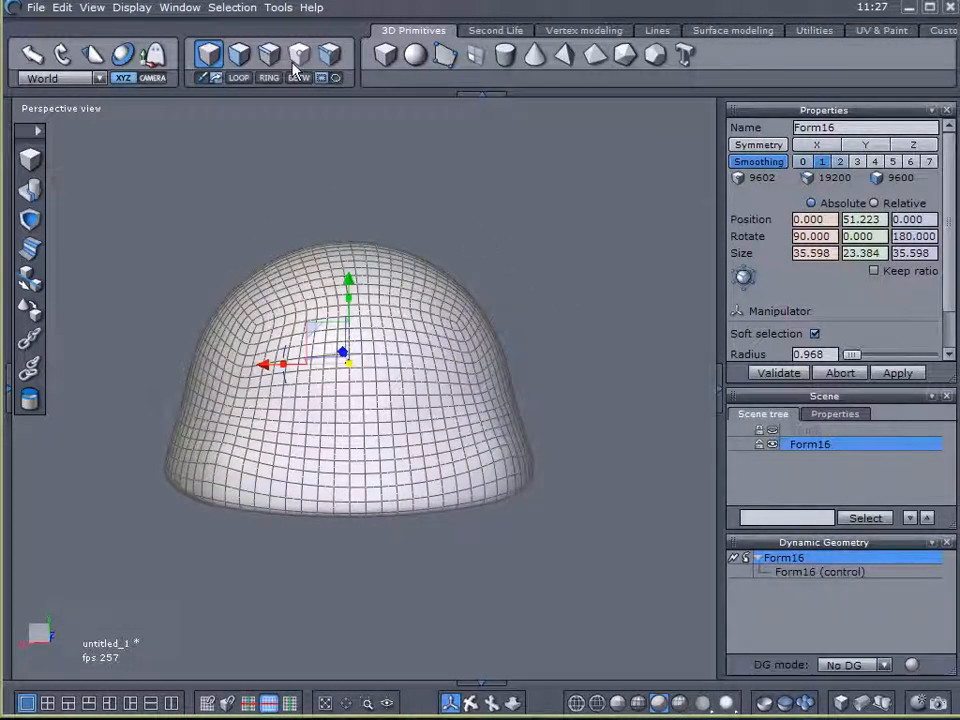
pyautogui.click(299, 55)
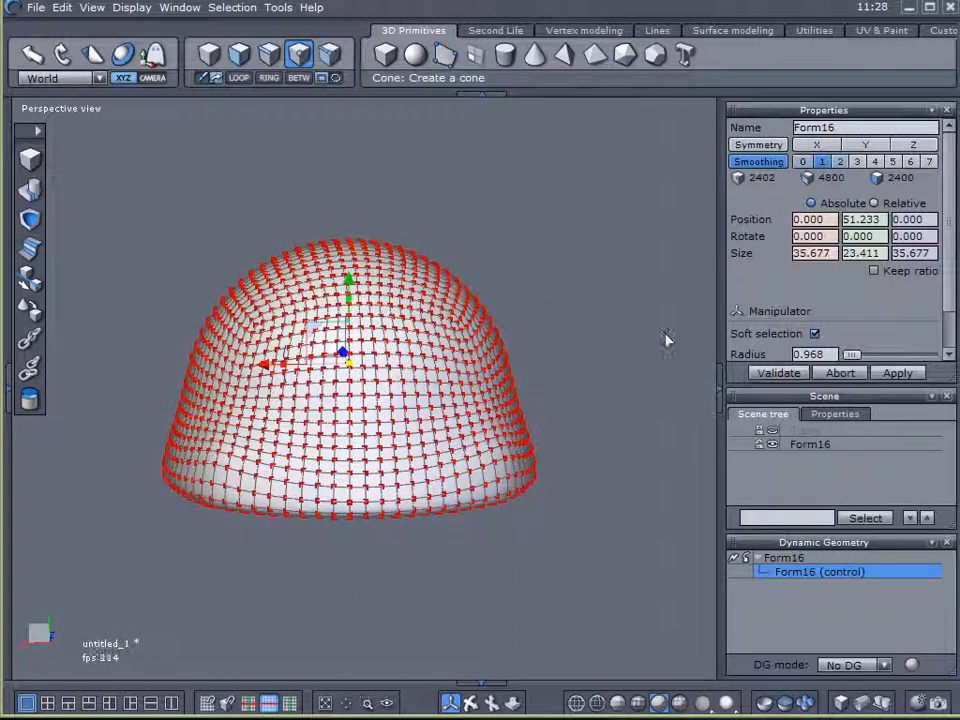
# Deselect all canopy points and set the soft selection falloff radius to zero for nudging scattered points.
pyautogui.rightClick(668, 340)
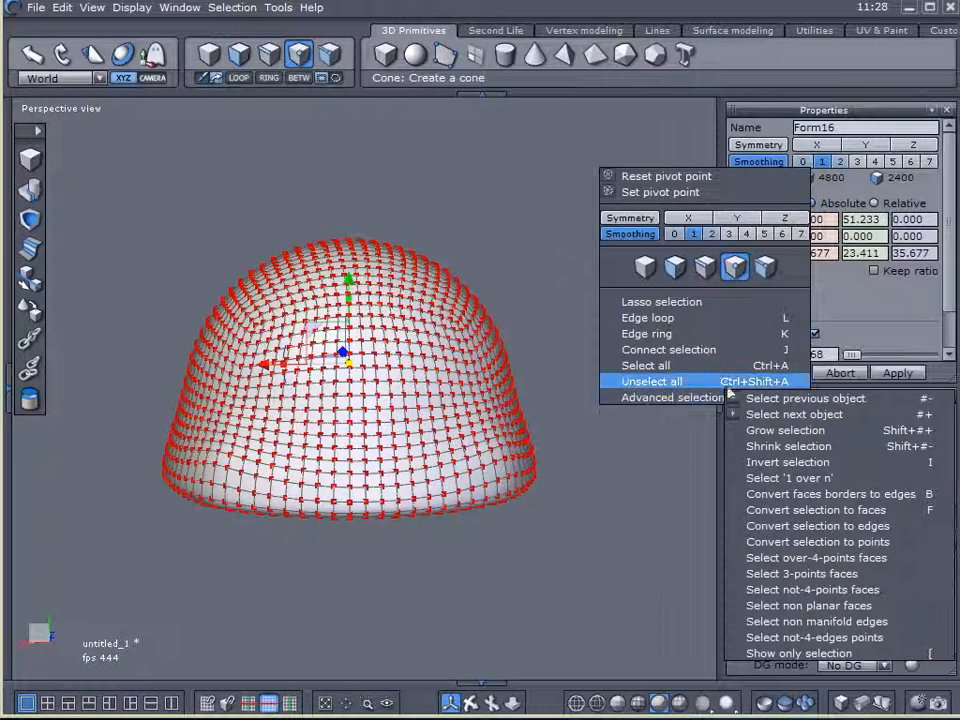
pyautogui.click(789, 478)
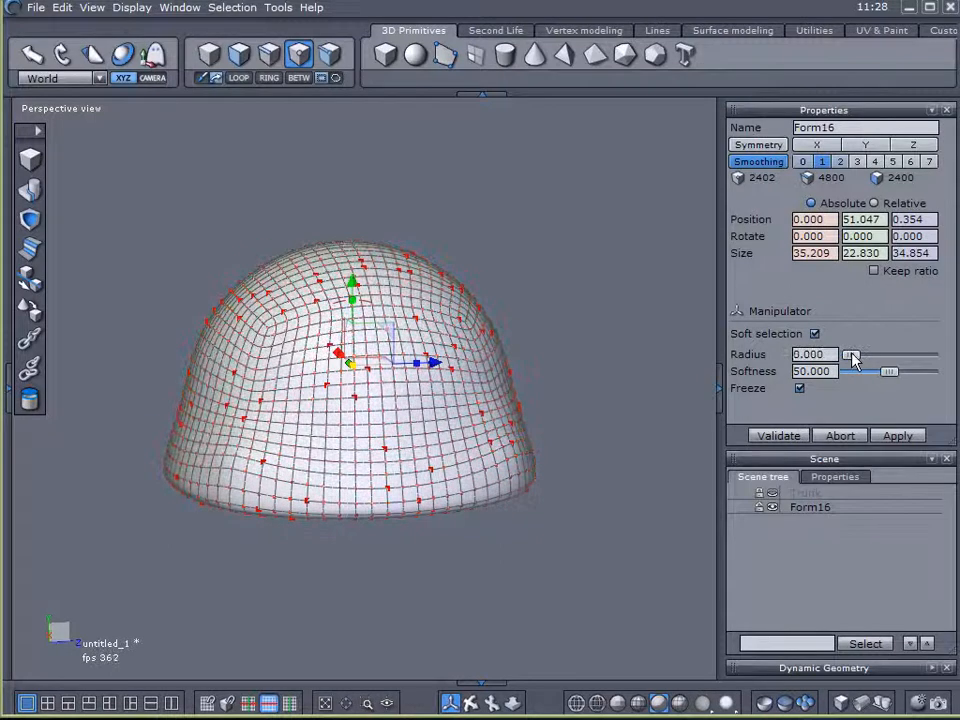
pyautogui.moveTo(851, 355); pyautogui.dragTo(885, 355)
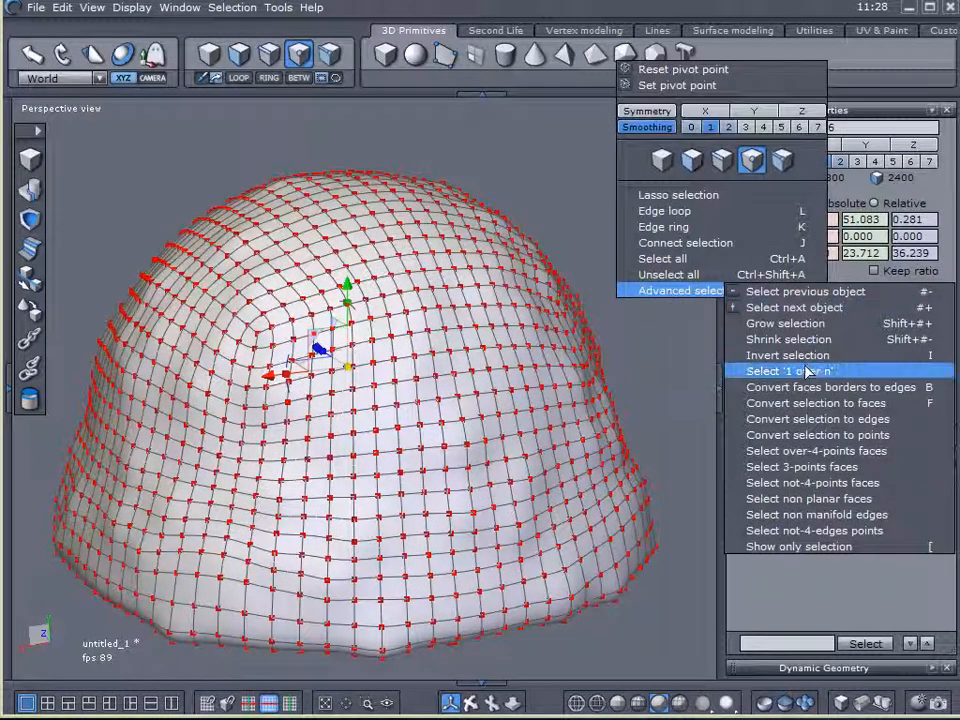
# Select every nth dome point with the '1 over n' pattern and push them out into bumps.
pyautogui.click(789, 371)
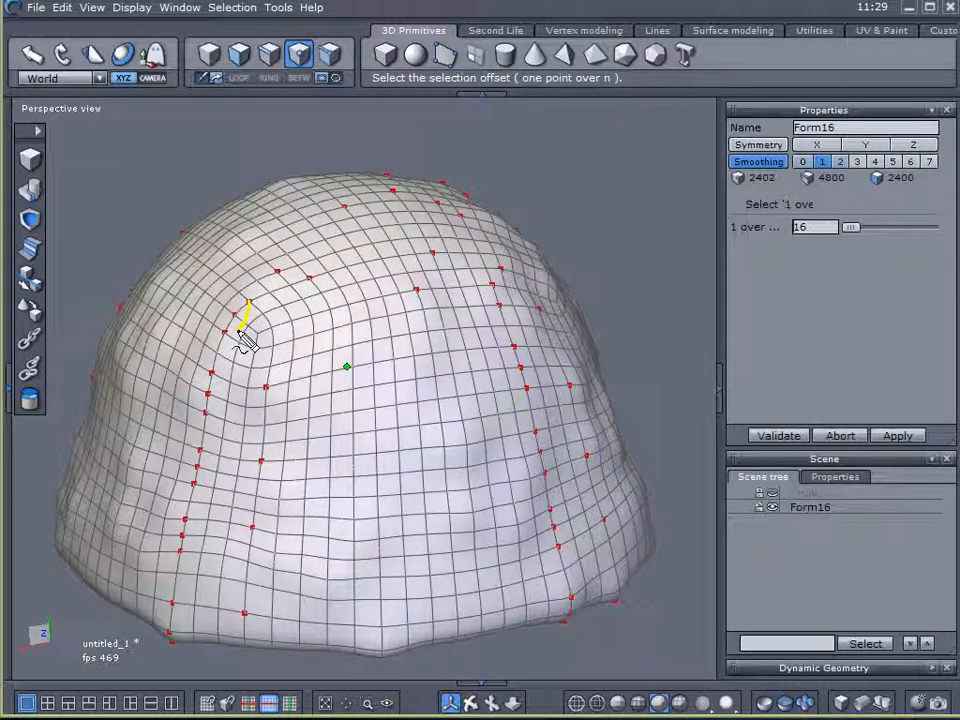
pyautogui.moveTo(248, 310); pyautogui.dragTo(185, 630)
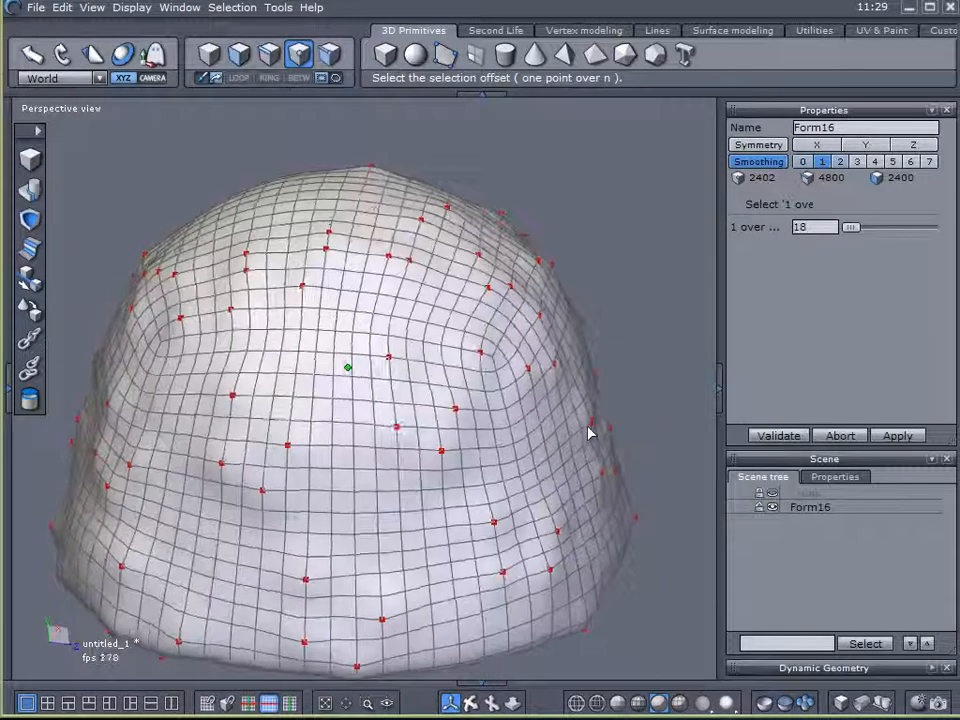
pyautogui.click(347, 368)
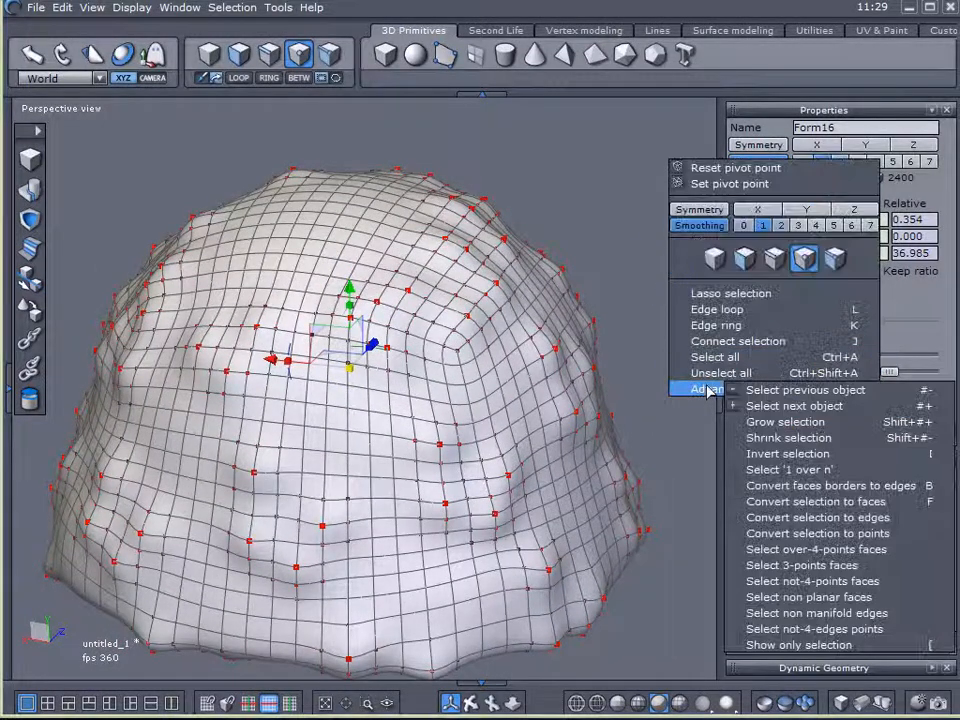
pyautogui.click(635, 239)
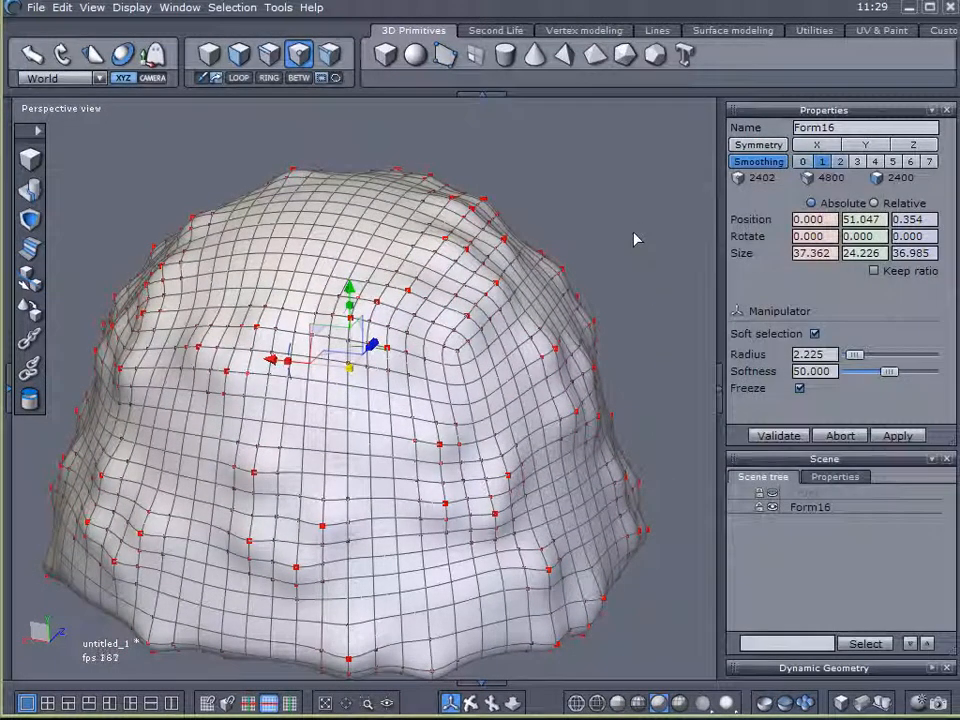
# Repeat the '1 over n' selection with step values 7 and 10 to raise further bumps.
pyautogui.rightClick(634, 240)
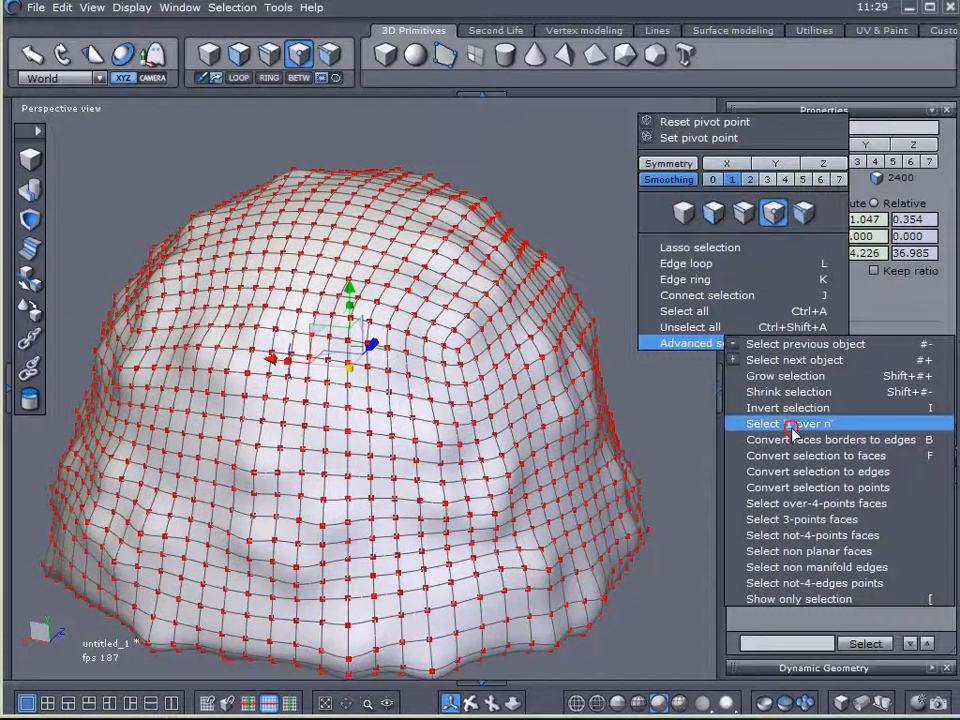
pyautogui.click(788, 423)
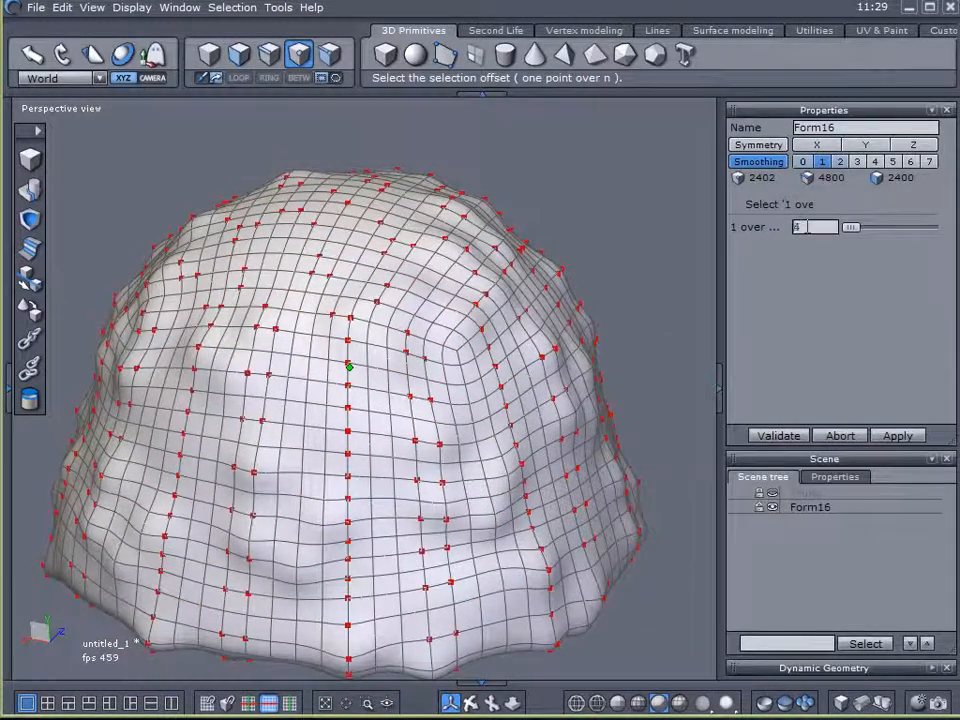
pyautogui.write('7')
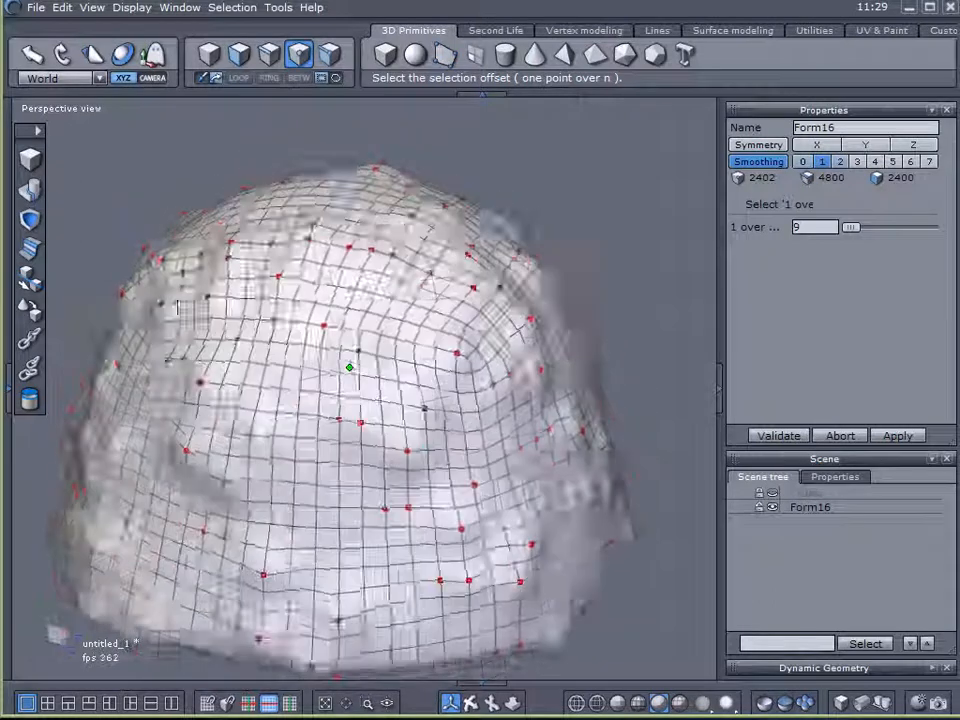
pyautogui.write('10')
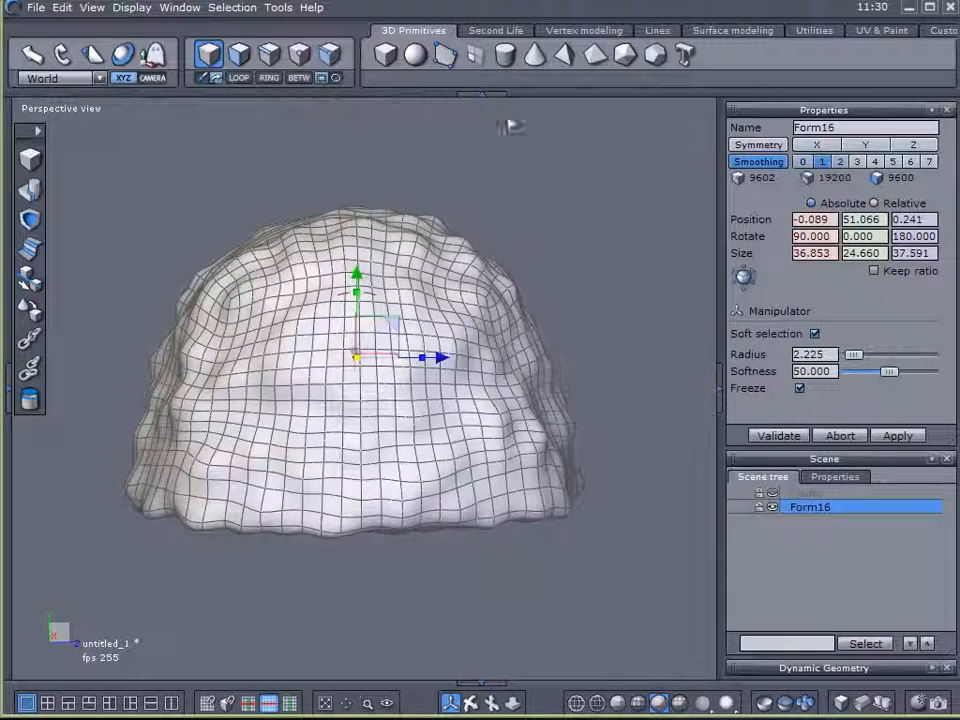
# Apply a Taper deformer that narrows the lumpy canopy toward its top and validate it.
pyautogui.click(814, 30)
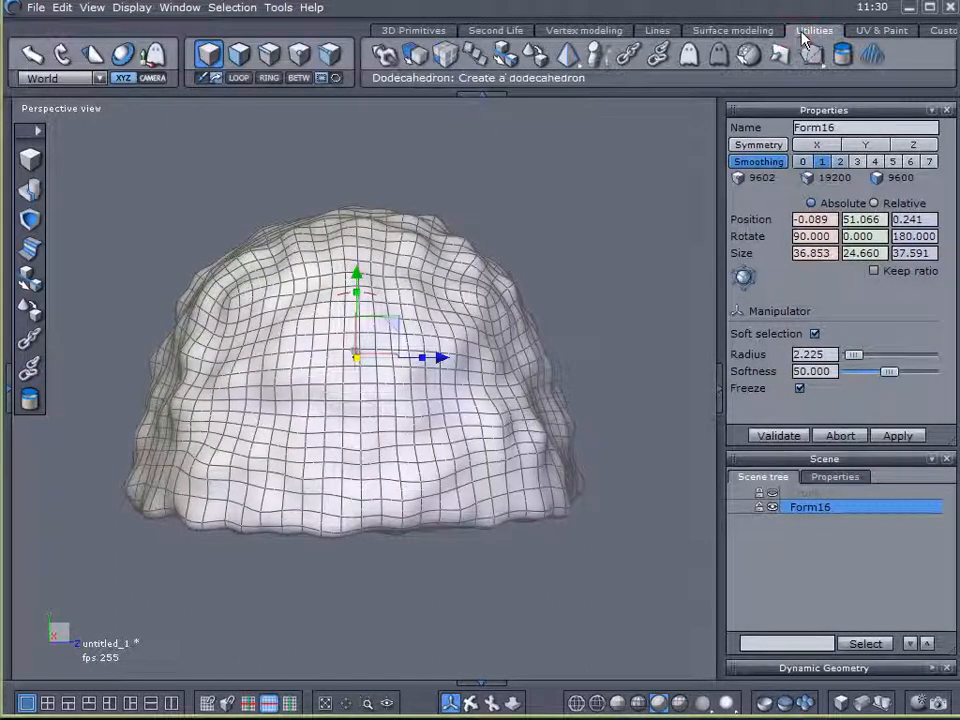
pyautogui.click(567, 55)
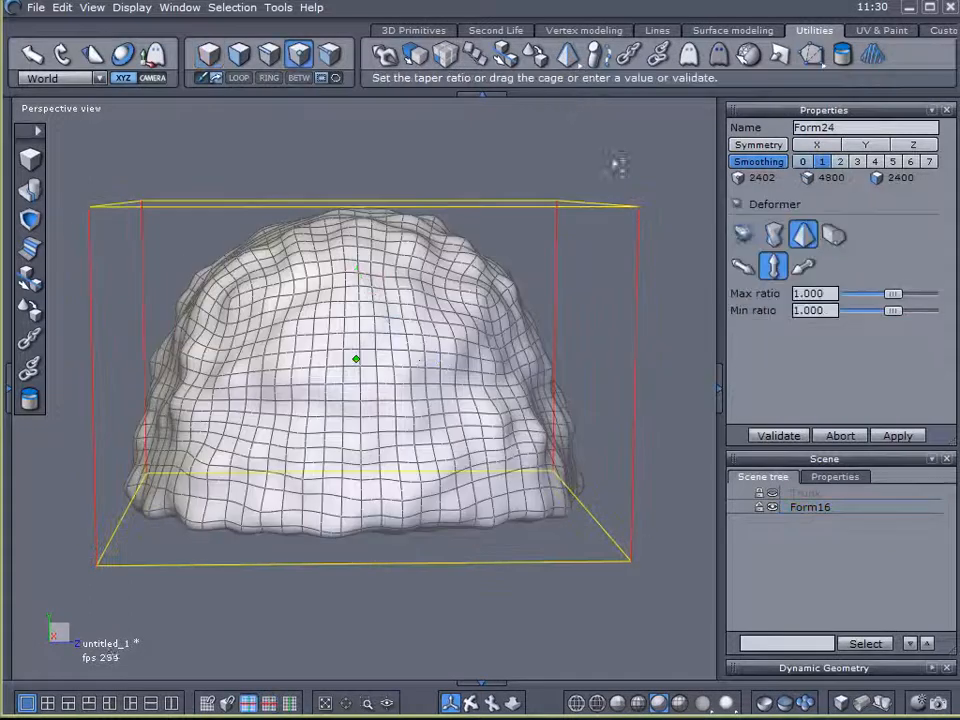
pyautogui.click(772, 265)
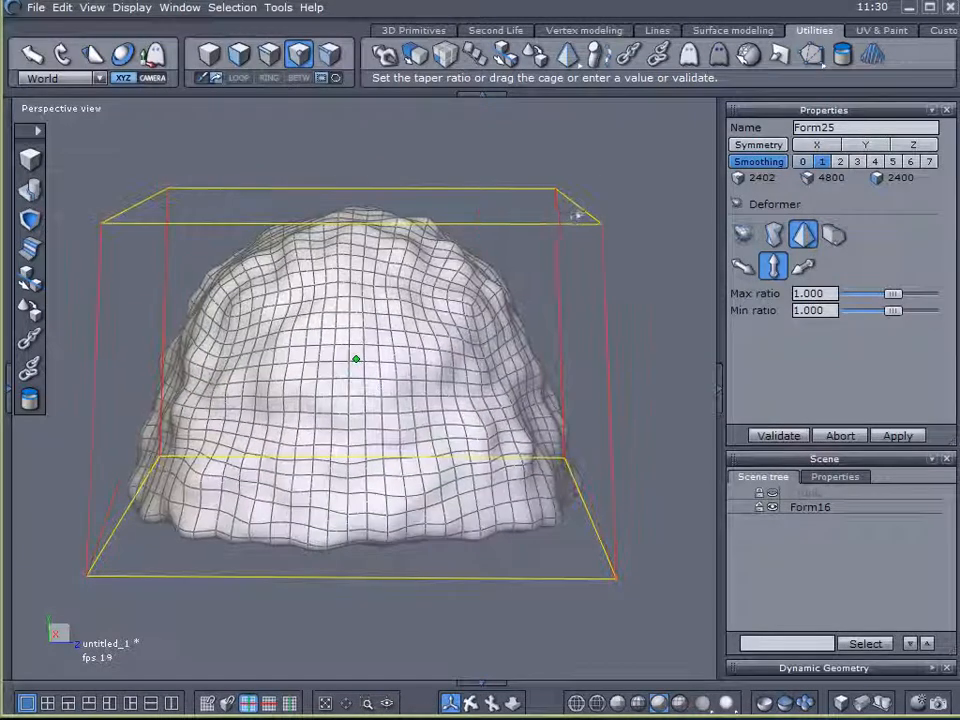
pyautogui.moveTo(578, 213); pyautogui.dragTo(558, 218)
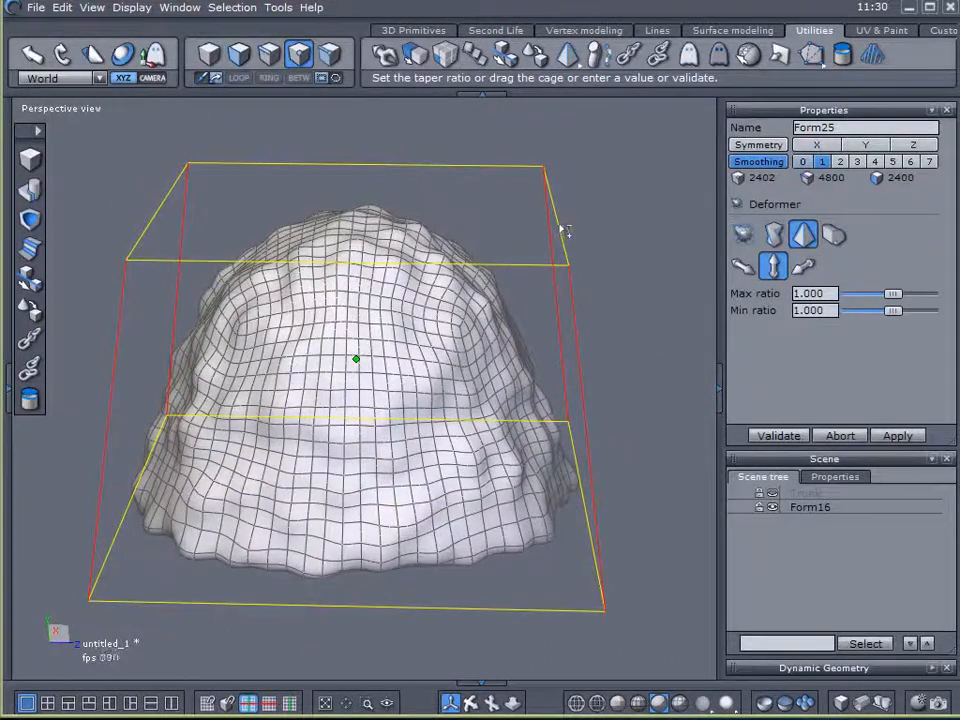
pyautogui.click(778, 435)
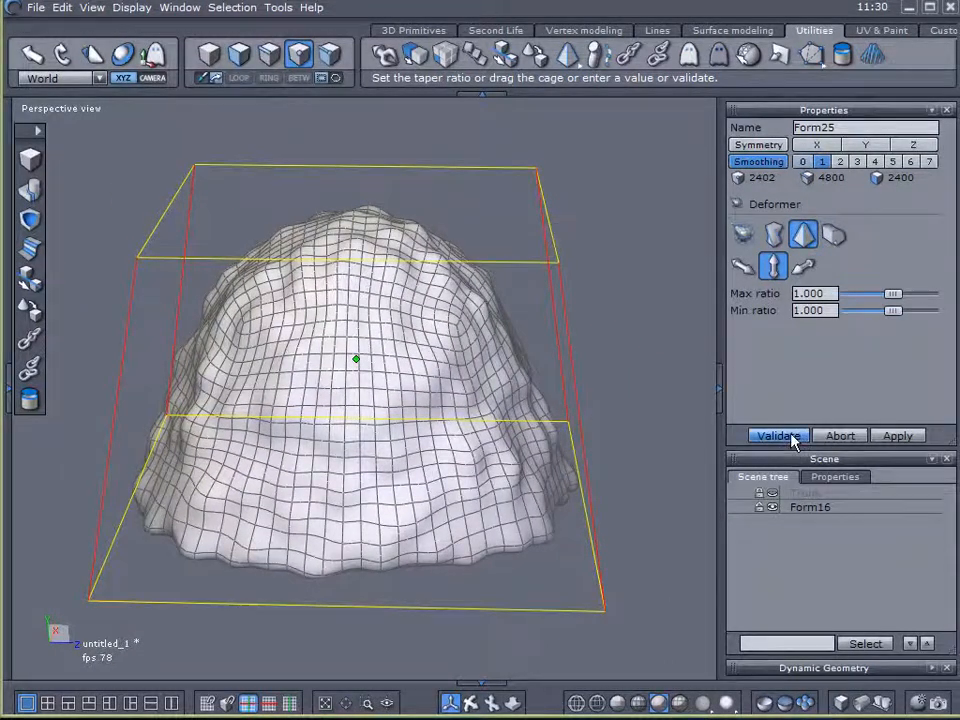
pyautogui.click(778, 435)
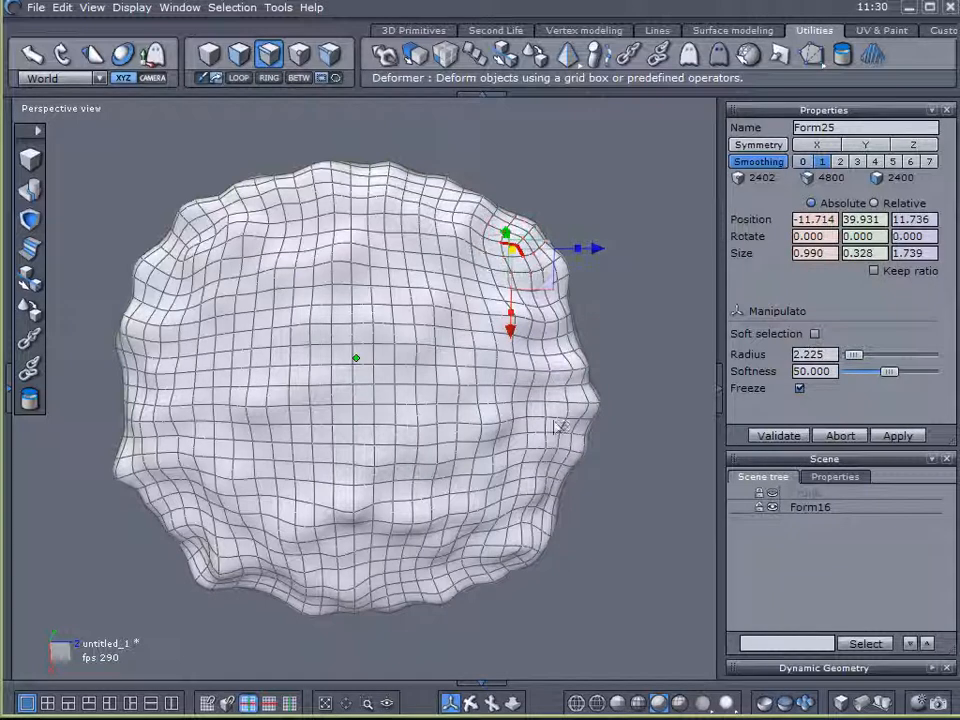
# Select the canopy's bottom edge loop, widen the soft falloff, and spread the rim outward into a broad mound.
pyautogui.click(239, 77)
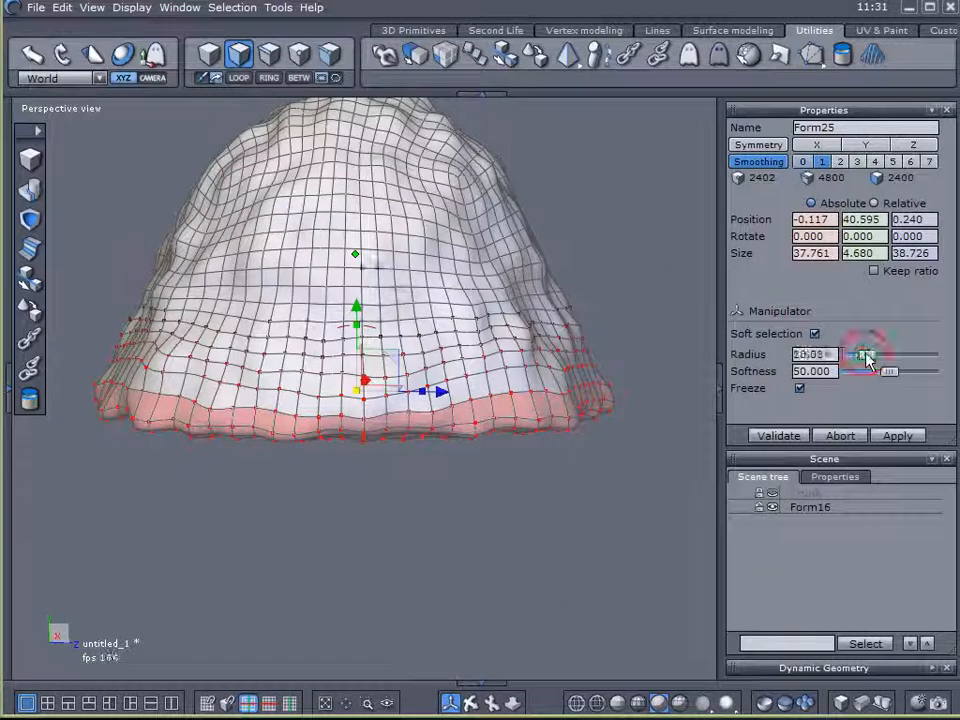
pyautogui.moveTo(865, 354); pyautogui.dragTo(845, 354)
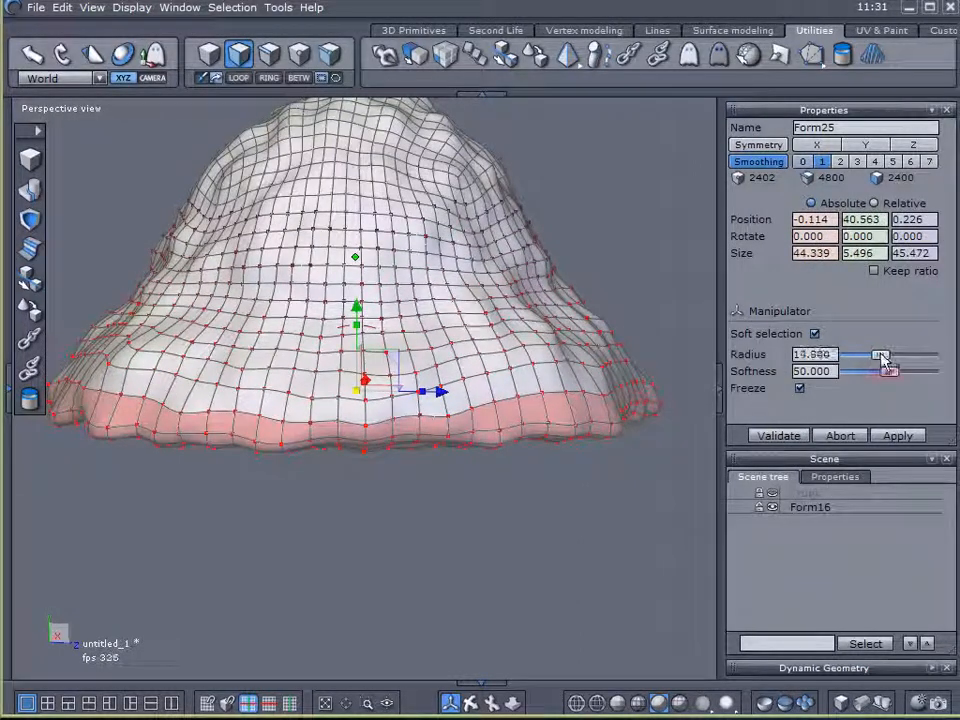
pyautogui.moveTo(865, 354); pyautogui.dragTo(880, 354)
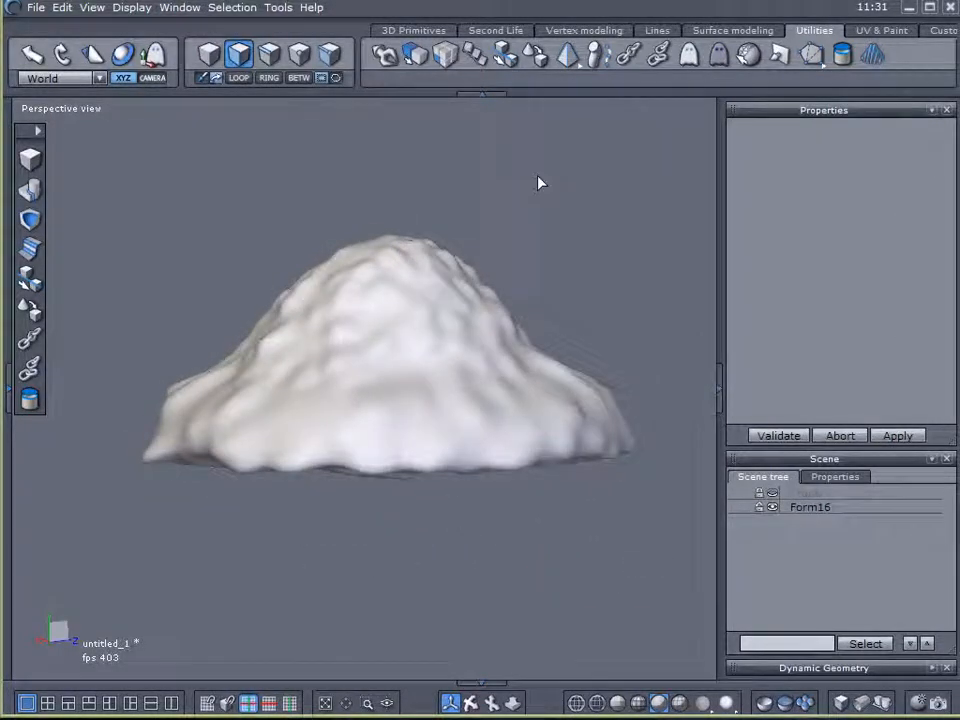
pyautogui.moveTo(567, 55)
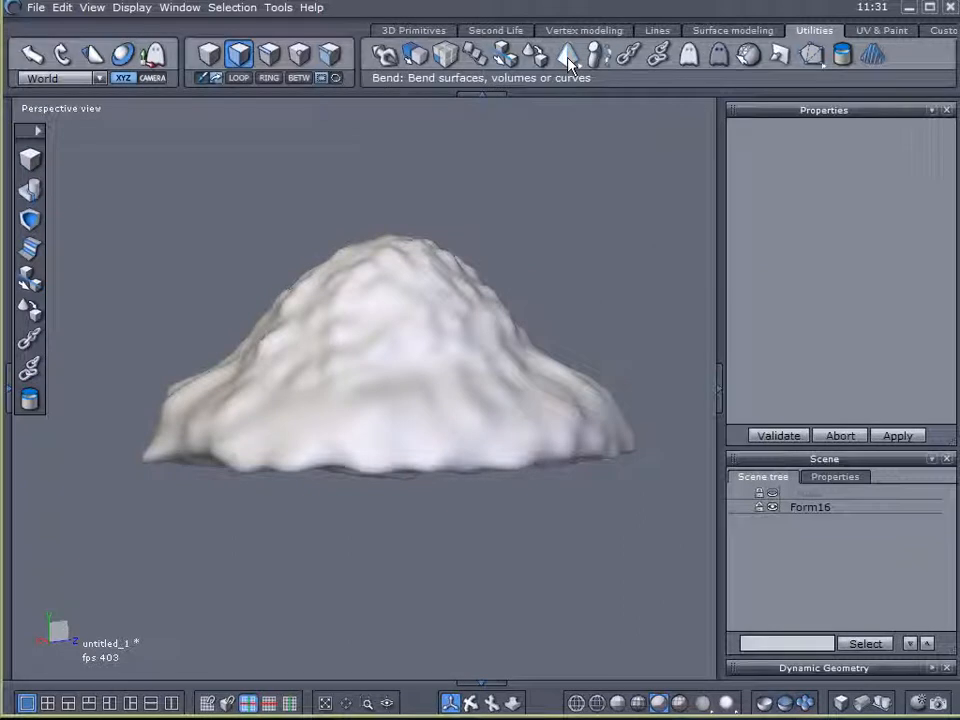
# Bend the canopy's sides downward with a first bend deformation.
pyautogui.click(567, 54)
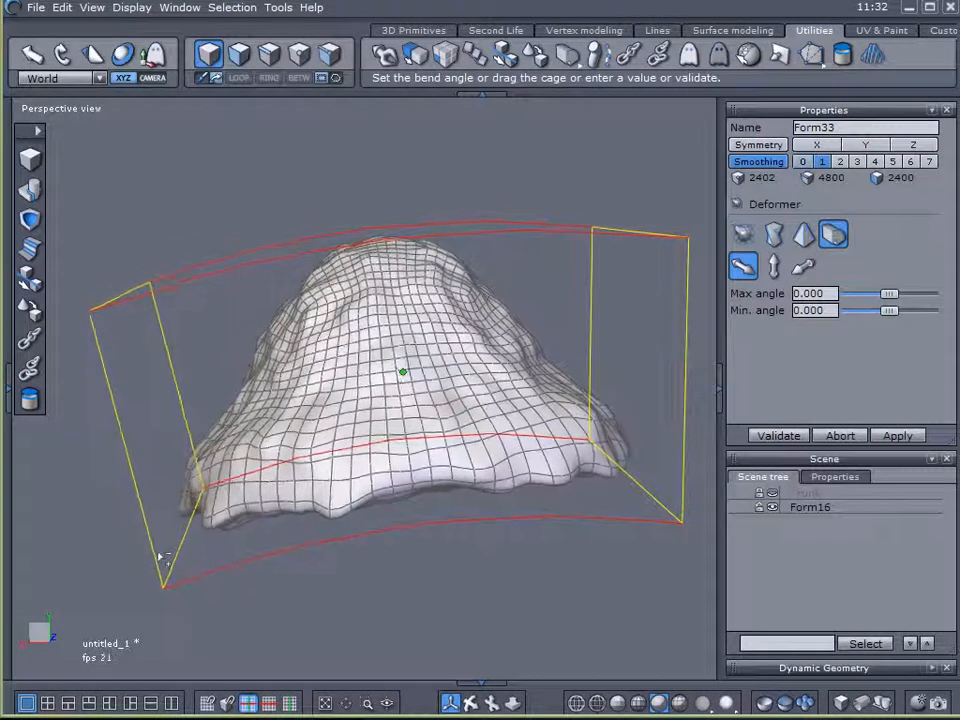
pyautogui.moveTo(165, 558); pyautogui.dragTo(170, 550)
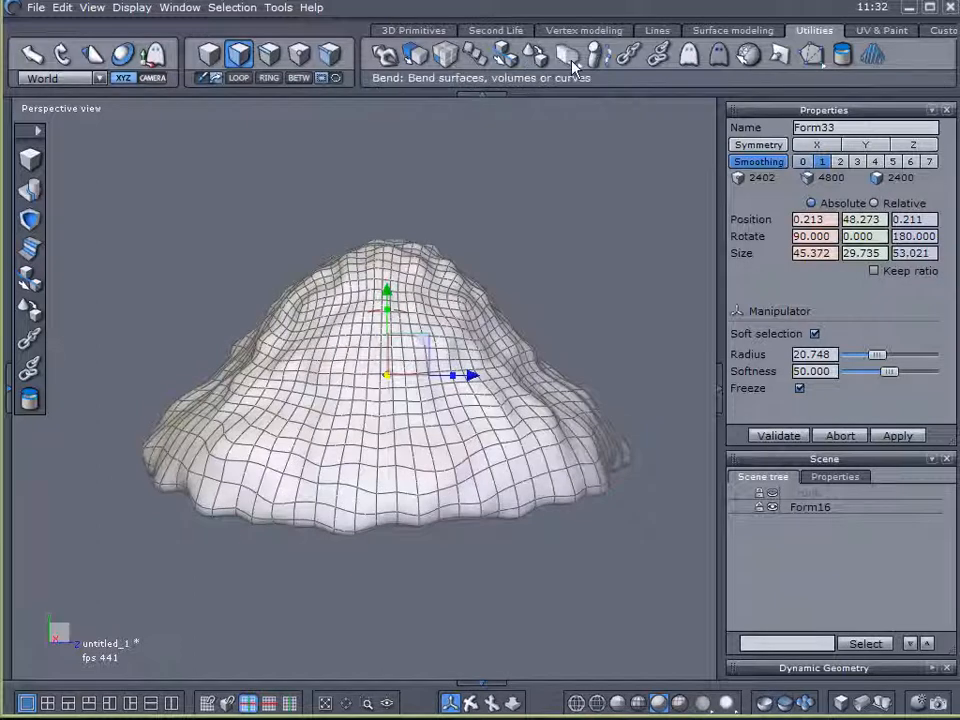
# Add a second bend in another direction to curve the canopy into an umbrella shape and validate it.
pyautogui.click(567, 55)
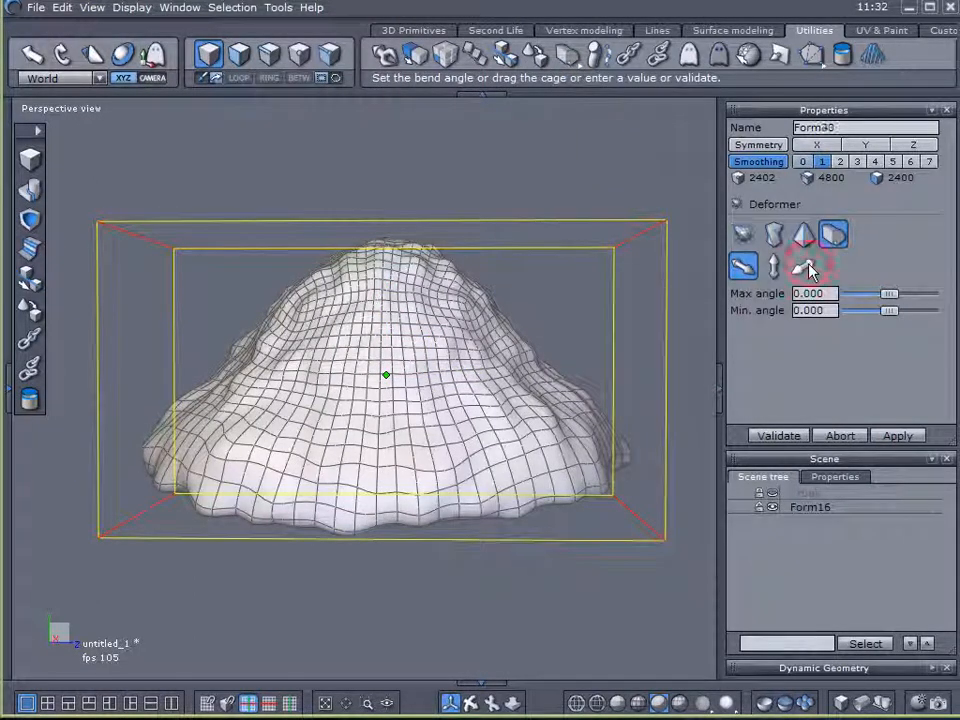
pyautogui.click(803, 266)
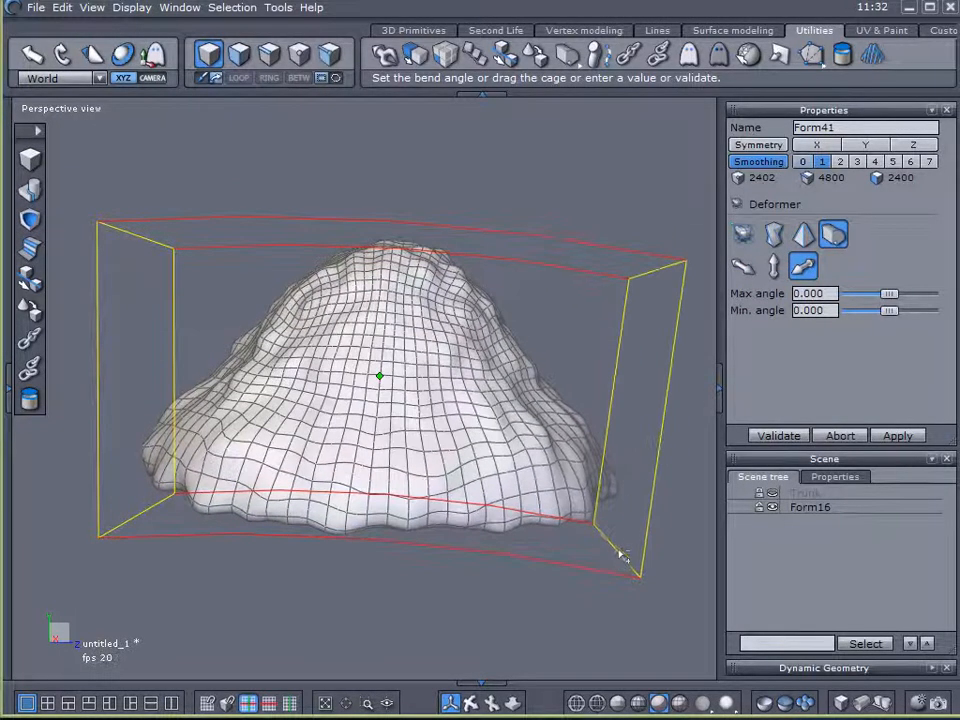
pyautogui.moveTo(625, 555); pyautogui.dragTo(185, 525)
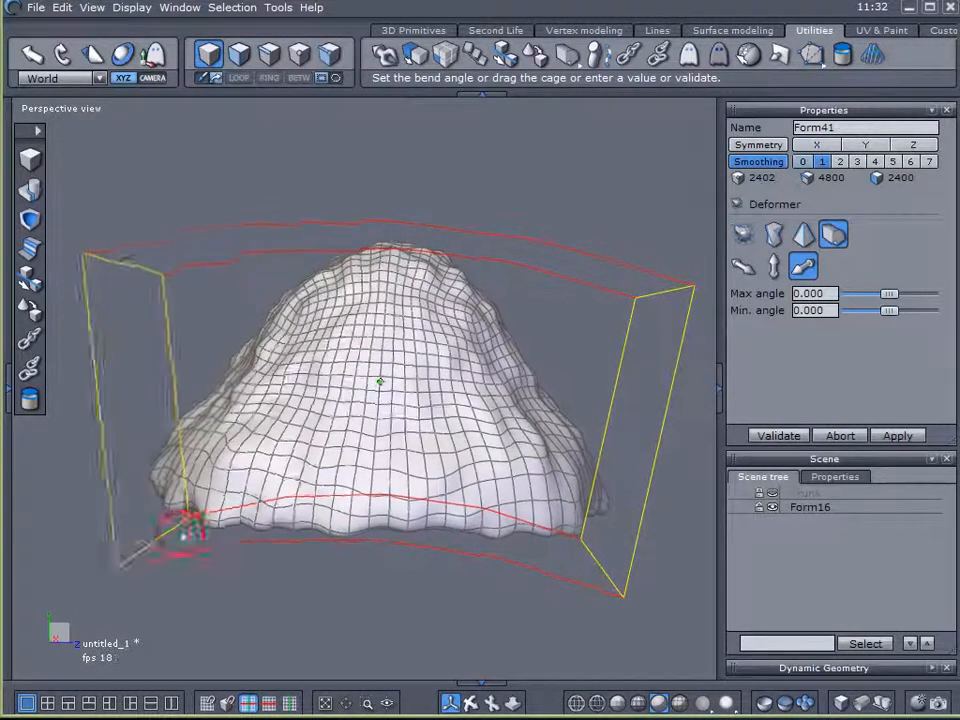
pyautogui.moveTo(180, 525); pyautogui.dragTo(230, 615)
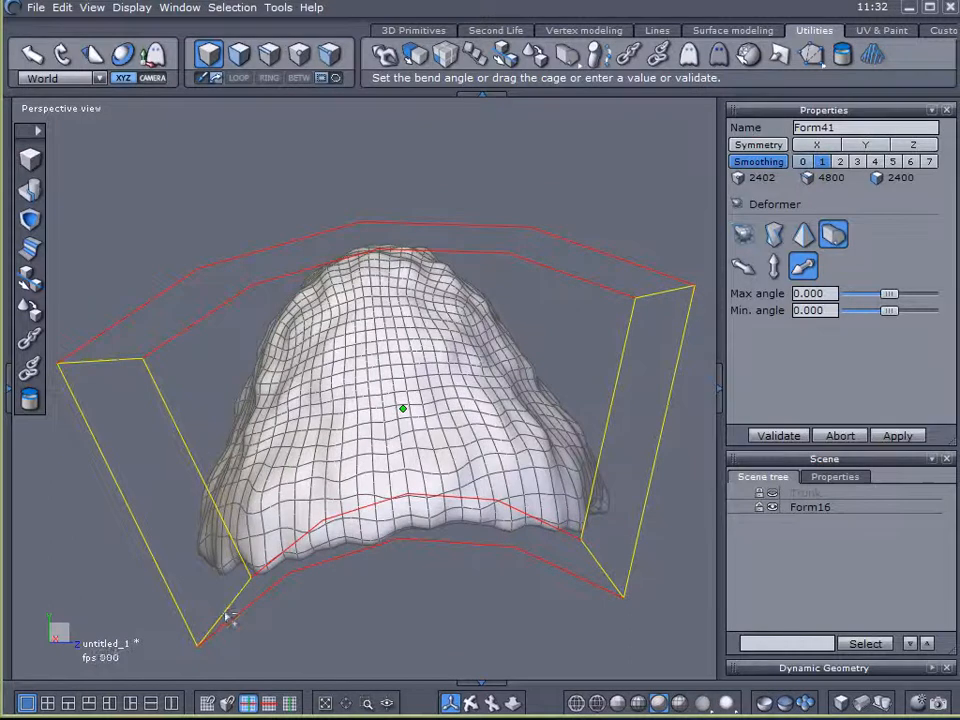
pyautogui.click(778, 435)
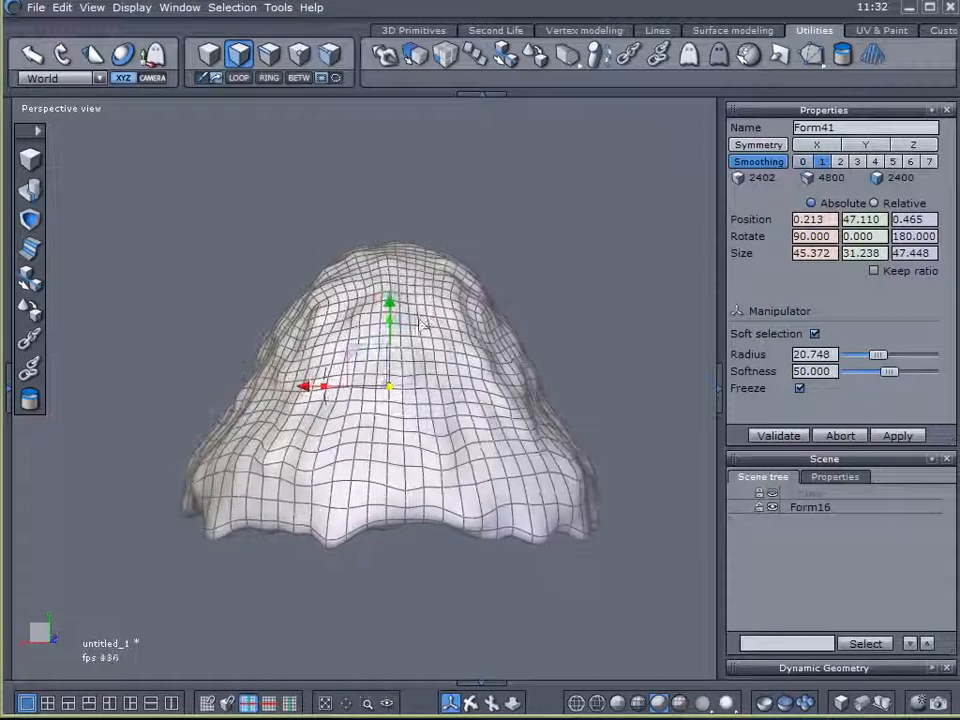
pyautogui.click(778, 435)
pyautogui.write('Leaves')
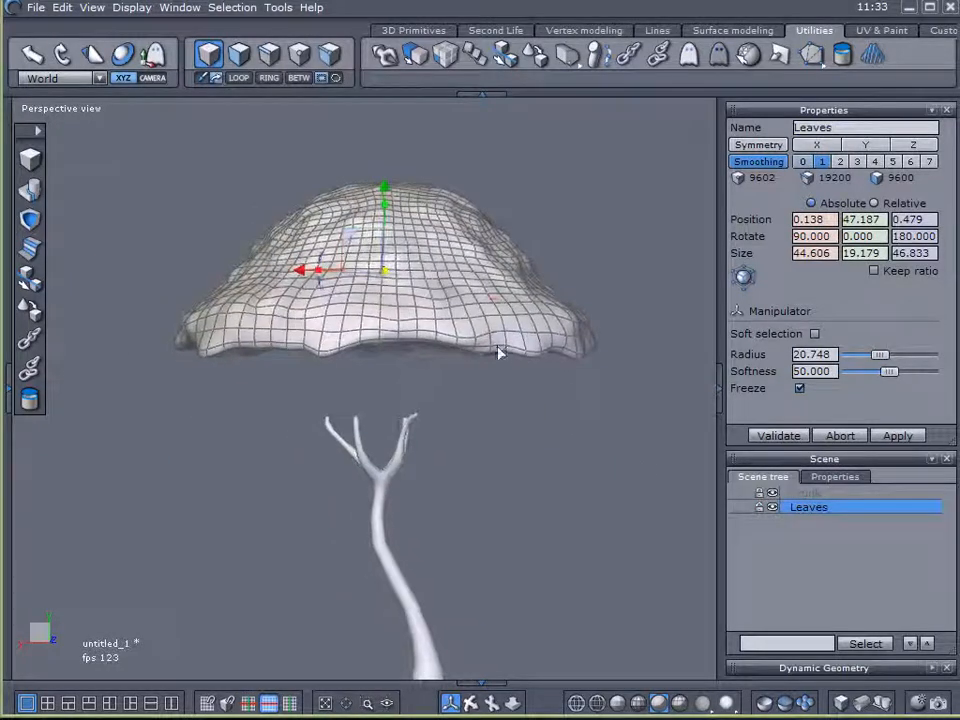
# Lower the Leaves canopy onto the tips of the trunk branches.
pyautogui.moveTo(385, 210); pyautogui.dragTo(385, 280)
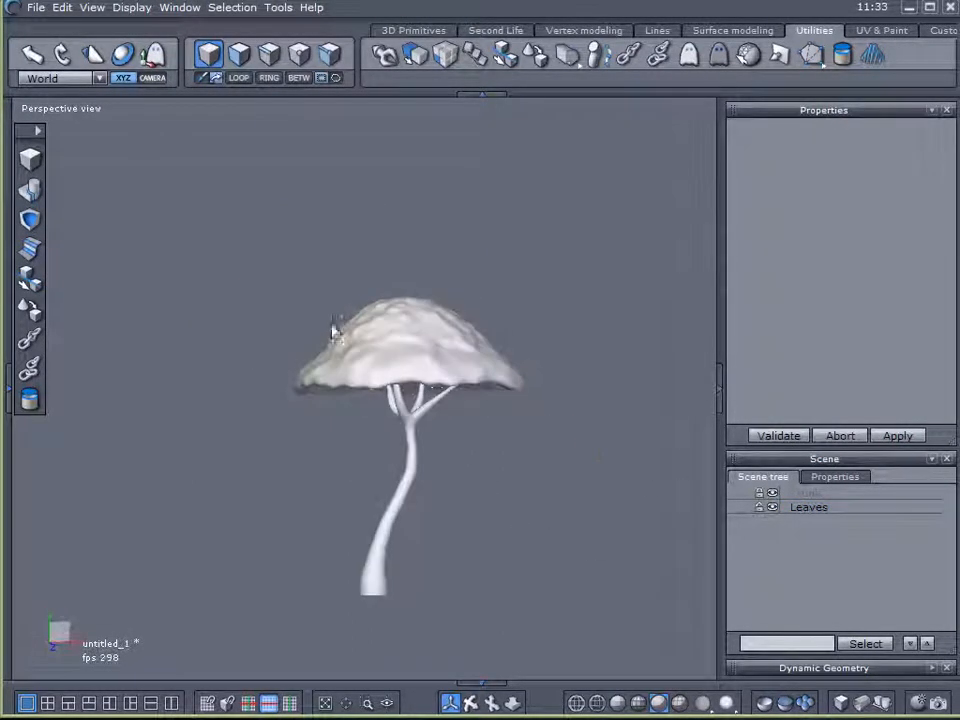
# Export the tree as Wavefront OBJ over the existing tree file on the Desktop, confirming the replace.
pyautogui.click(36, 7)
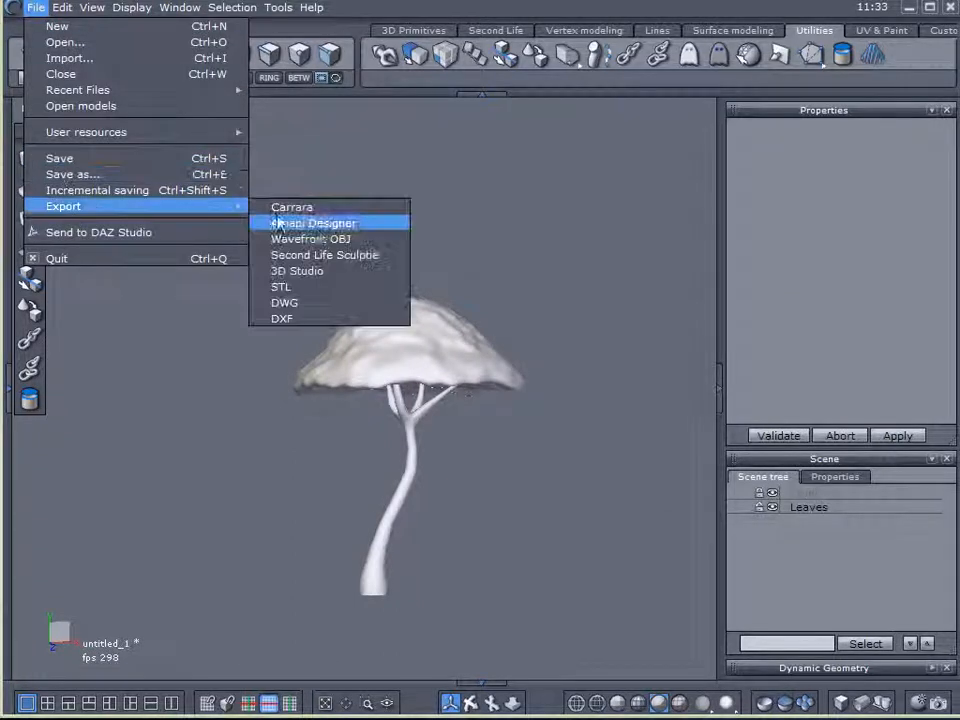
pyautogui.click(310, 238)
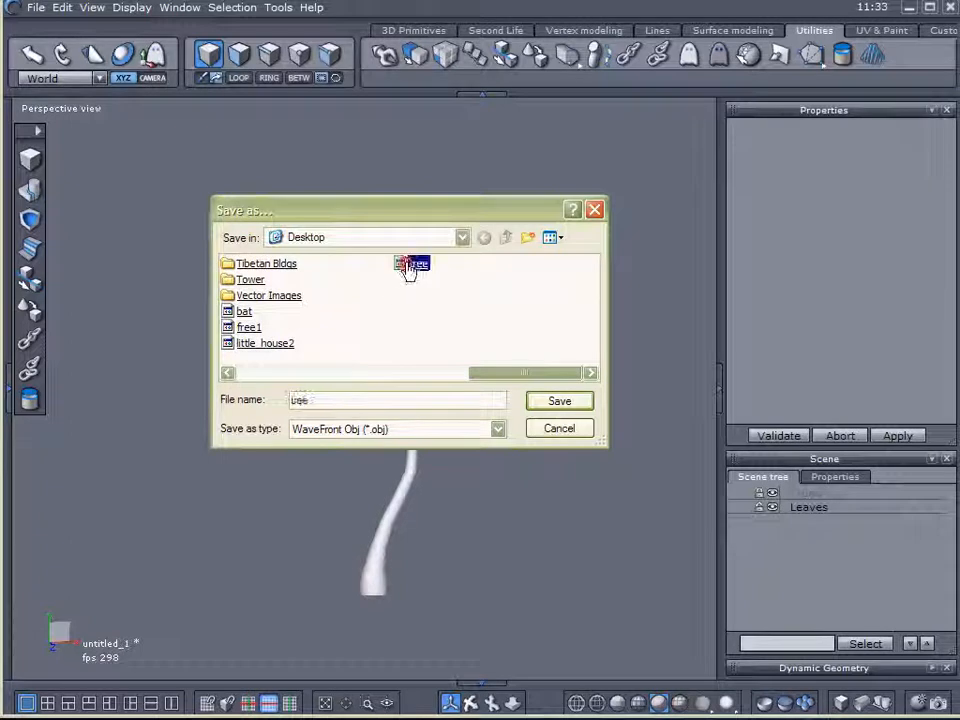
pyautogui.click(558, 400)
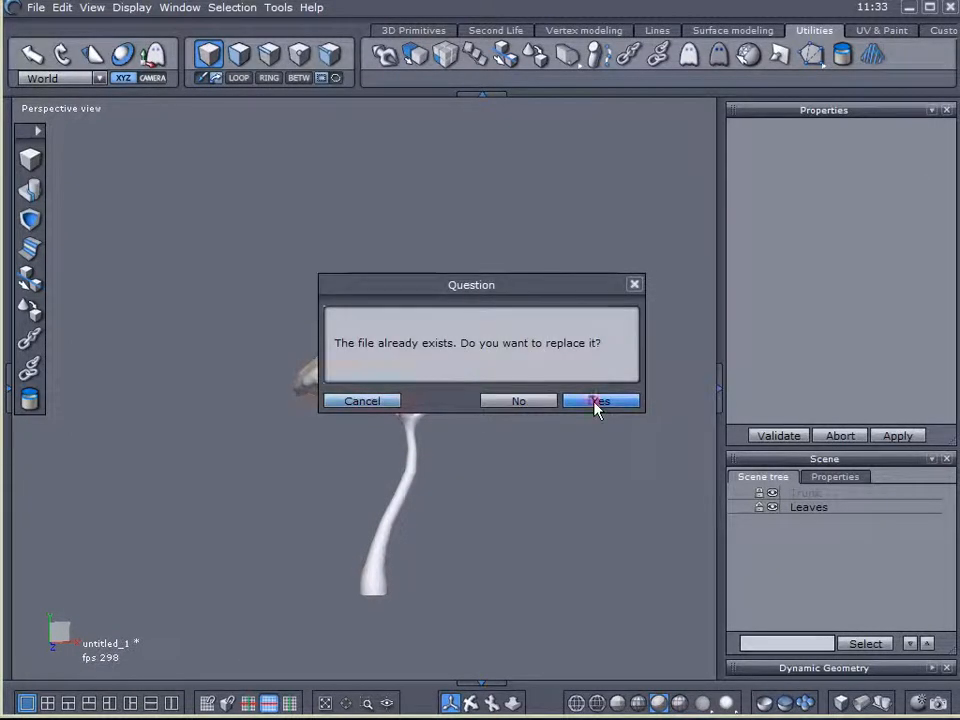
pyautogui.click(600, 401)
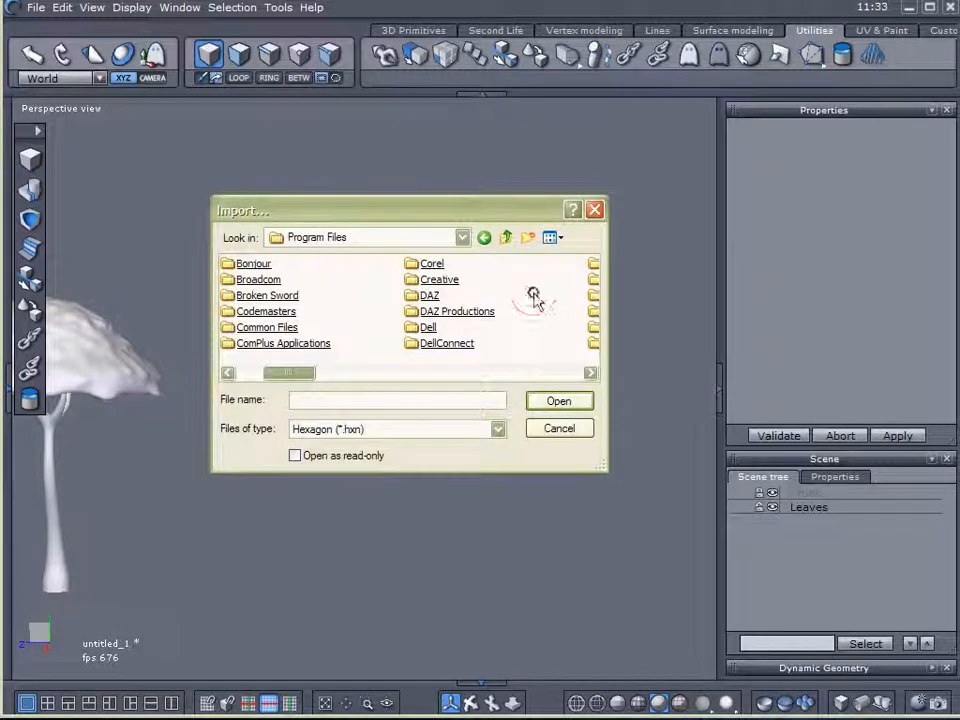
# Browse DAZ > Hexagon > Models > Exterior and import the house model into the scene.
pyautogui.click(429, 295)
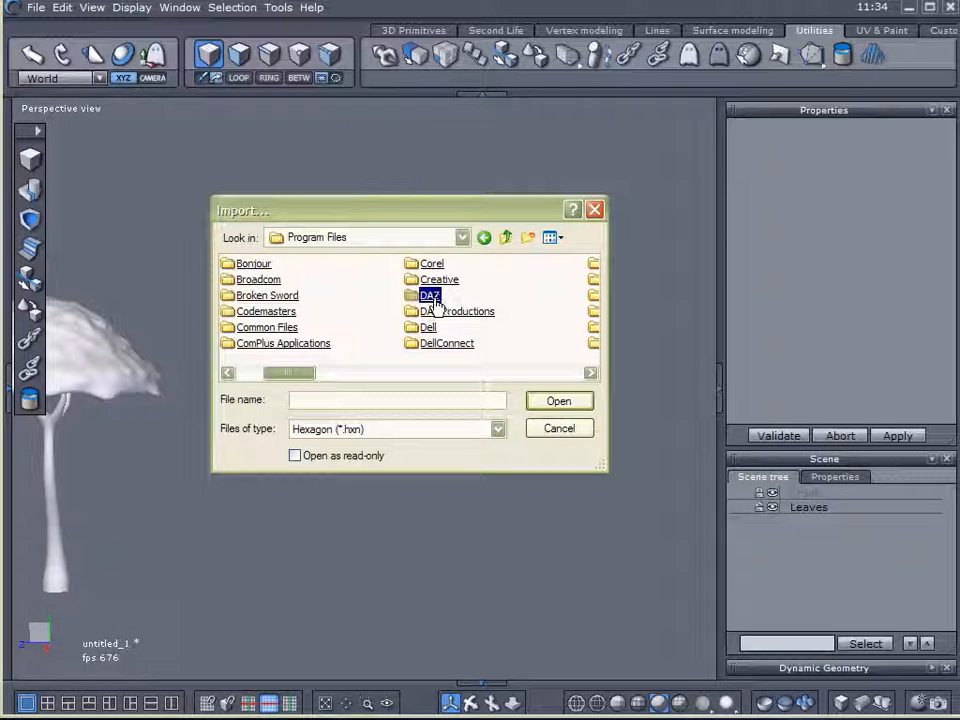
pyautogui.doubleClick(429, 295)
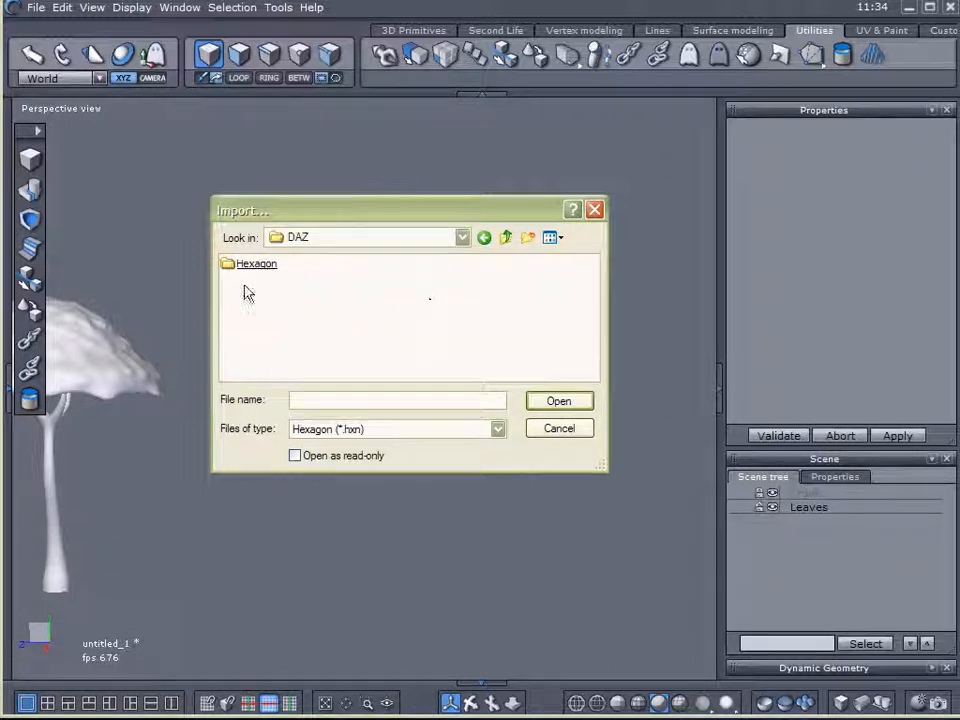
pyautogui.doubleClick(256, 263)
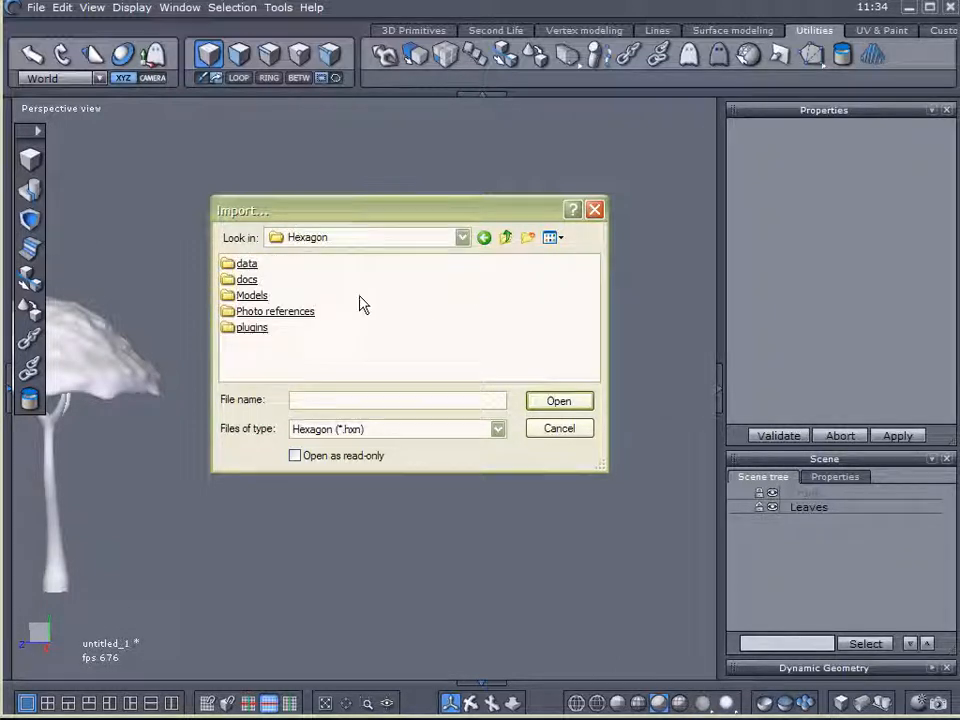
pyautogui.click(251, 295)
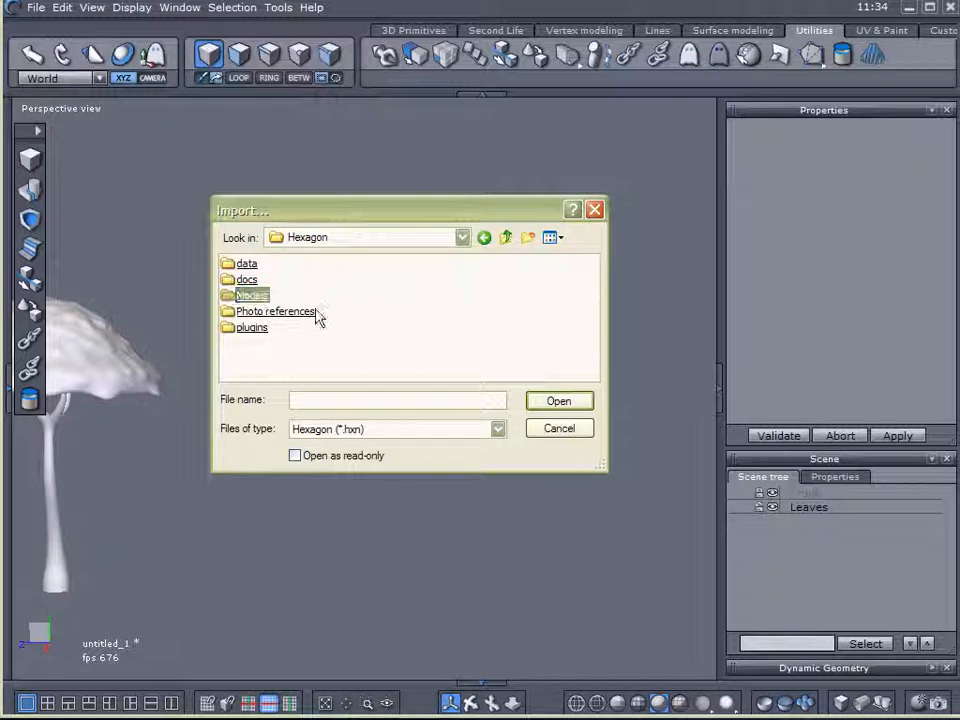
pyautogui.doubleClick(252, 295)
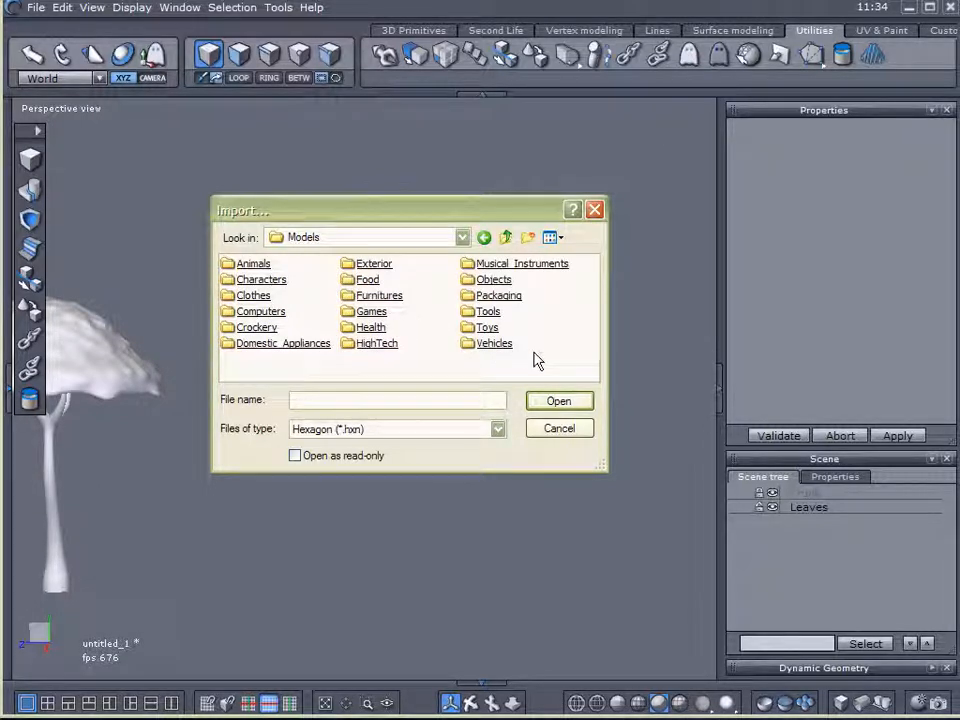
pyautogui.moveTo(417, 330)
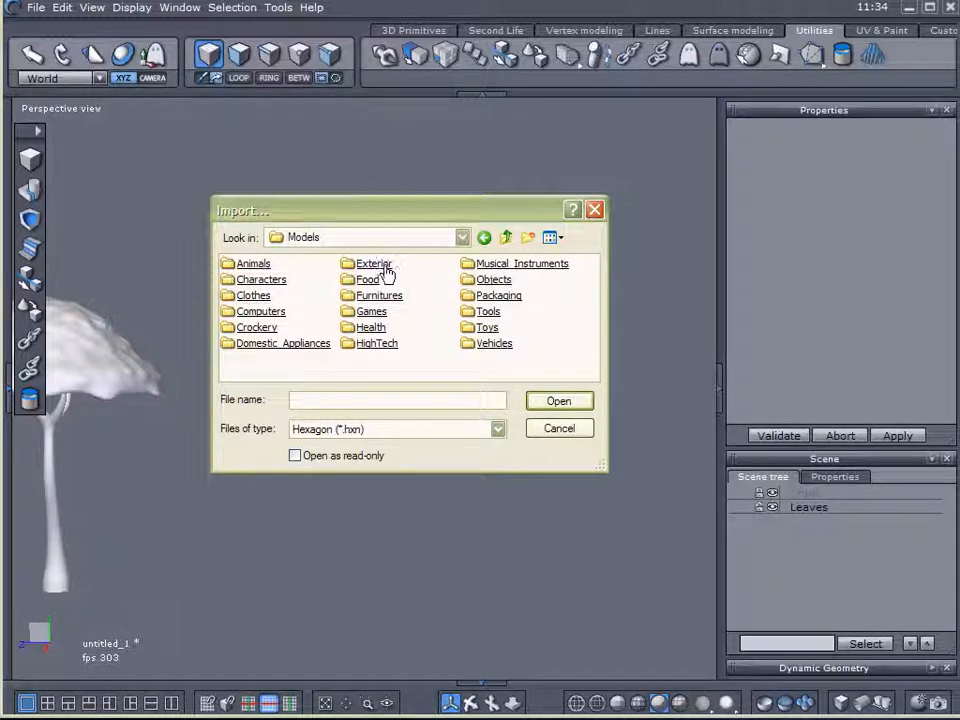
pyautogui.doubleClick(373, 263)
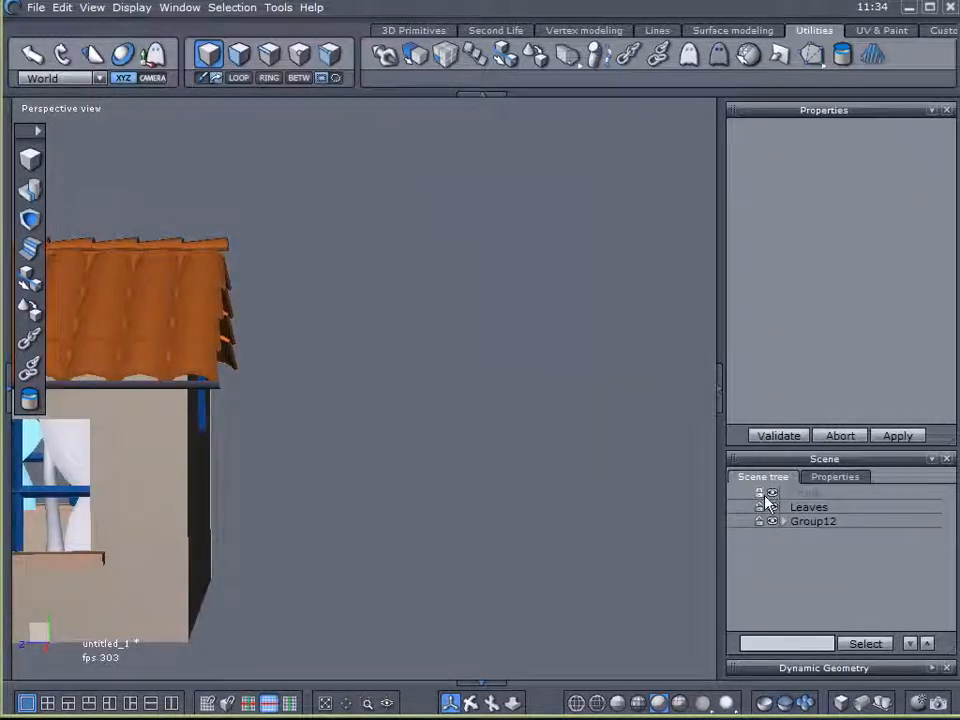
pyautogui.click(772, 492)
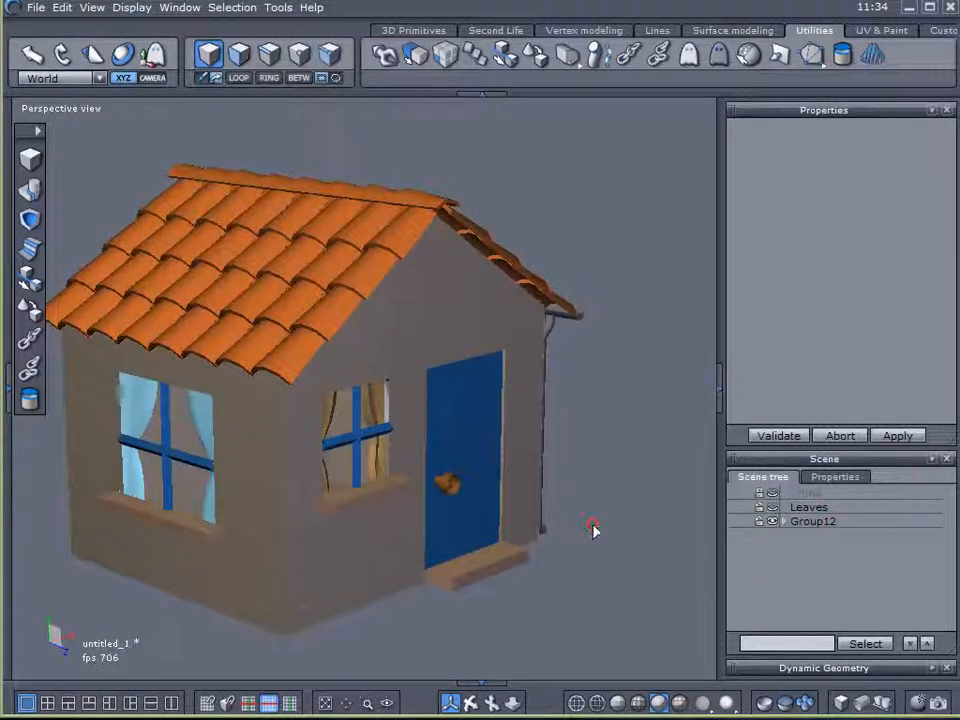
# Rename a selected house part to House.
pyautogui.click(810, 521)
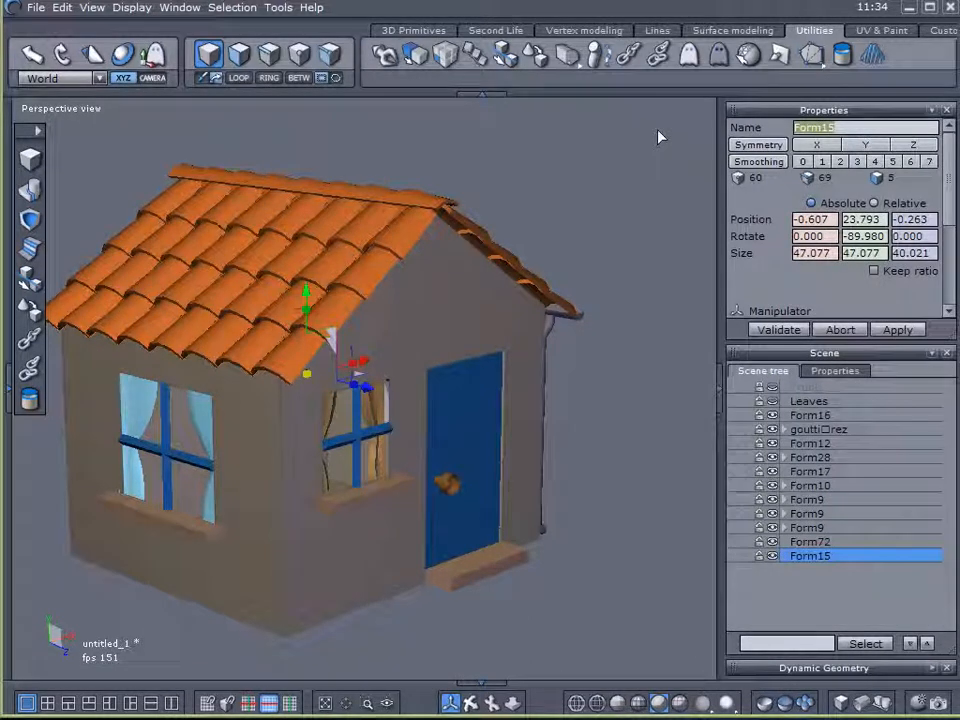
pyautogui.write('House')
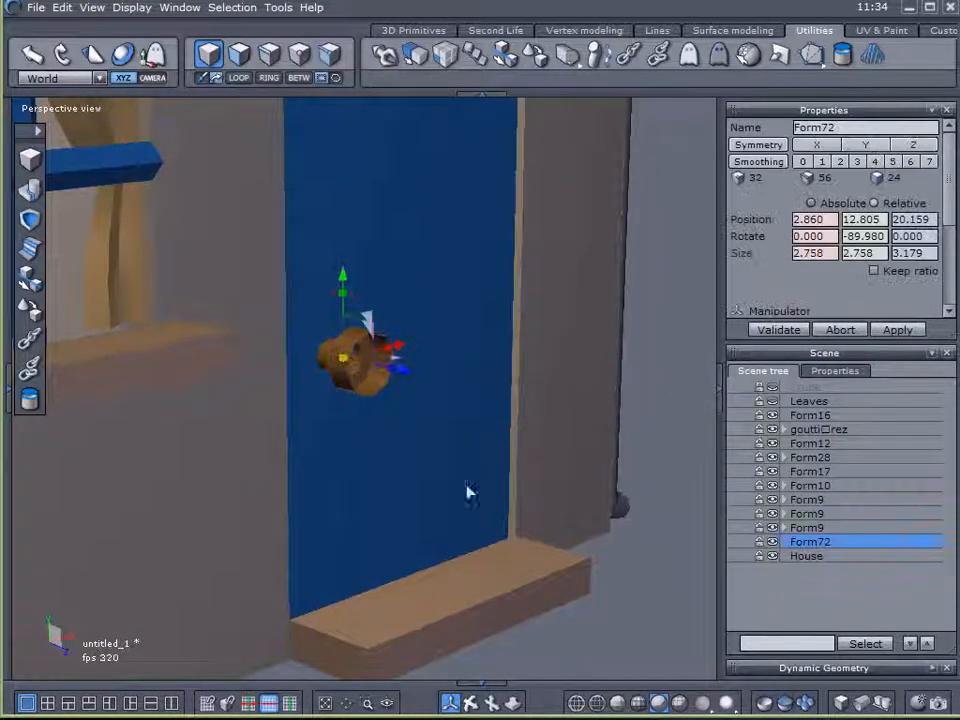
# Close the door knob's open mesh with Vertex modeling Close, allowing the geometry collapse, then select the gutter.
pyautogui.click(583, 30)
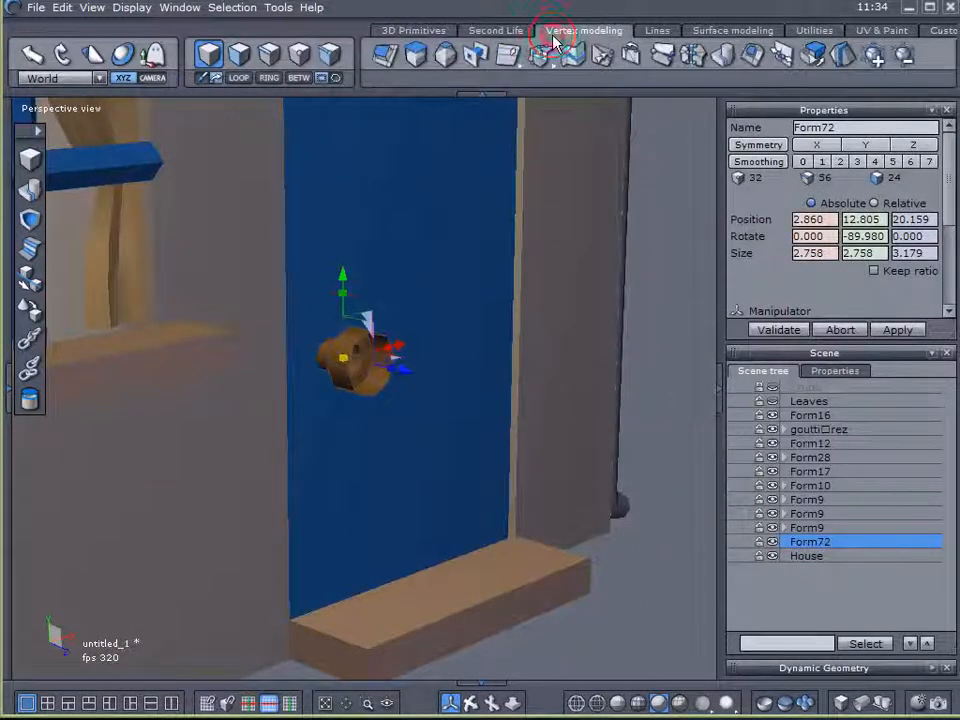
pyautogui.moveTo(725, 57)
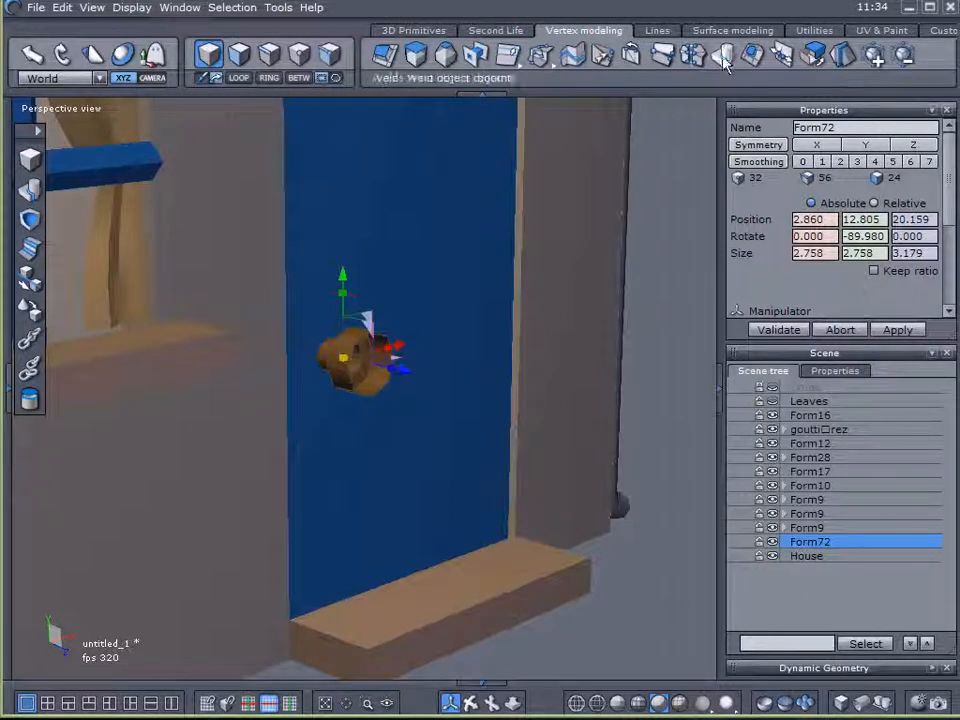
pyautogui.click(725, 57)
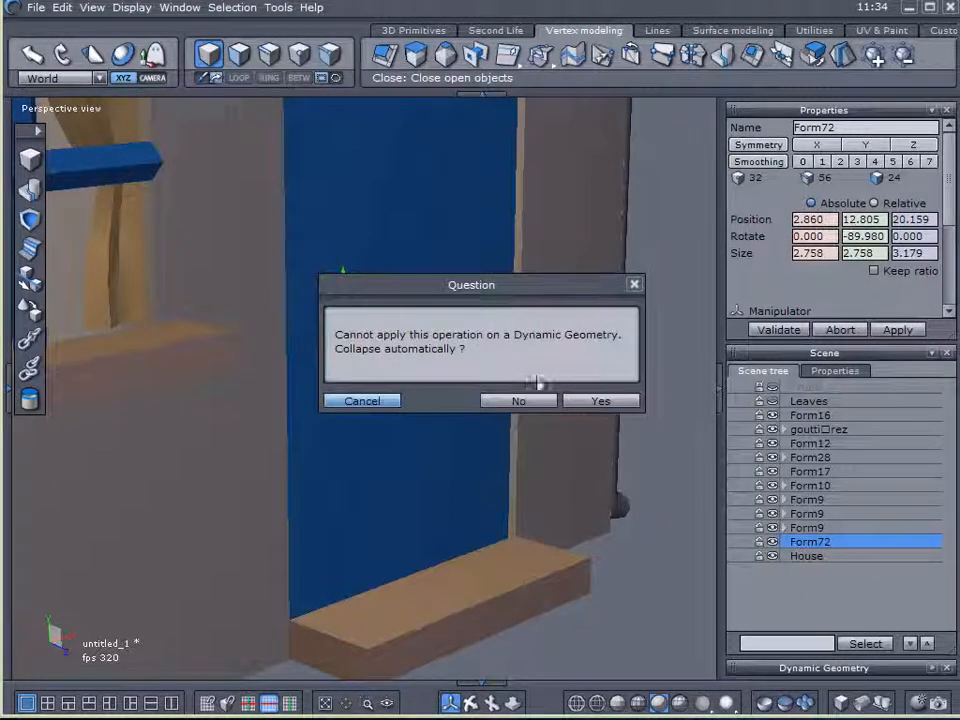
pyautogui.click(600, 400)
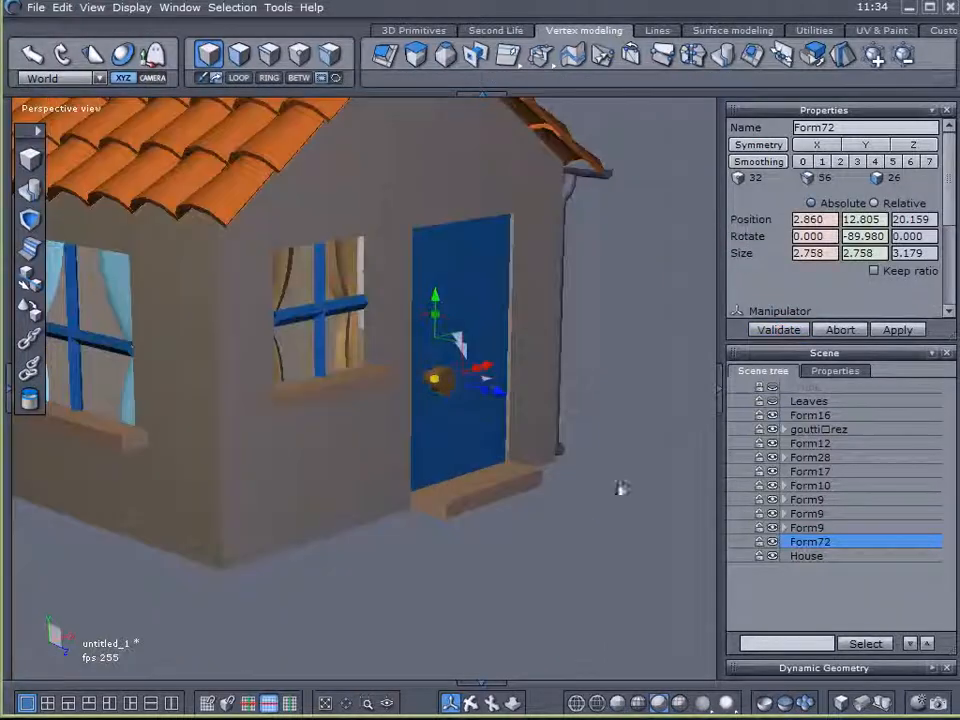
pyautogui.click(818, 429)
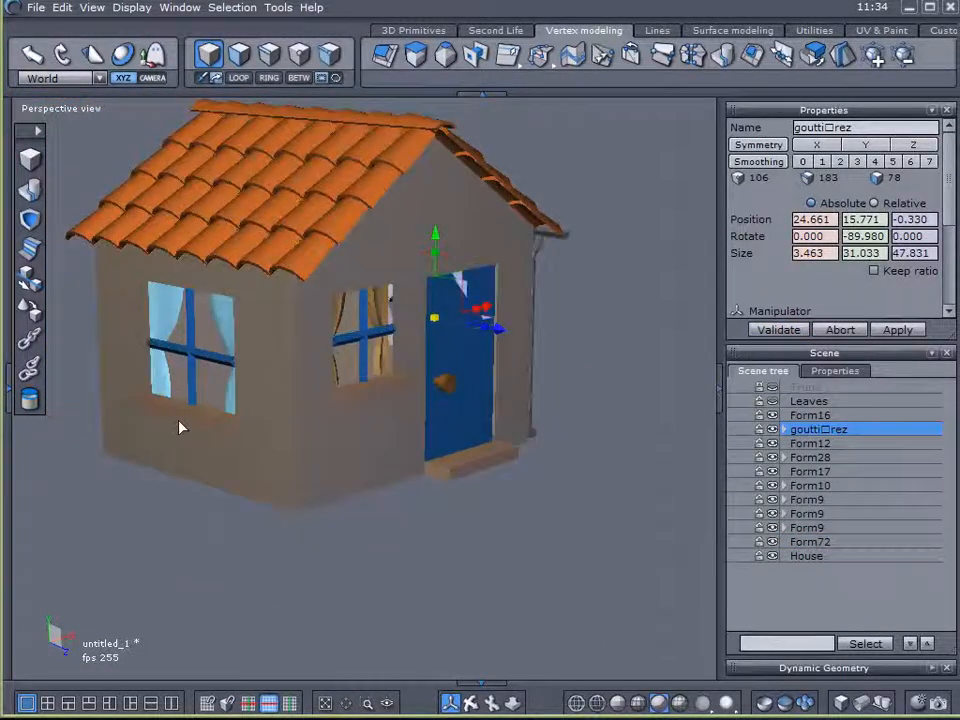
# Export the house as House.obj to the Desktop with default OBJ settings, then quit without saving the scene.
pyautogui.click(37, 7)
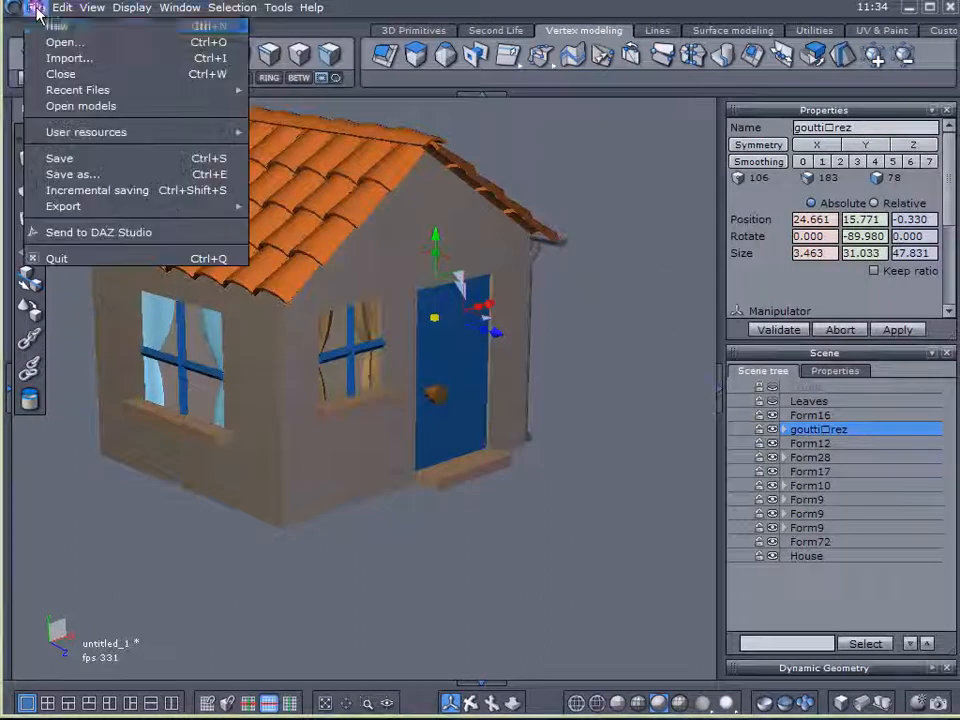
pyautogui.click(72, 173)
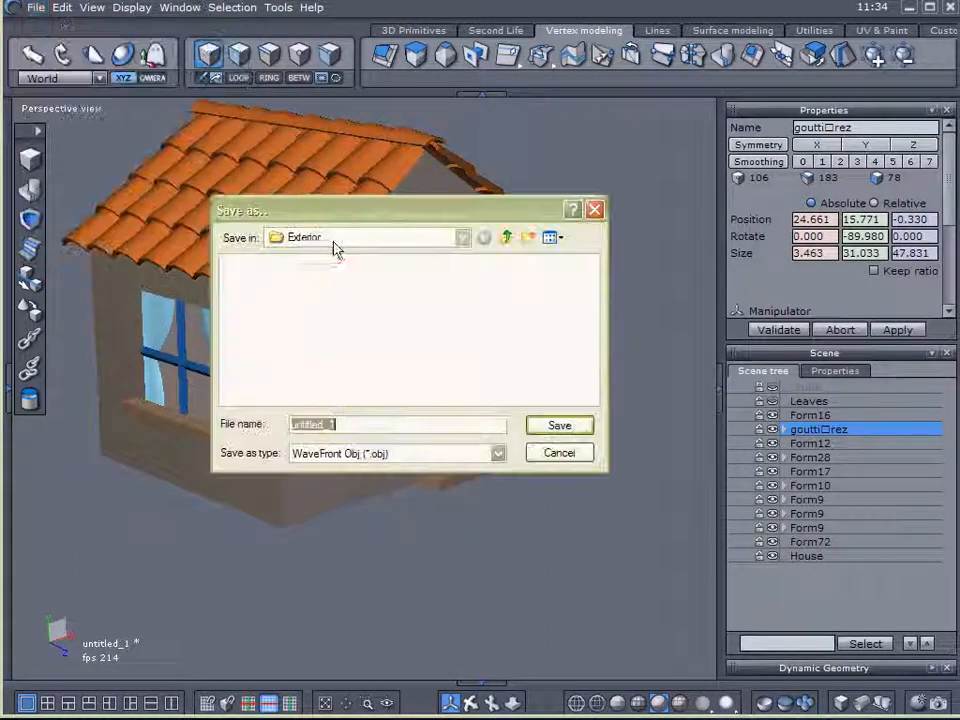
pyautogui.click(461, 237)
pyautogui.write('Hous')
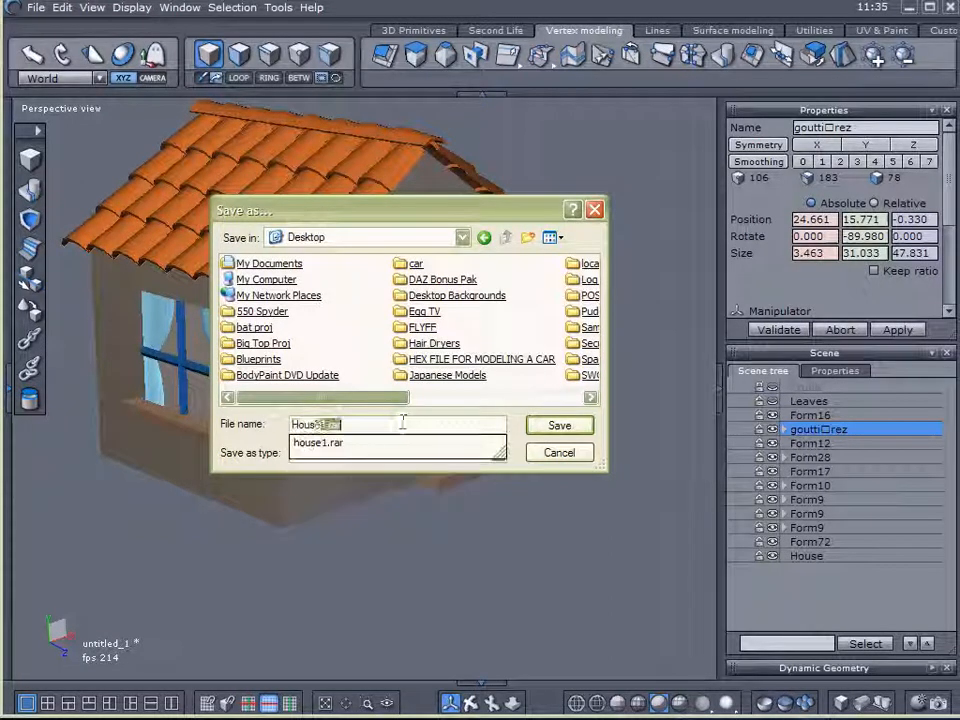
pyautogui.click(559, 425)
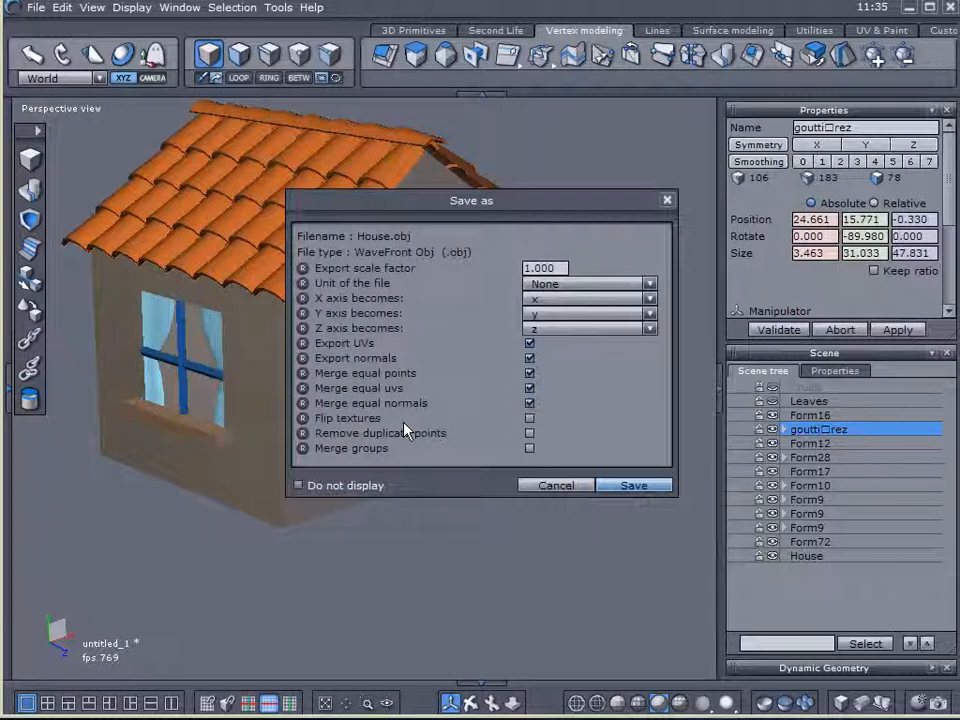
pyautogui.click(633, 485)
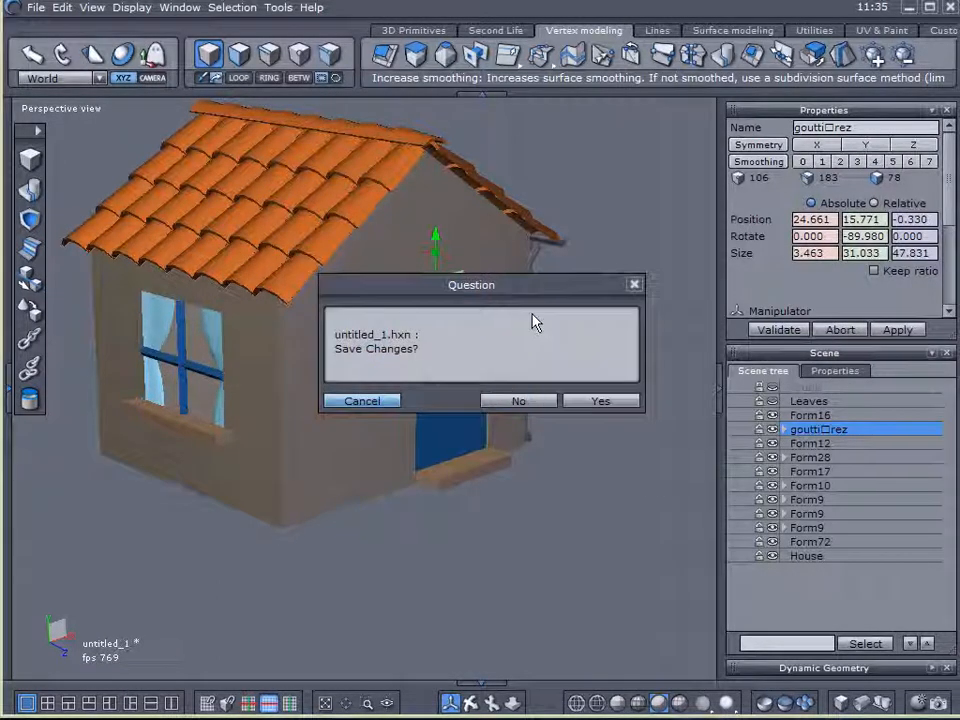
pyautogui.click(518, 400)
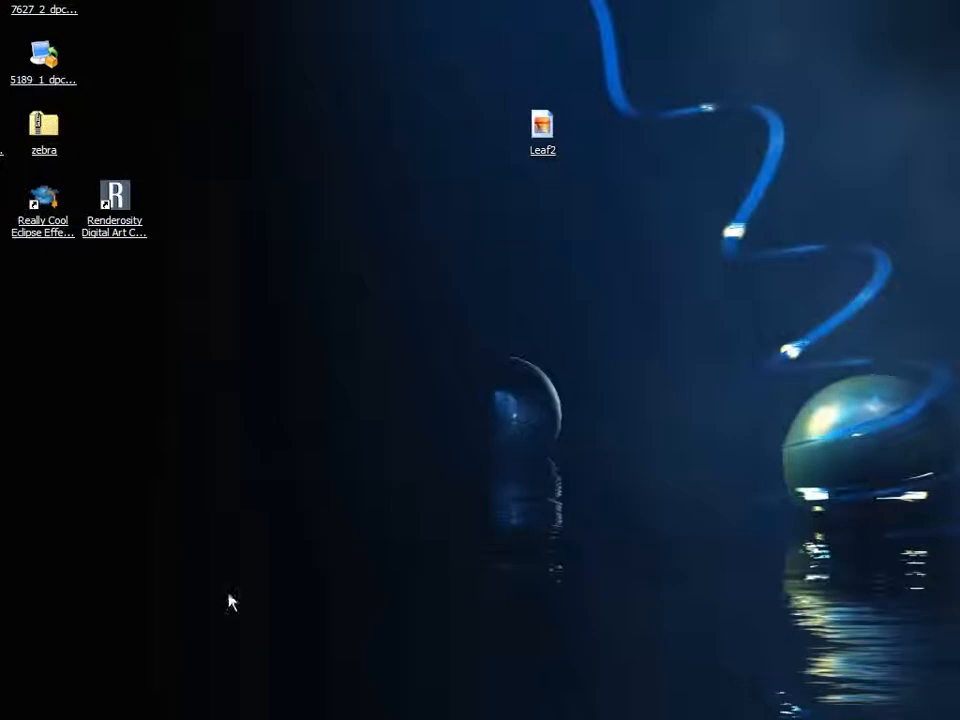
pyautogui.moveTo(263, 332)
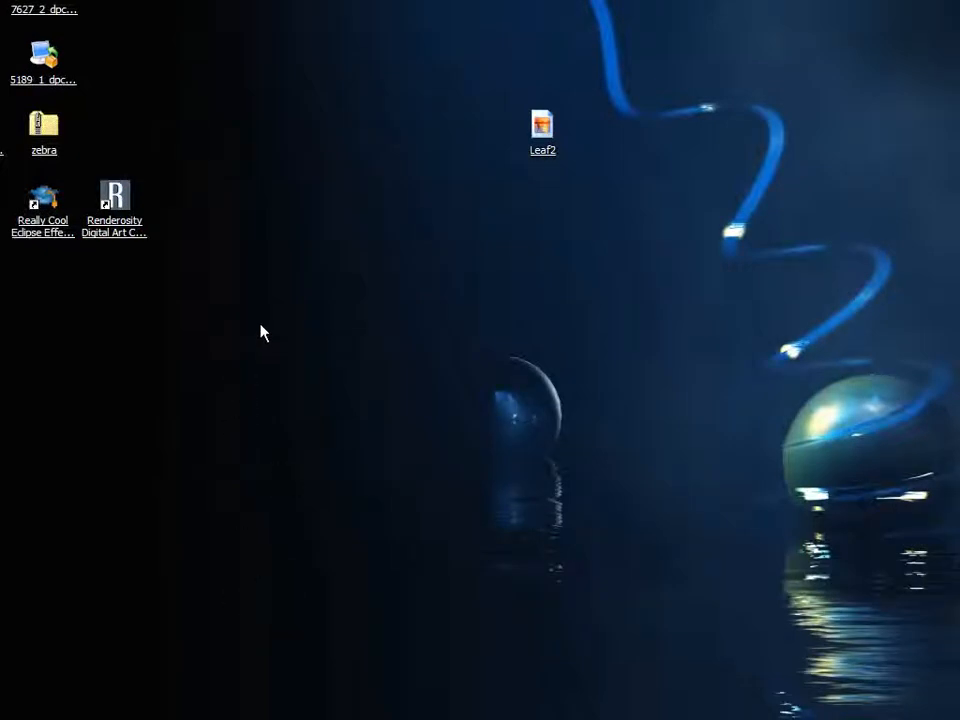